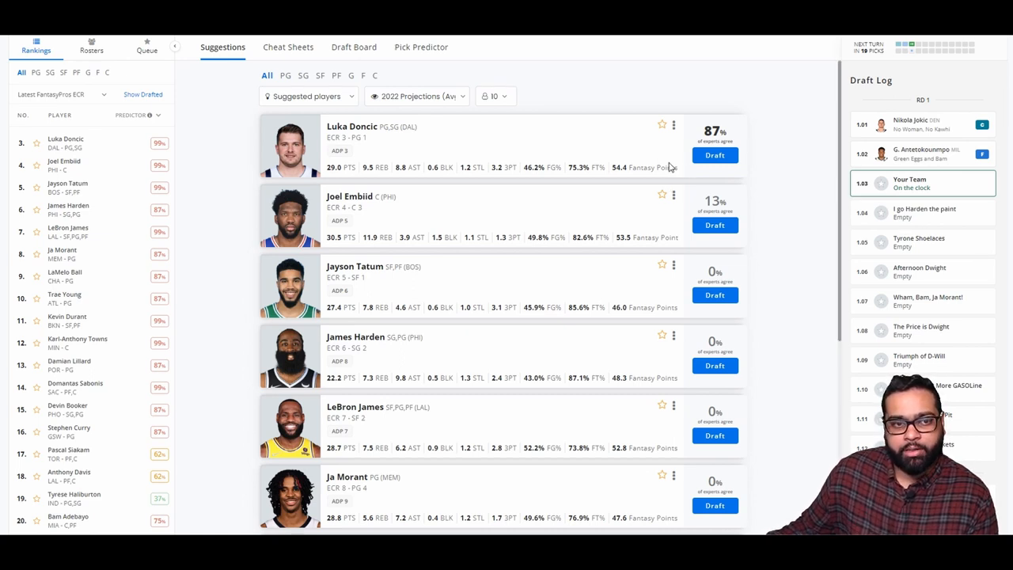
mouse_move(713, 155)
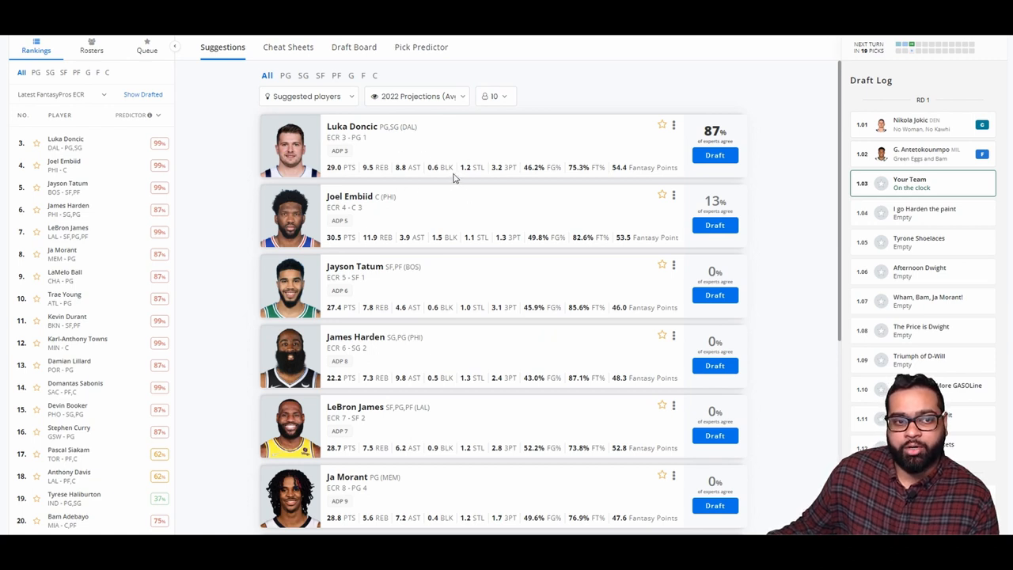
mouse_move(335, 177)
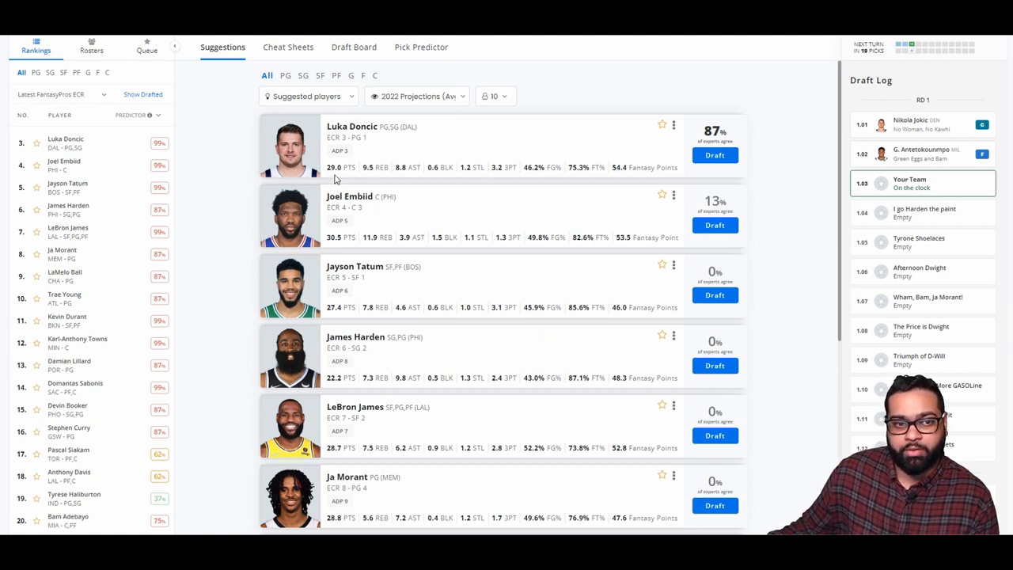
mouse_move(478, 221)
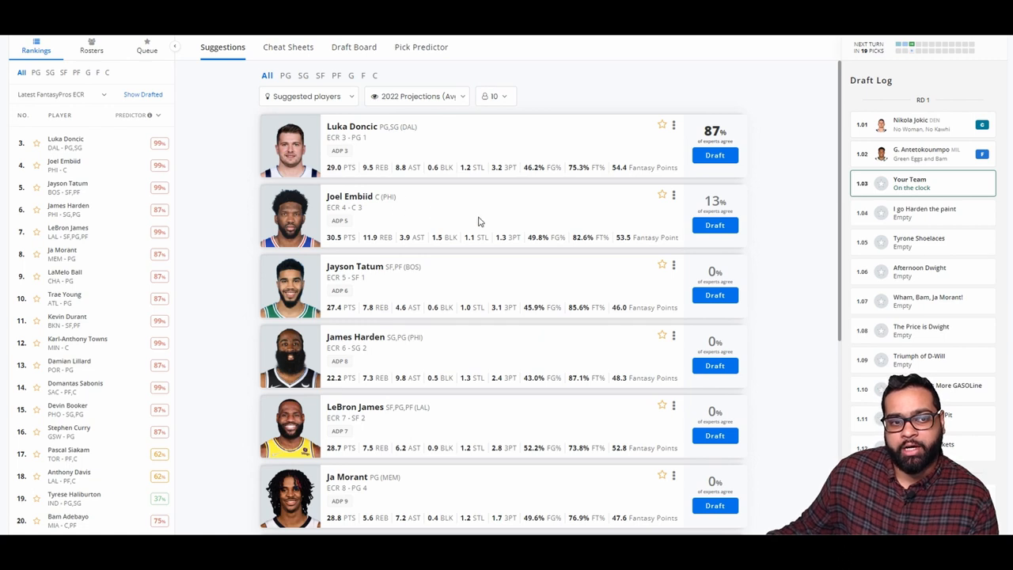
mouse_move(390, 179)
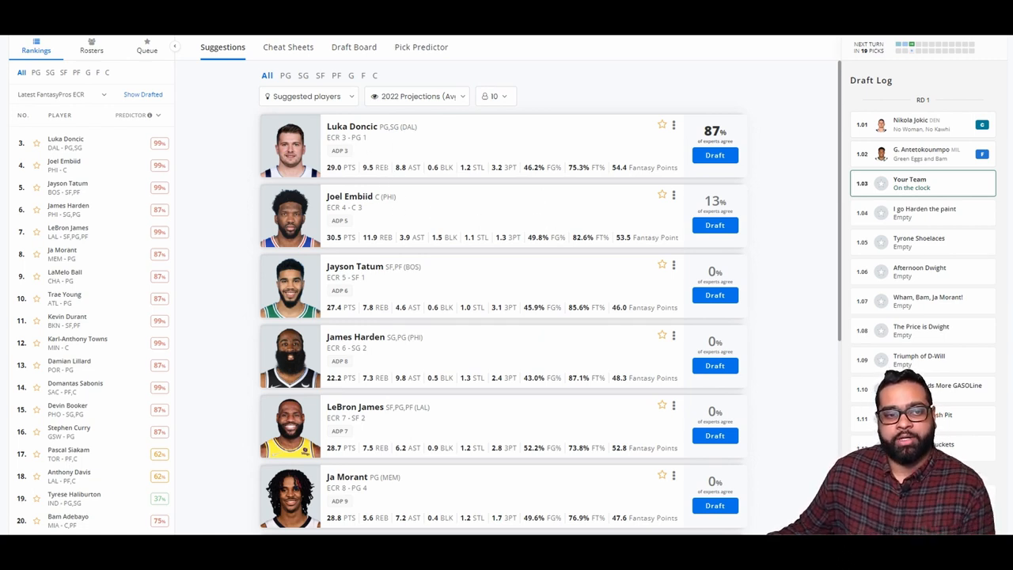
mouse_move(686, 206)
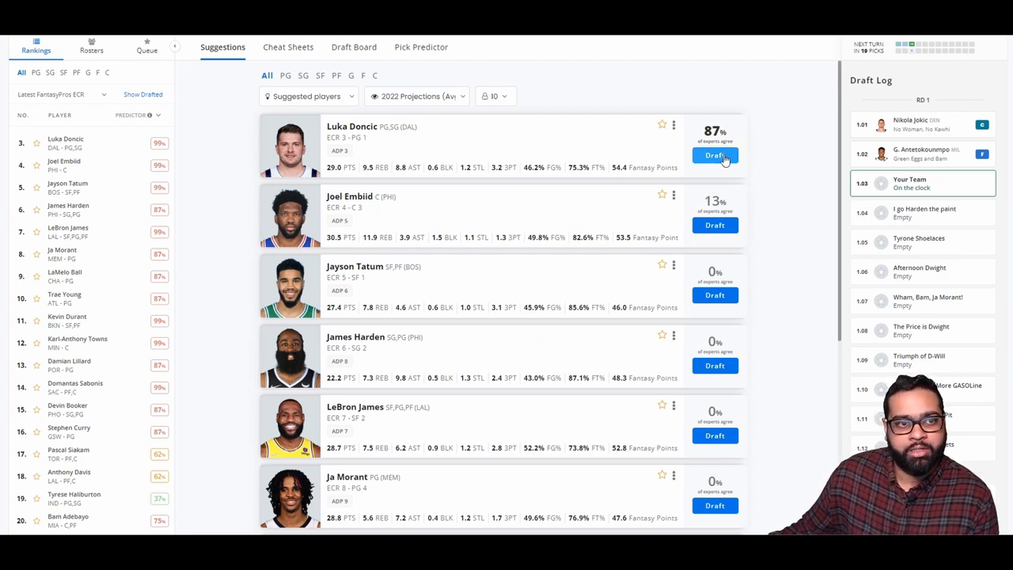
Draft Luka Doncic to your team and review the picks on the draft board
click(714, 155)
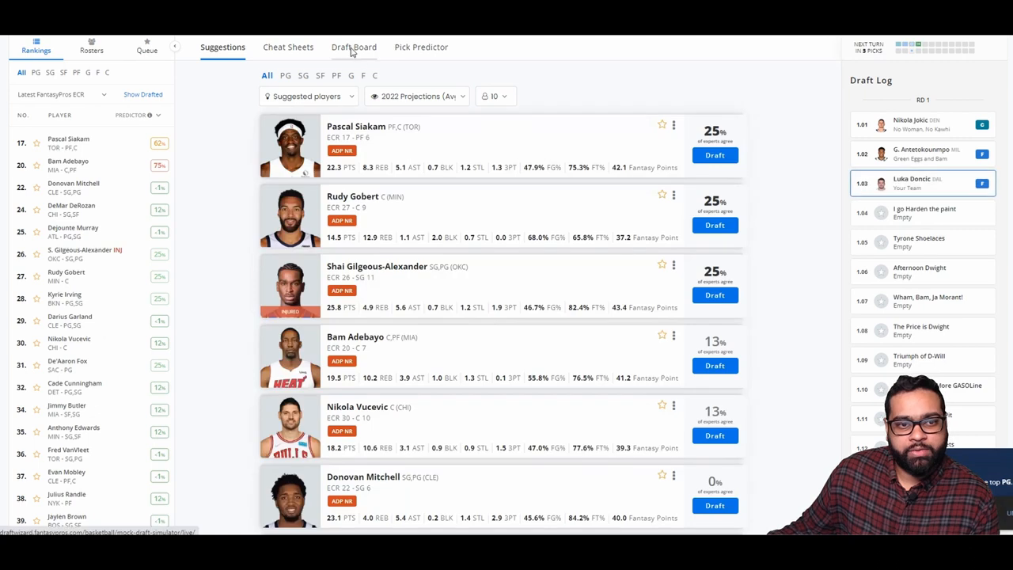
click(353, 48)
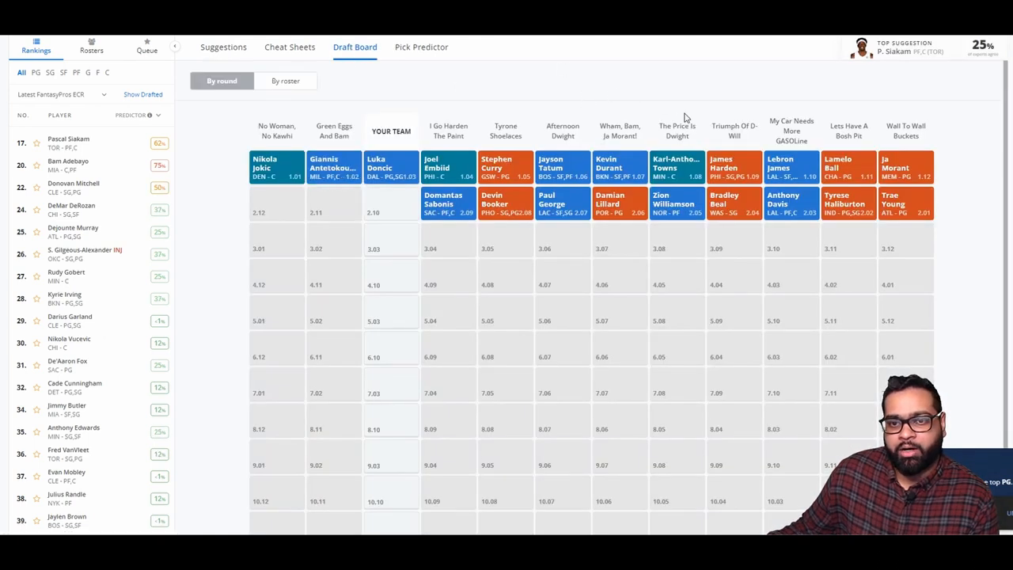
mouse_move(847, 100)
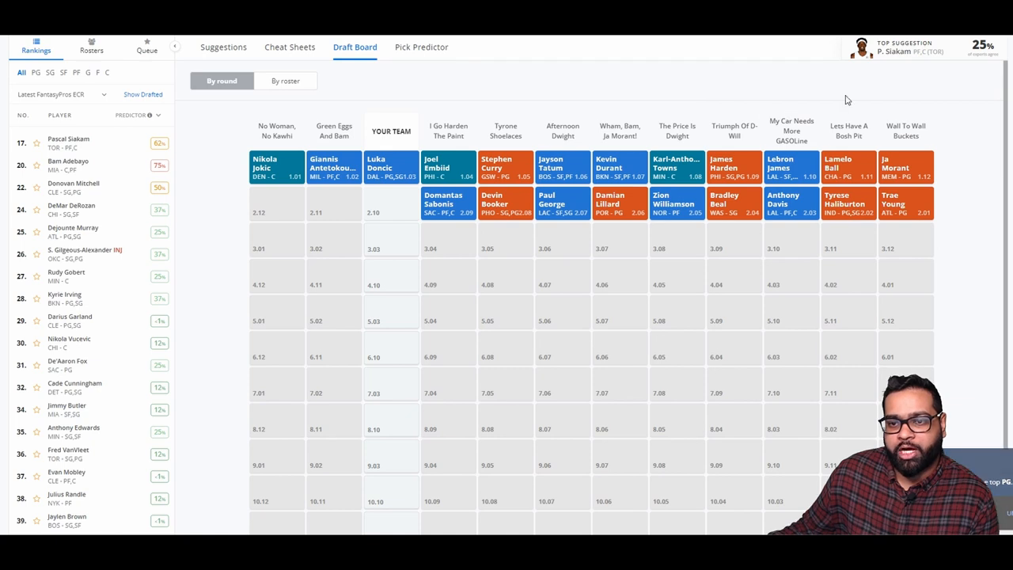
mouse_move(852, 247)
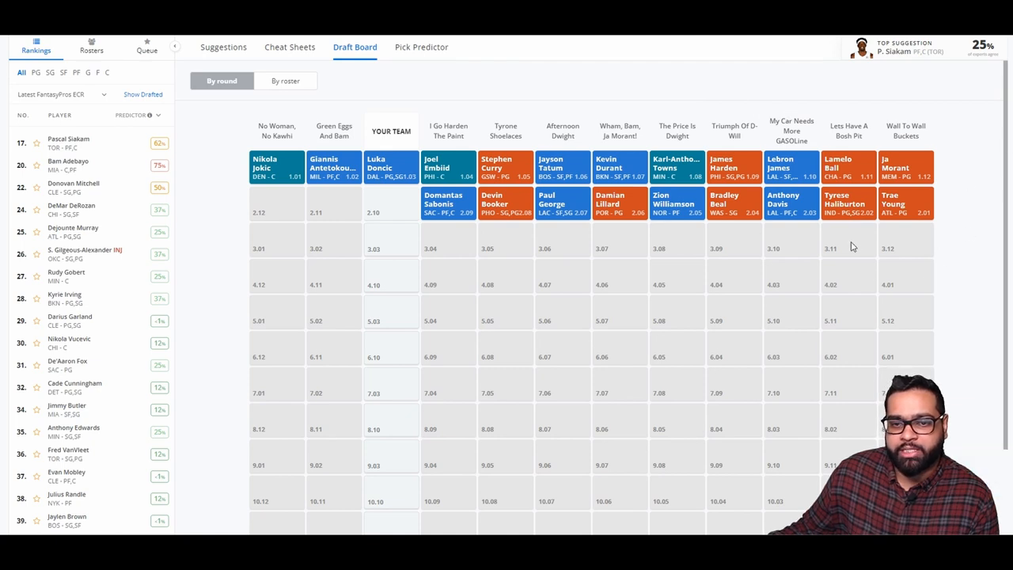
mouse_move(682, 288)
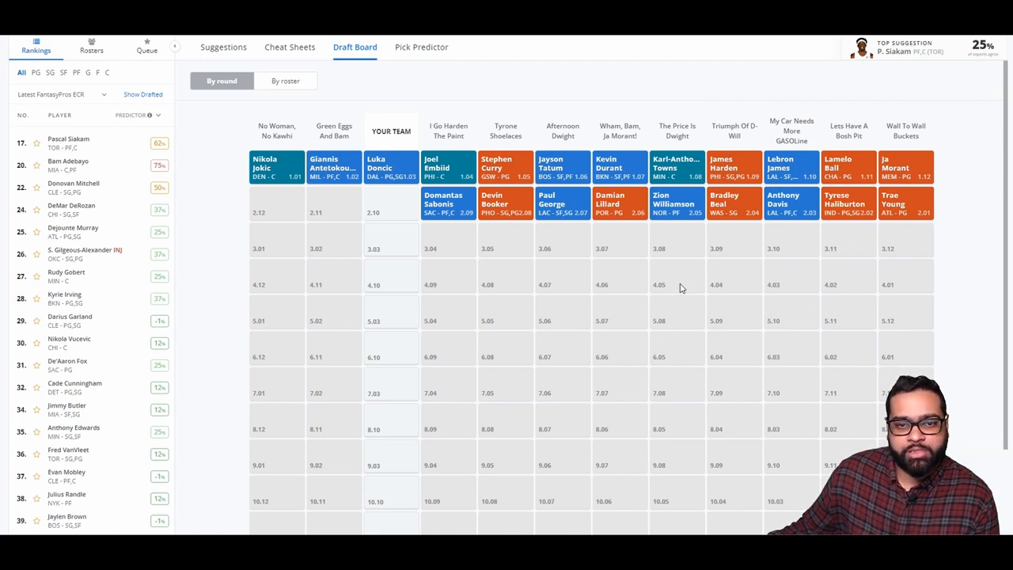
mouse_move(609, 250)
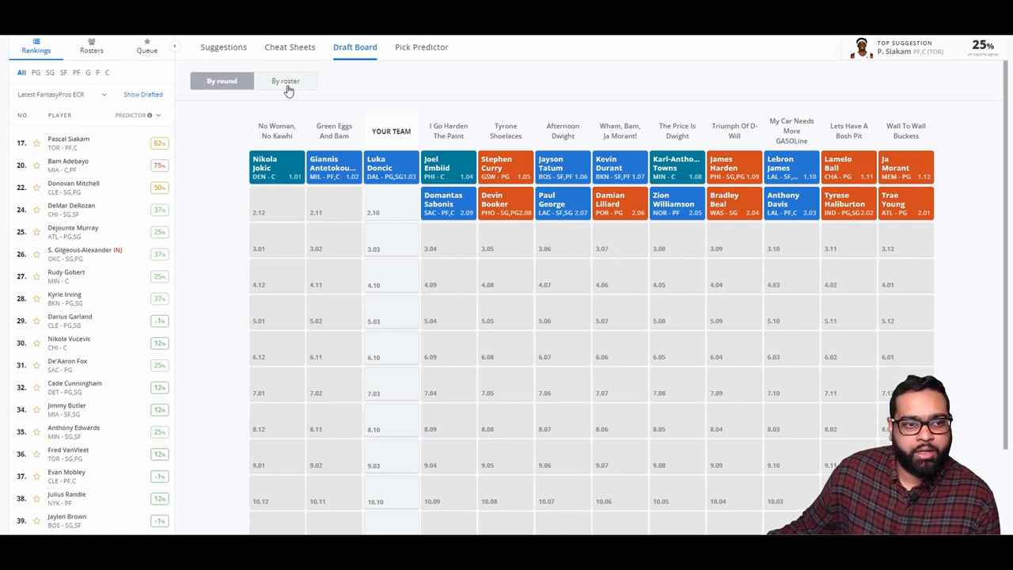
Return to the suggestions list and browse Siakam, Gobert and other candidates for the next pick
click(222, 47)
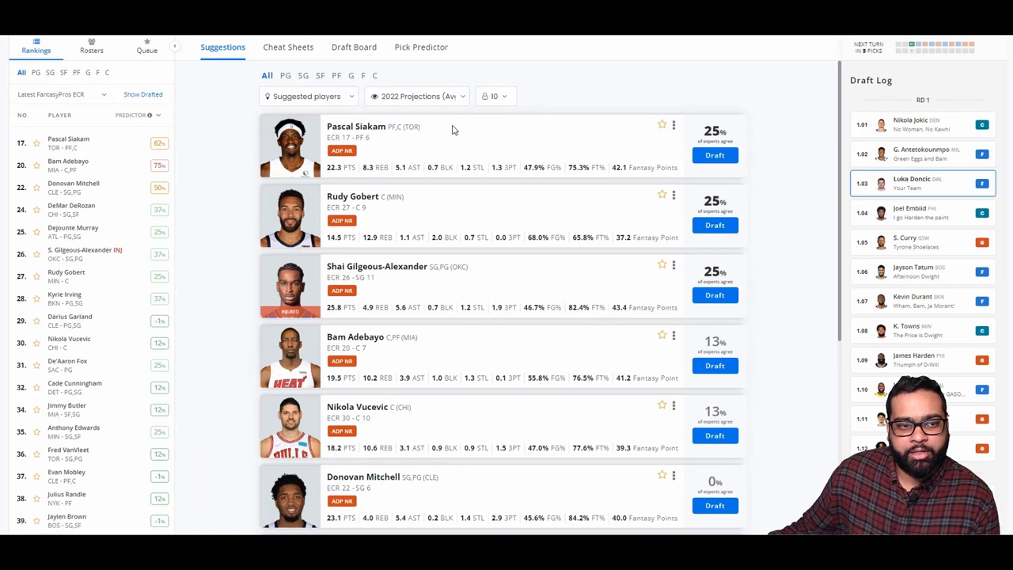
mouse_move(458, 215)
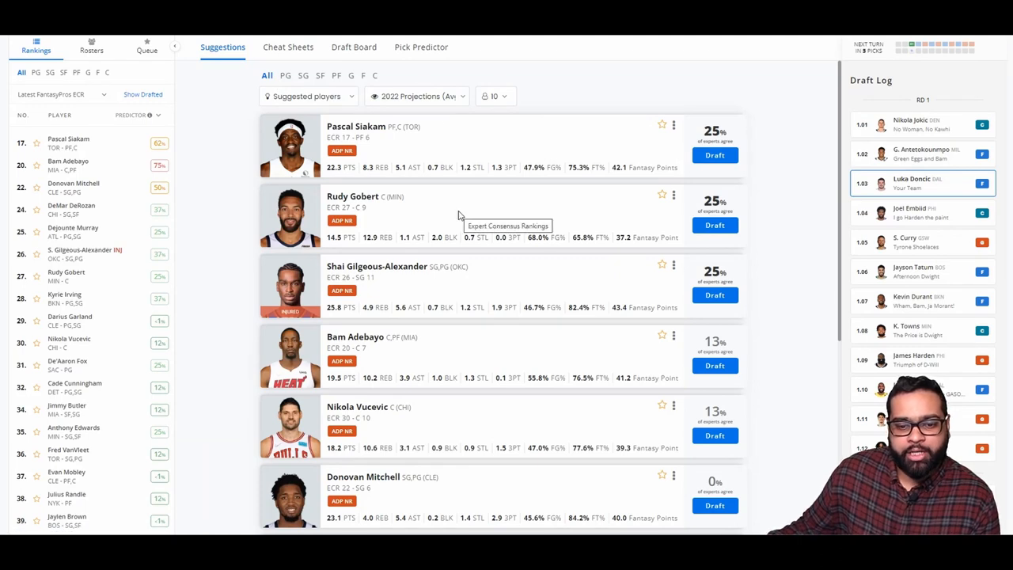
scroll(down, 3)
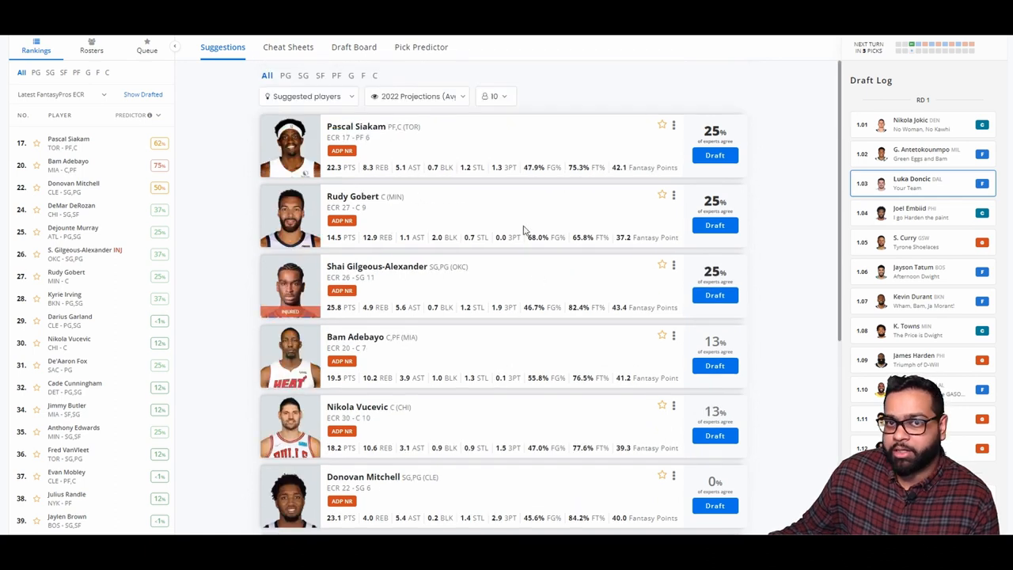
mouse_move(487, 163)
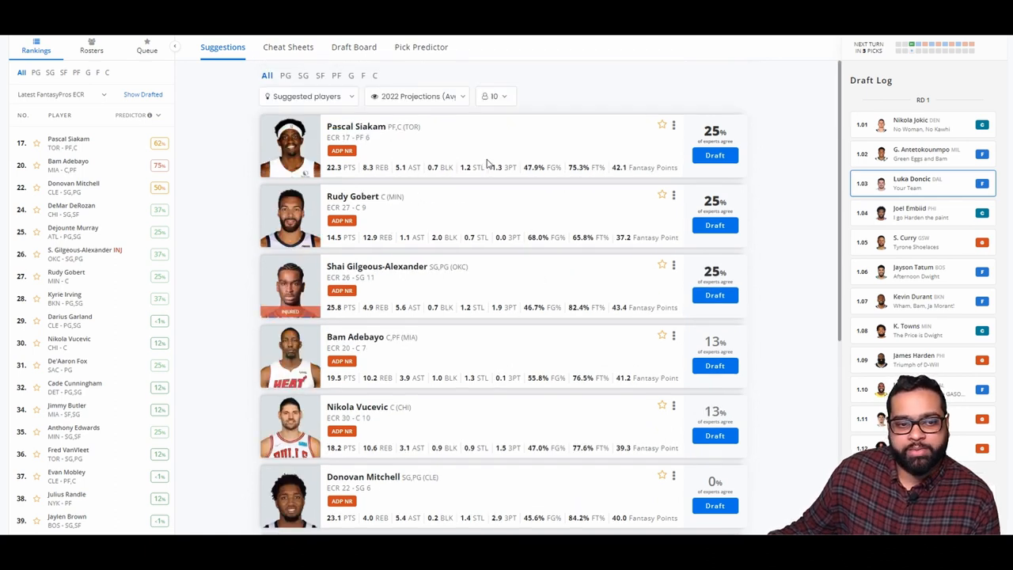
mouse_move(386, 288)
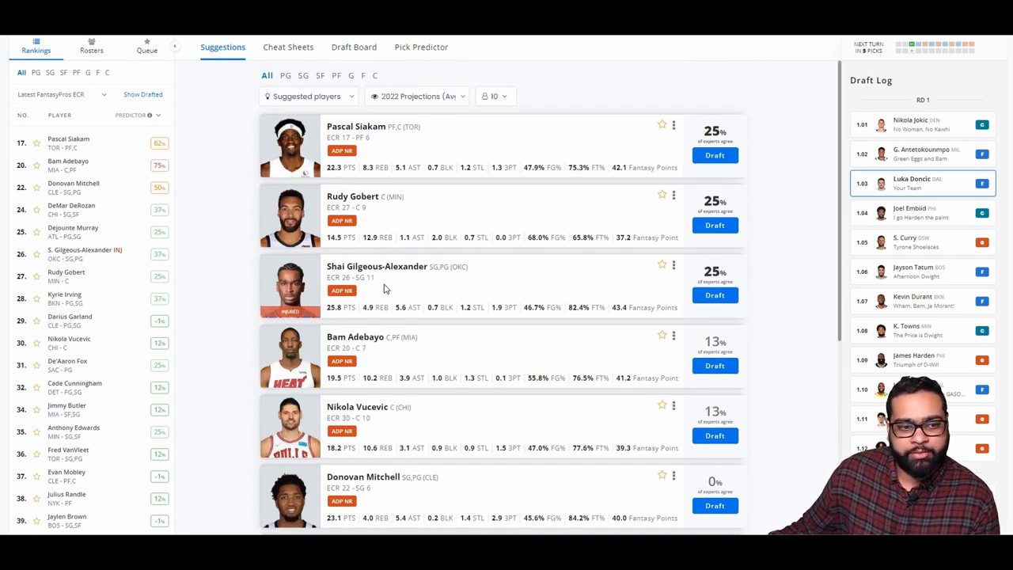
mouse_move(453, 320)
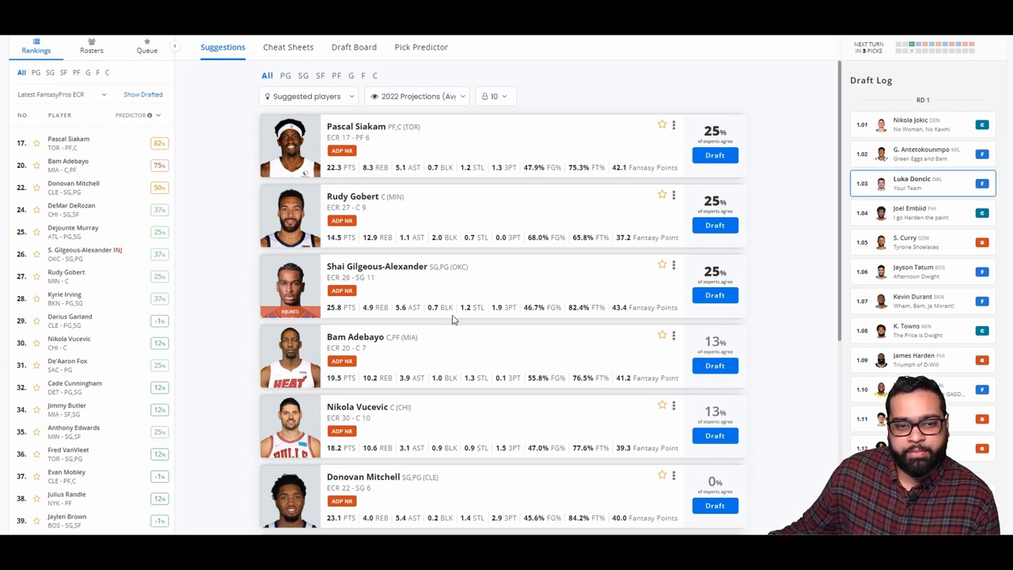
mouse_move(383, 320)
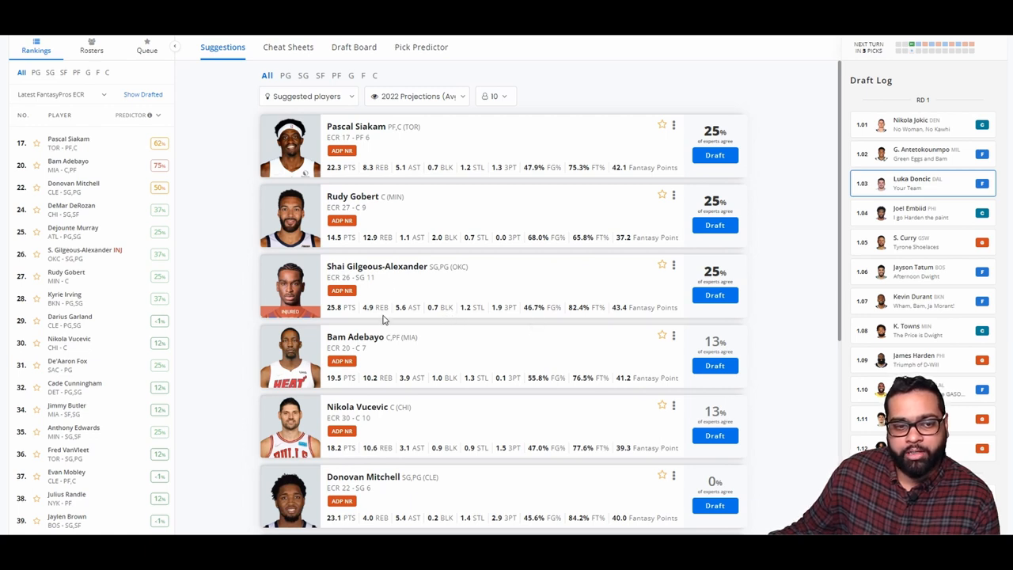
mouse_move(426, 316)
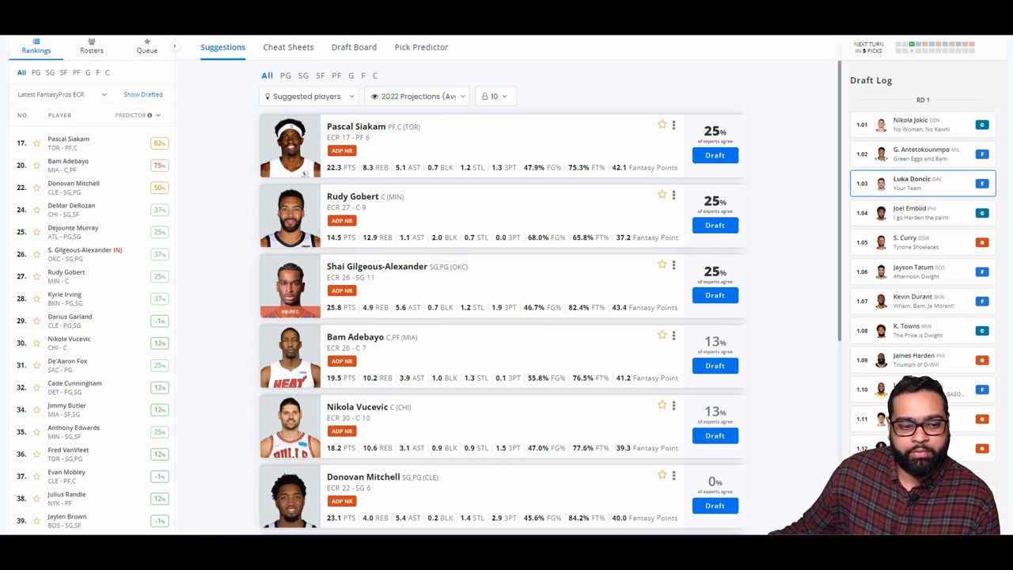
scroll(down, 3)
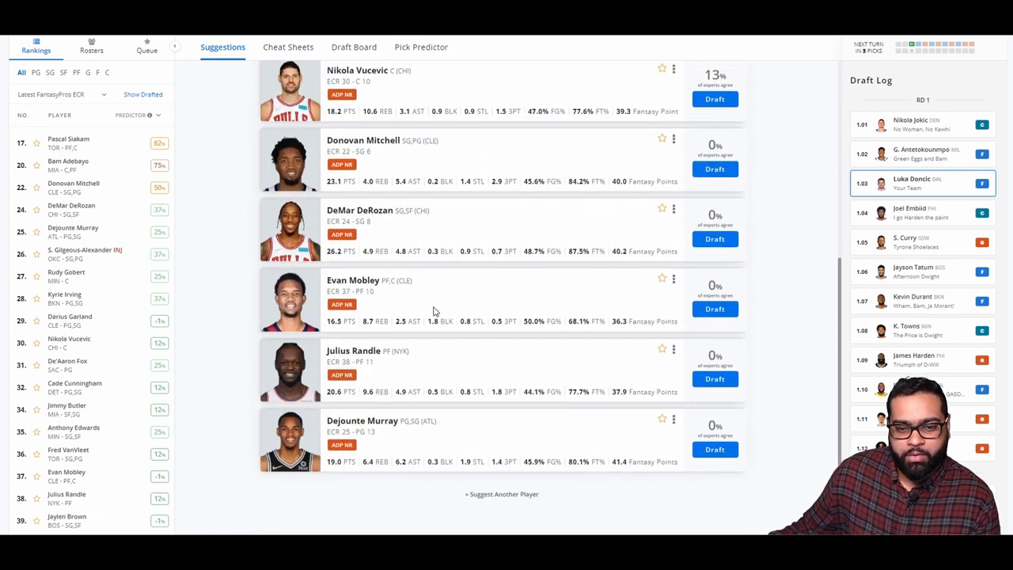
mouse_move(588, 435)
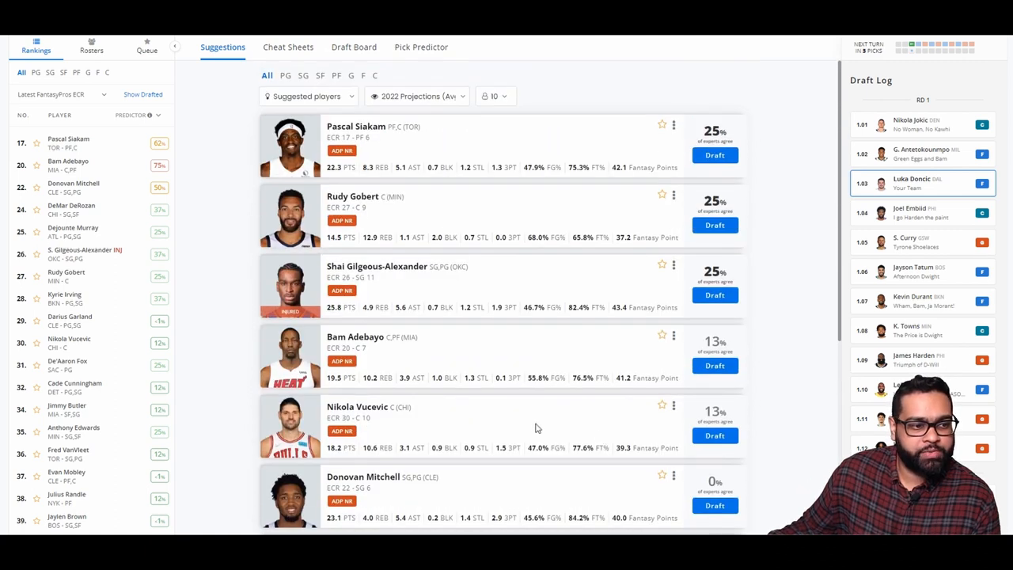
click(64, 297)
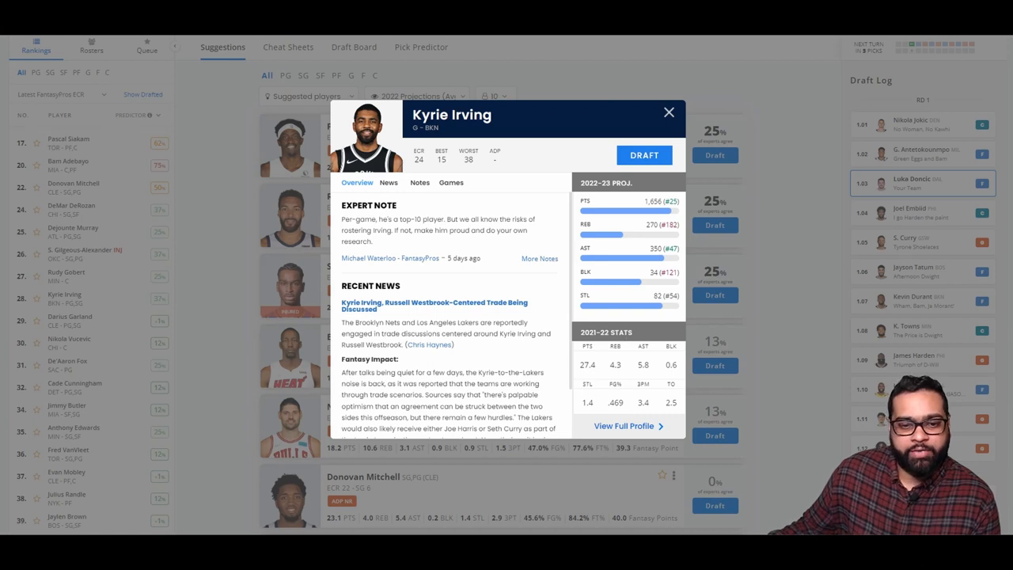
mouse_move(600, 405)
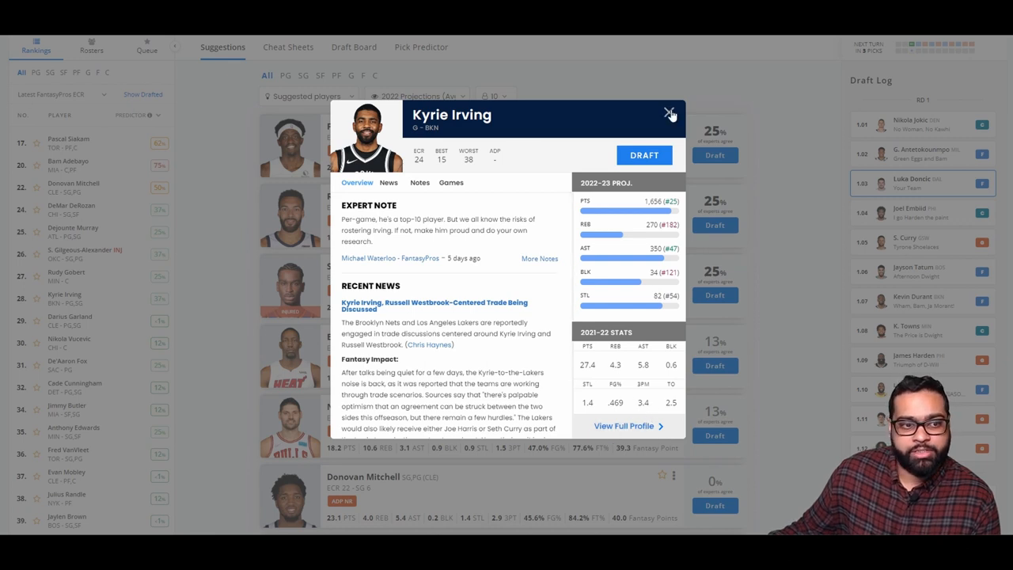
click(667, 114)
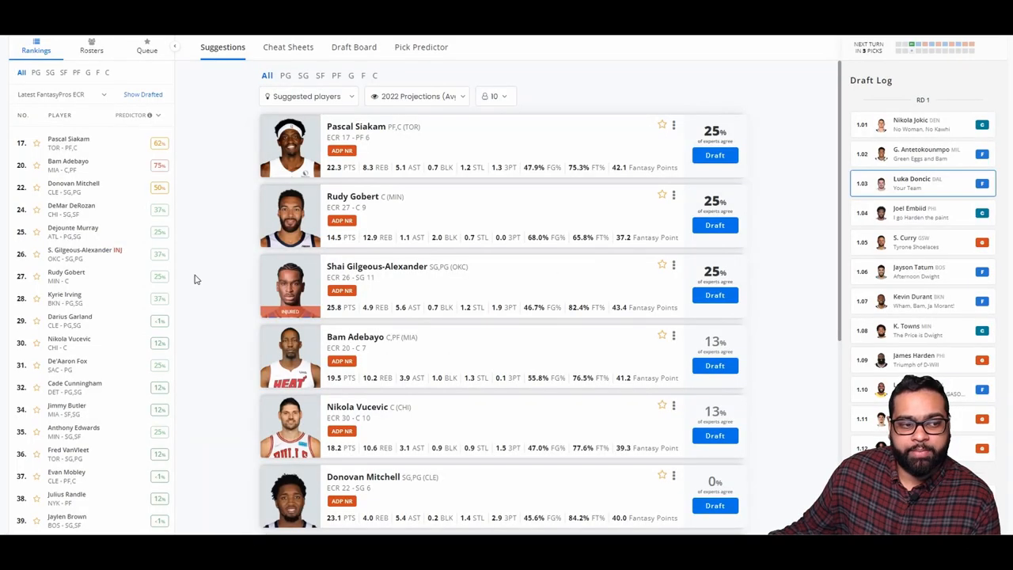
mouse_move(108, 303)
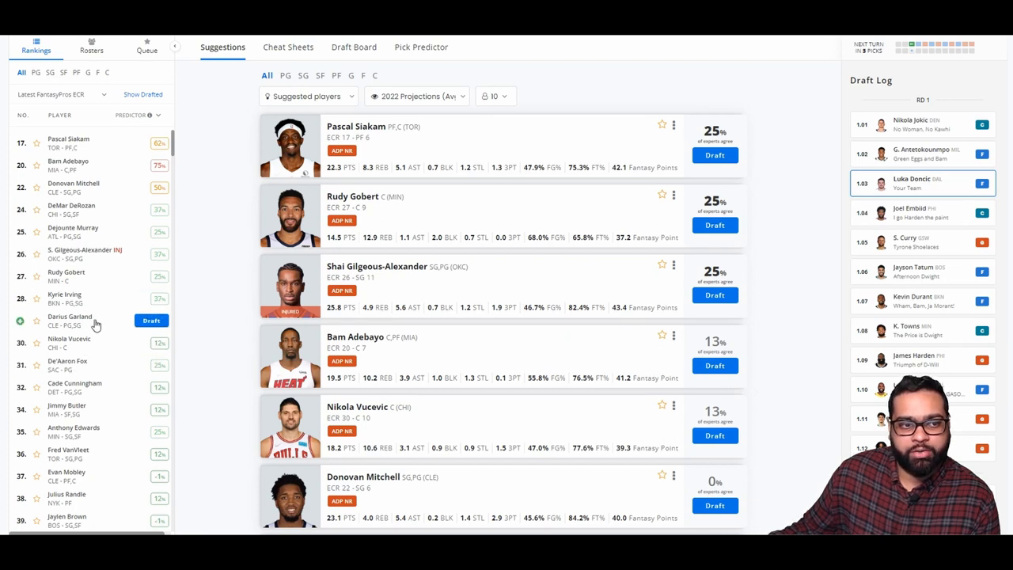
mouse_move(197, 304)
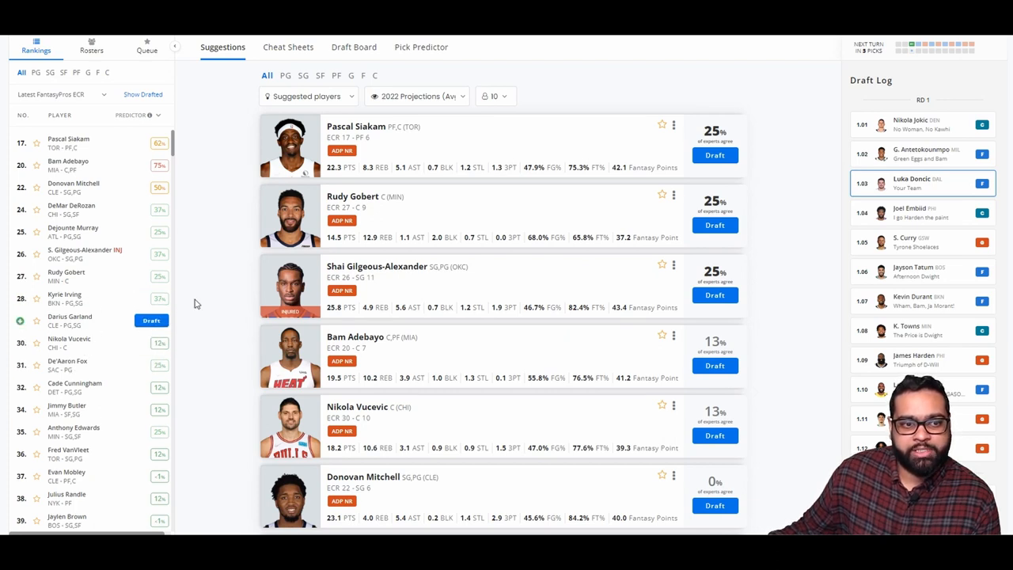
Review the draft board, then draft Shai Gilgeous-Alexander from the rankings list
click(354, 48)
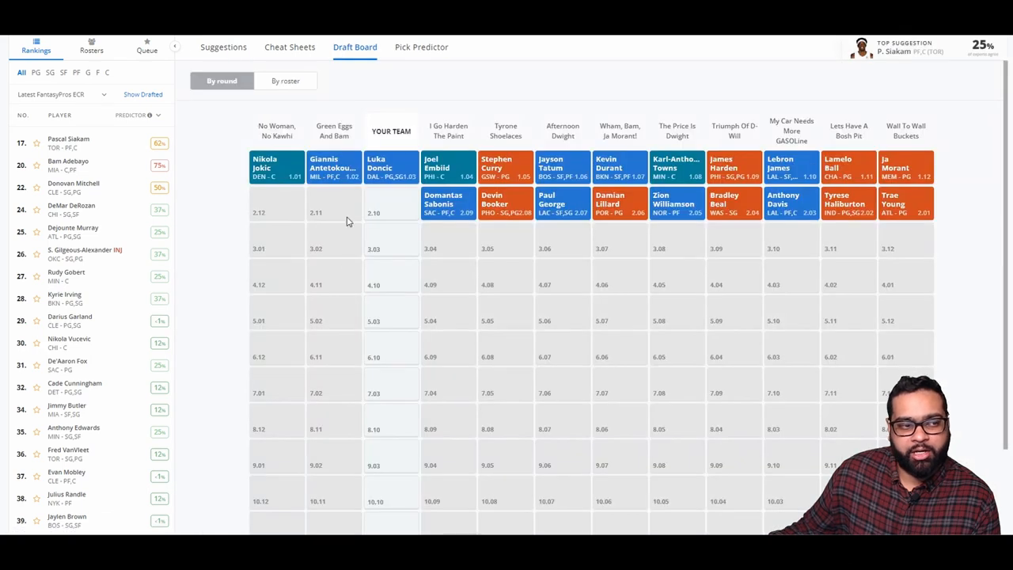
mouse_move(343, 218)
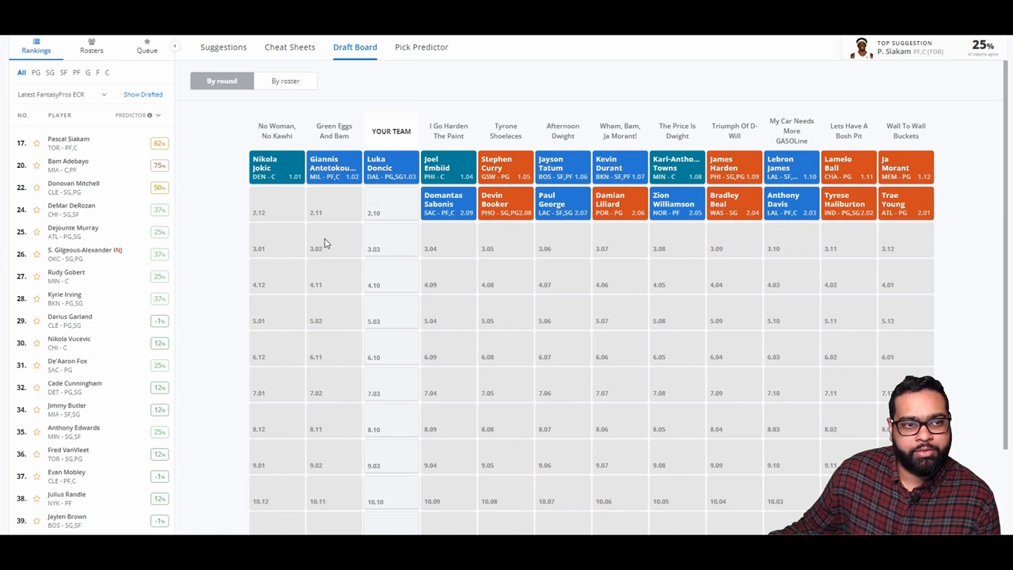
mouse_move(247, 56)
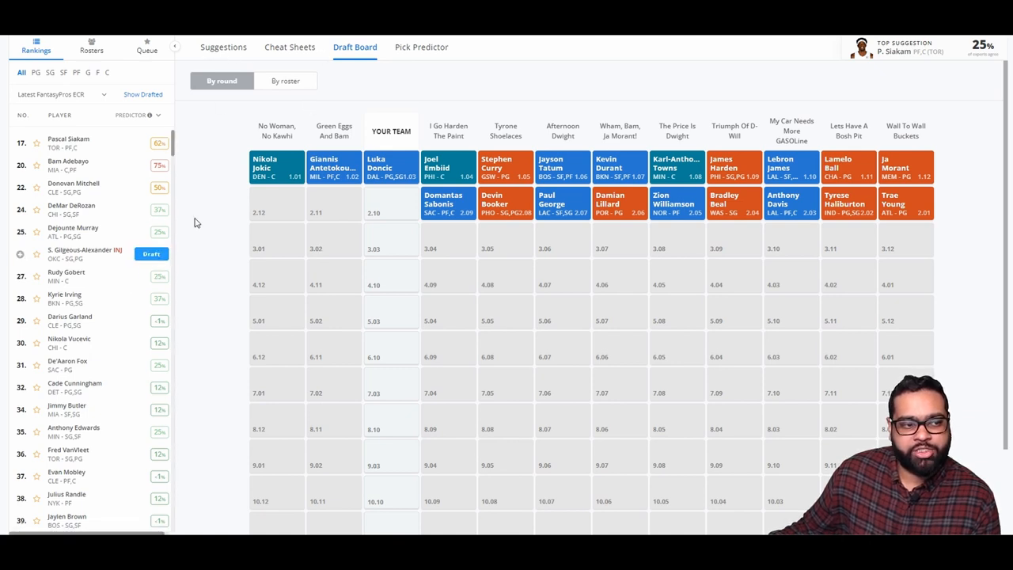
click(222, 47)
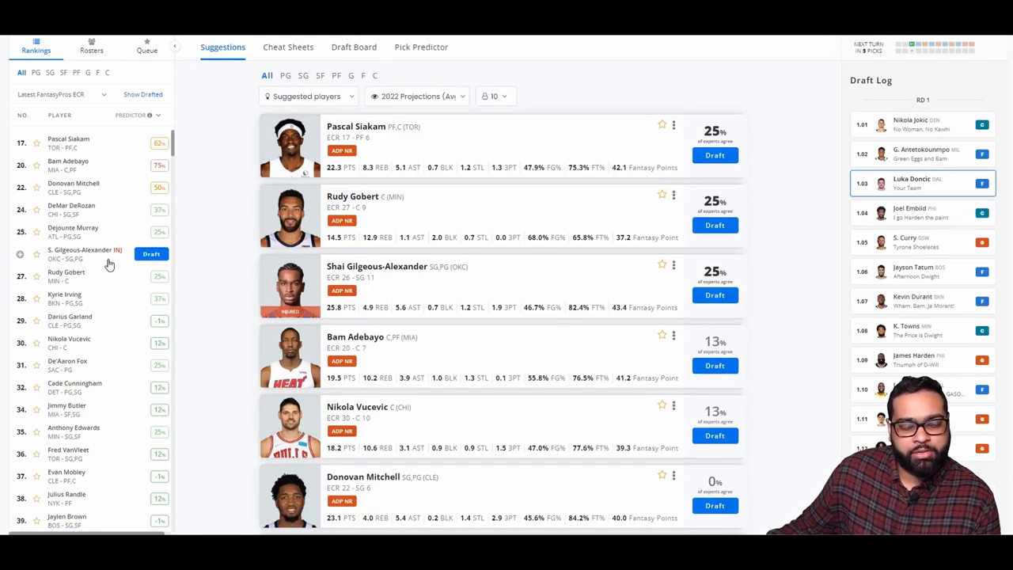
click(152, 253)
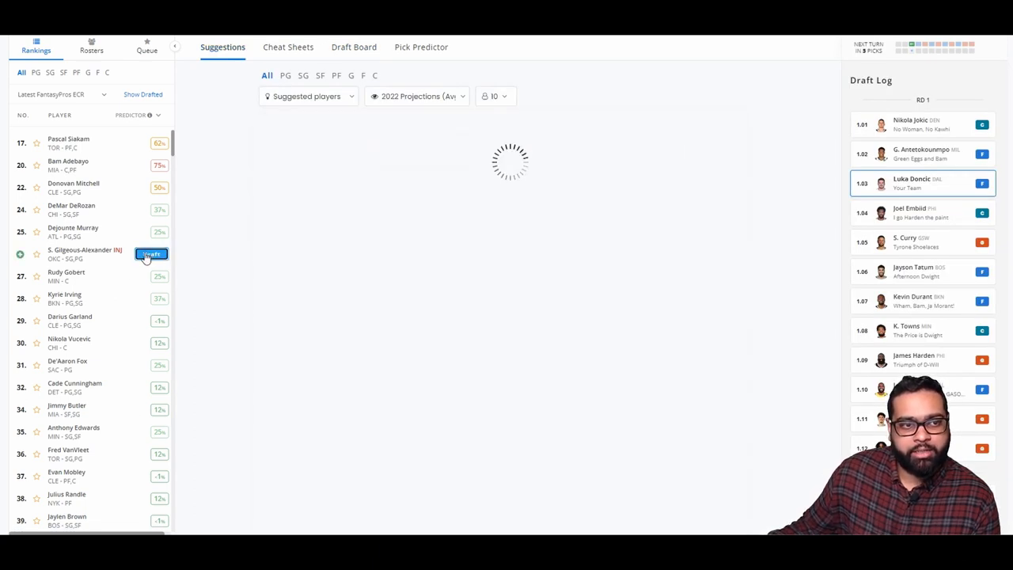
Check the board after the Gilgeous-Alexander pick, then draft Kyrie Irving in round three
click(152, 253)
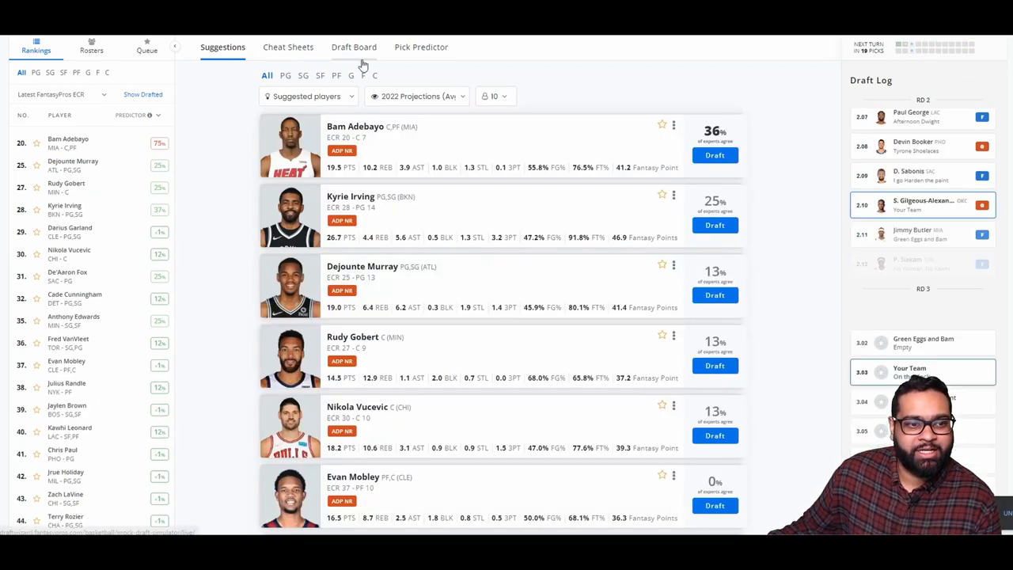
click(354, 48)
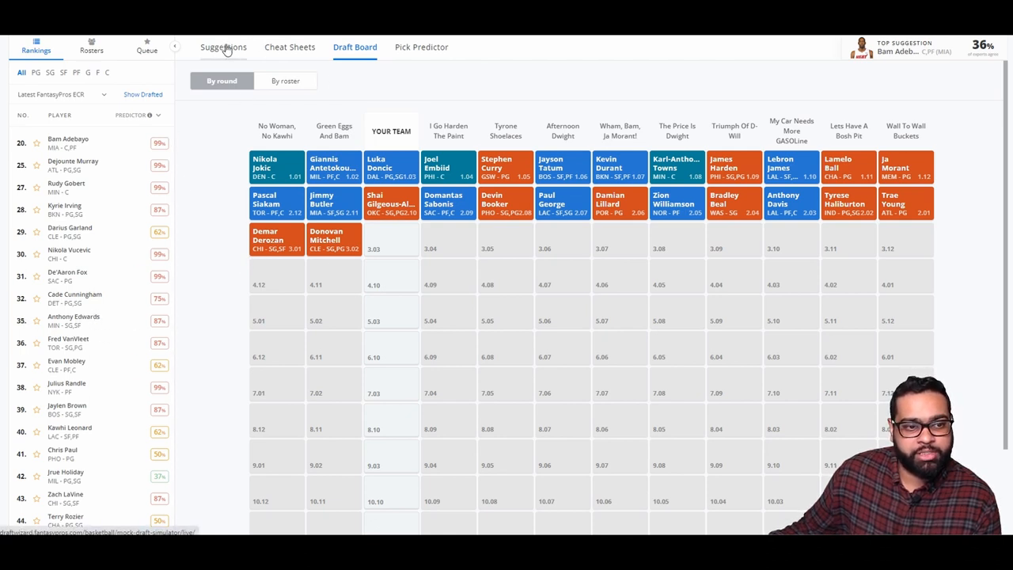
click(224, 48)
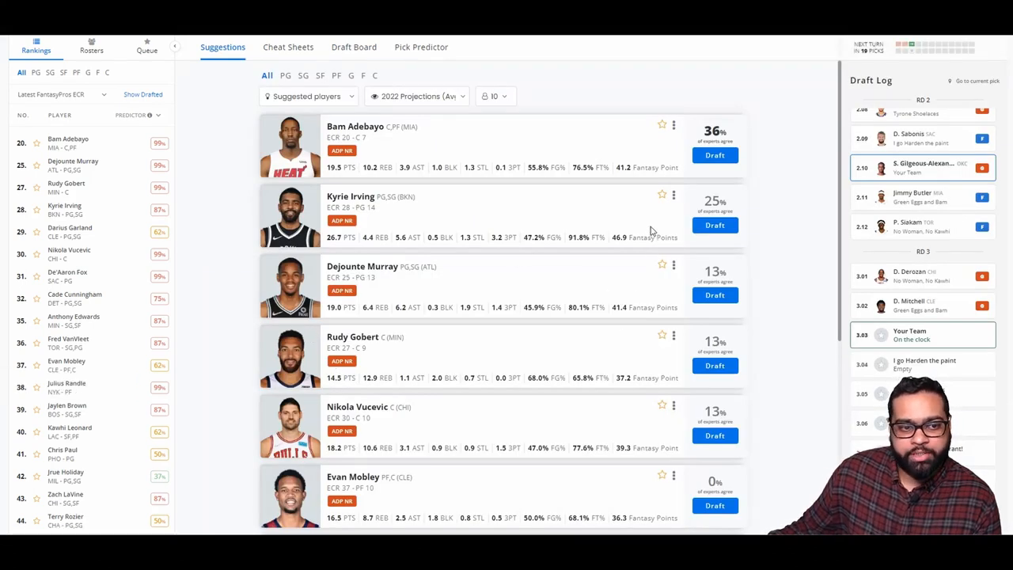
mouse_move(466, 237)
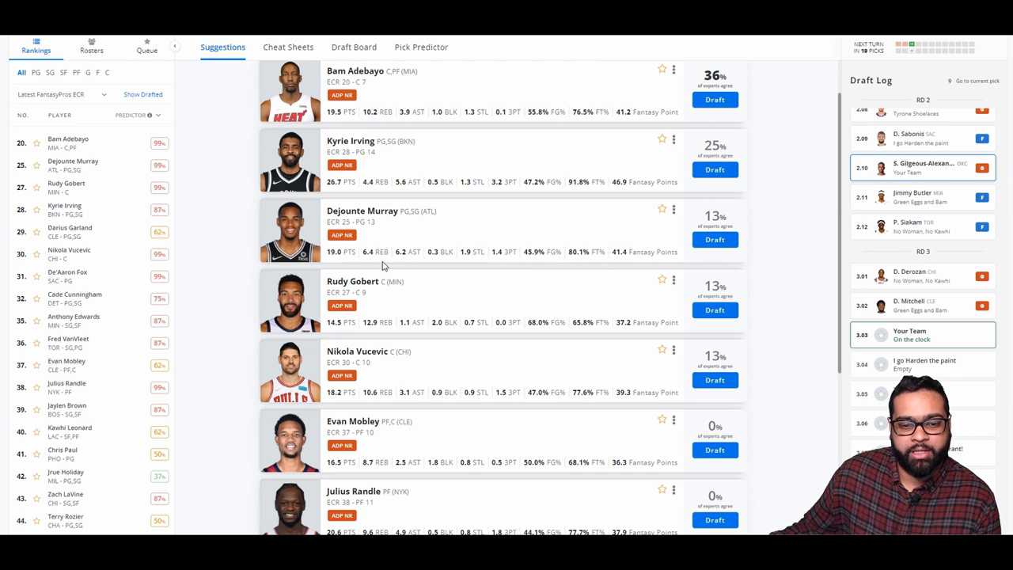
scroll(down, 3)
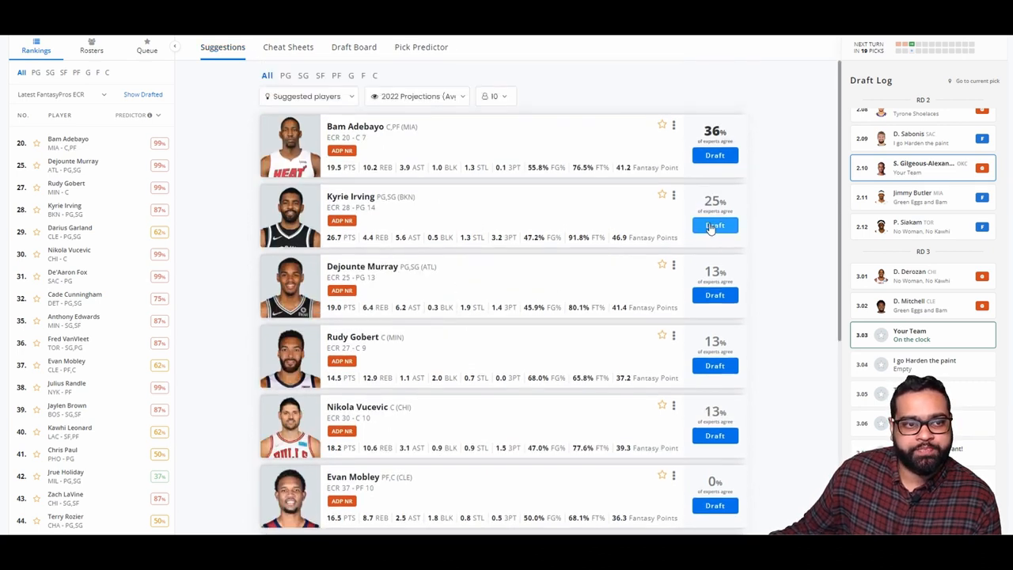
click(714, 224)
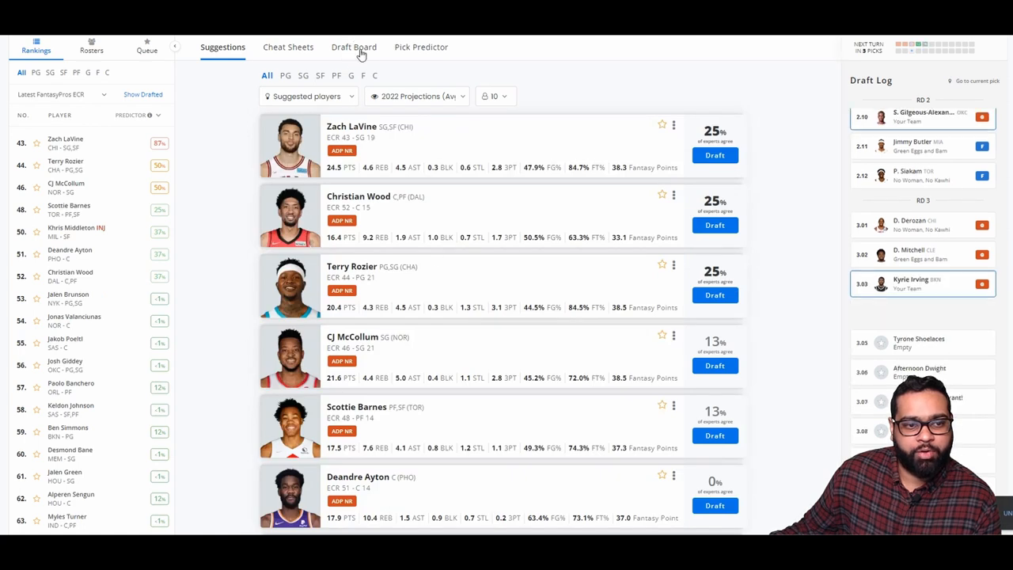
View the draft board with Kyrie Irving in round three beneath Doncic and Gilgeous-Alexander
click(354, 48)
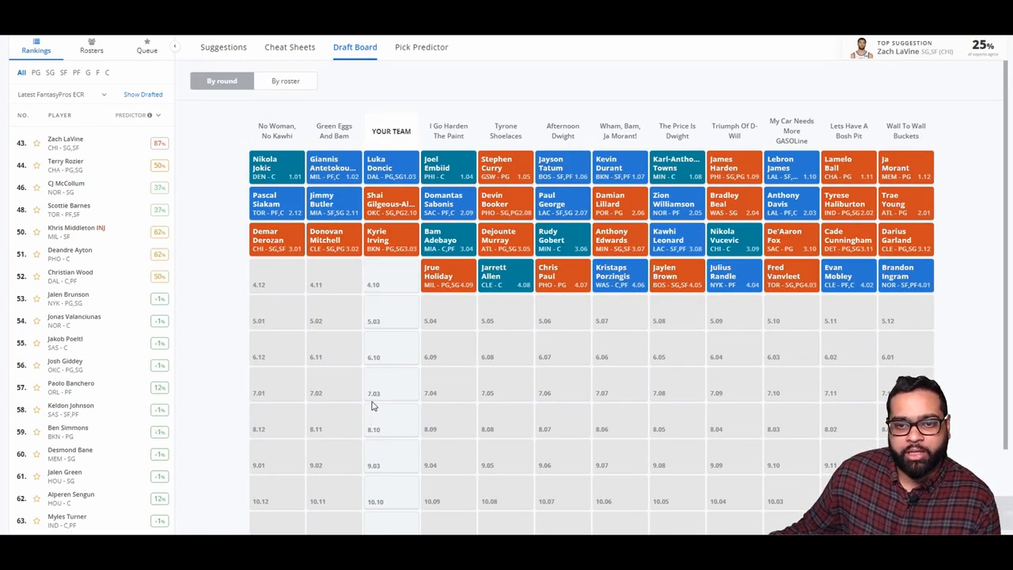
mouse_move(509, 428)
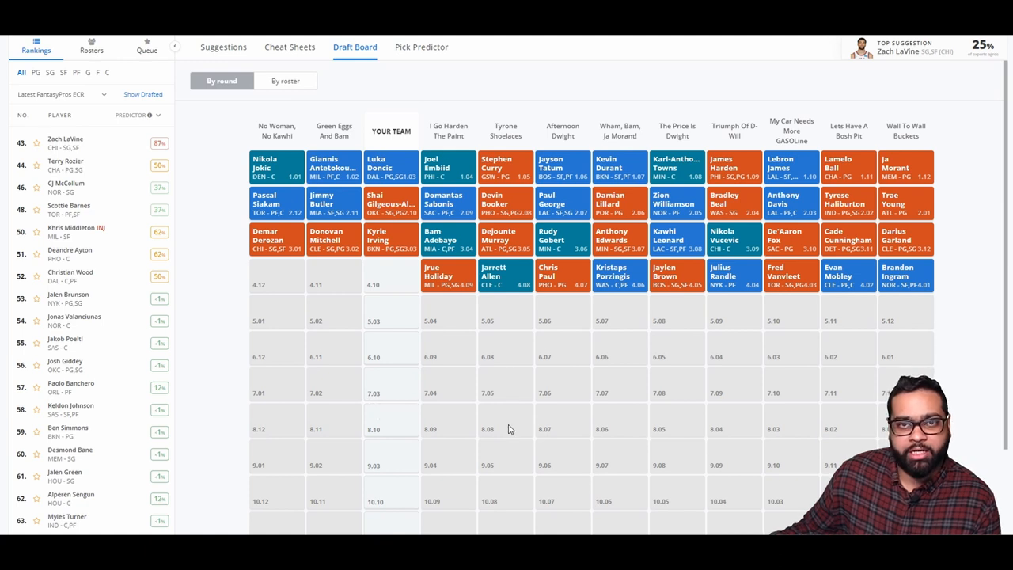
mouse_move(489, 429)
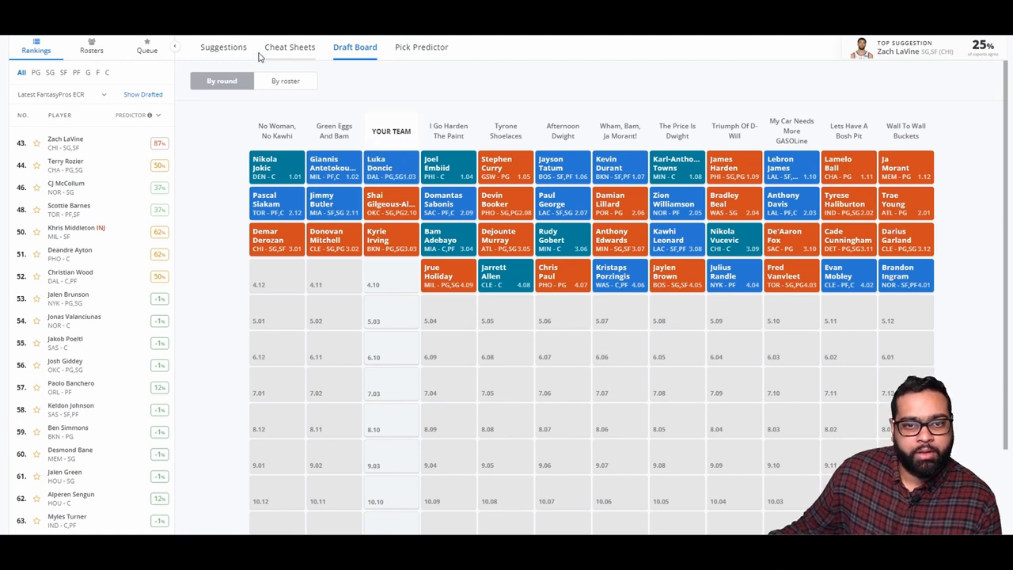
Browse deep into the suggested players list for a round-four pick
click(223, 47)
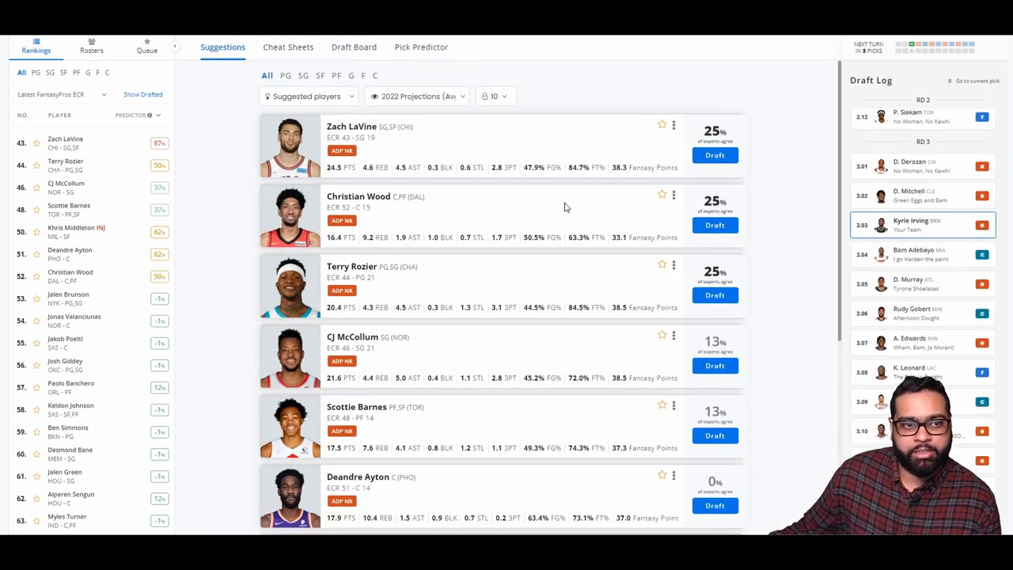
mouse_move(810, 139)
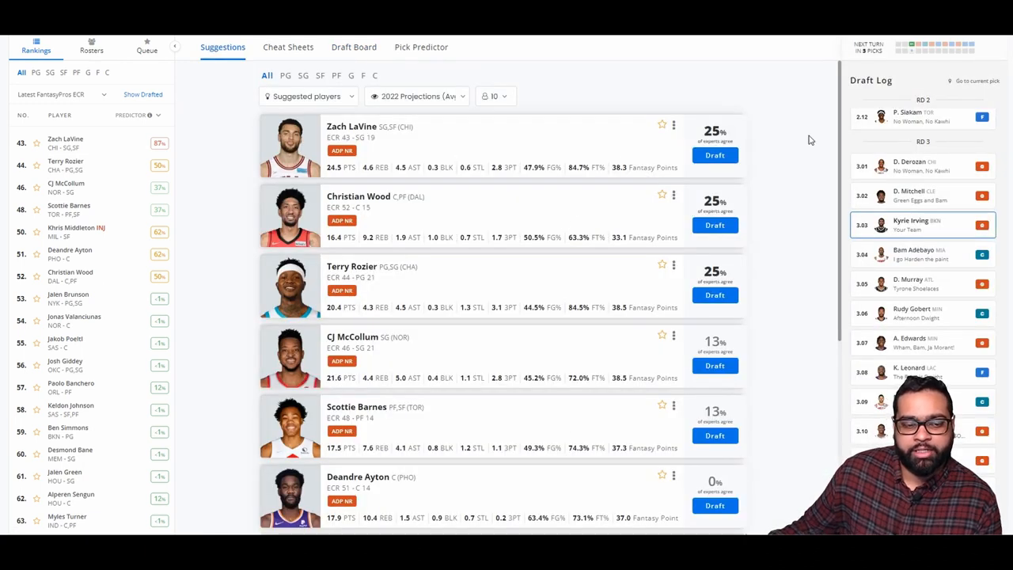
mouse_move(784, 351)
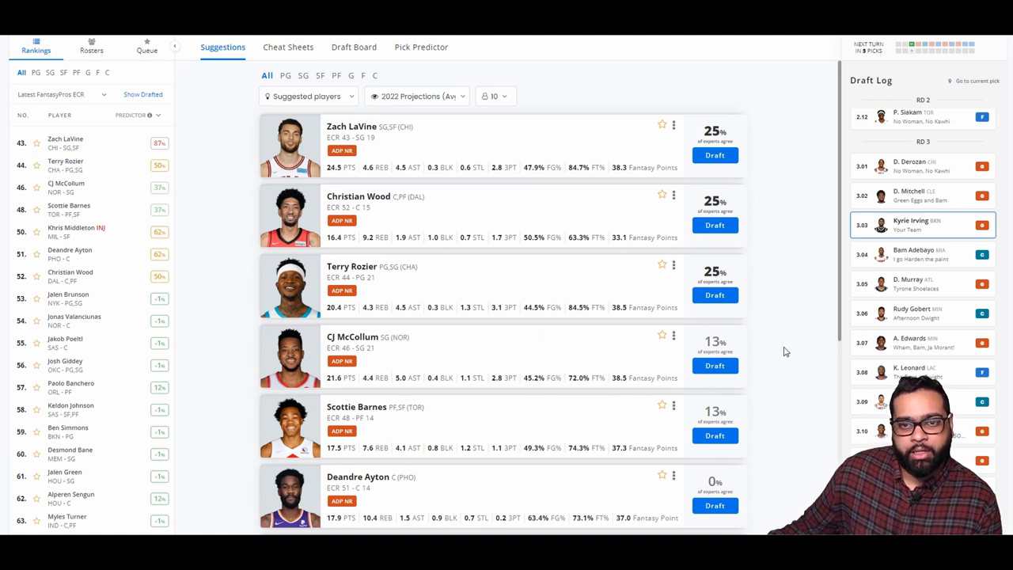
mouse_move(788, 160)
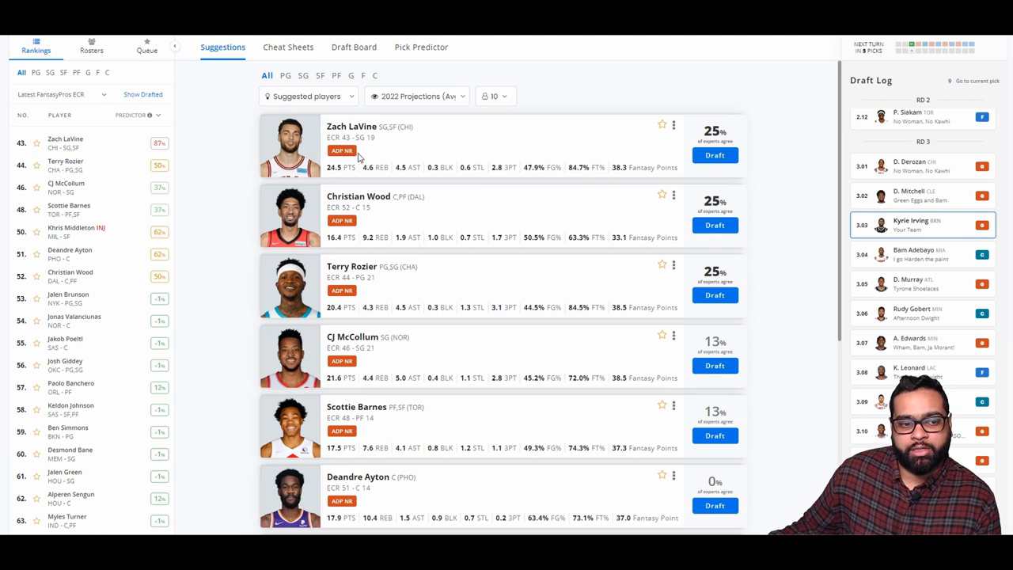
mouse_move(358, 277)
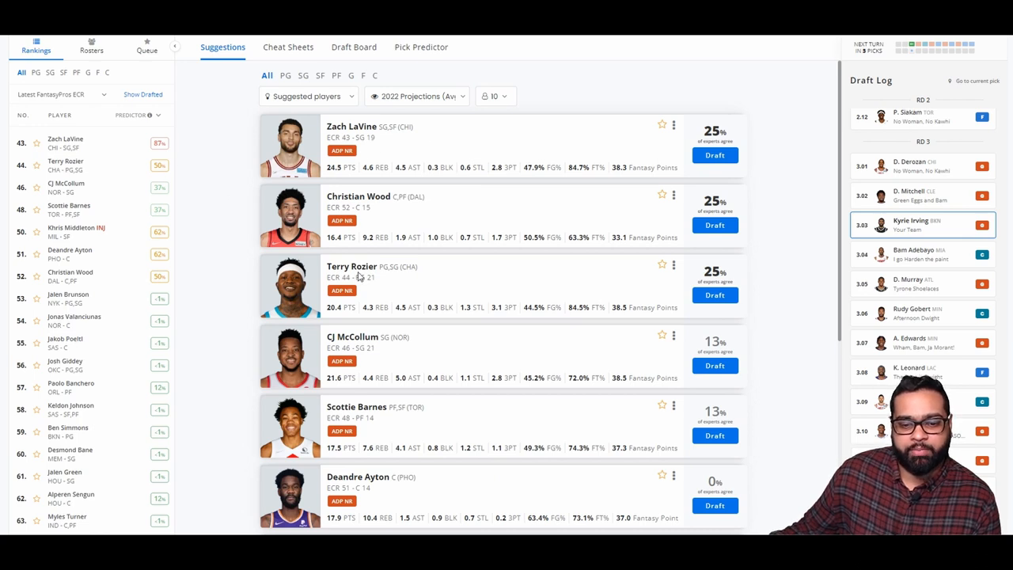
scroll(down, 3)
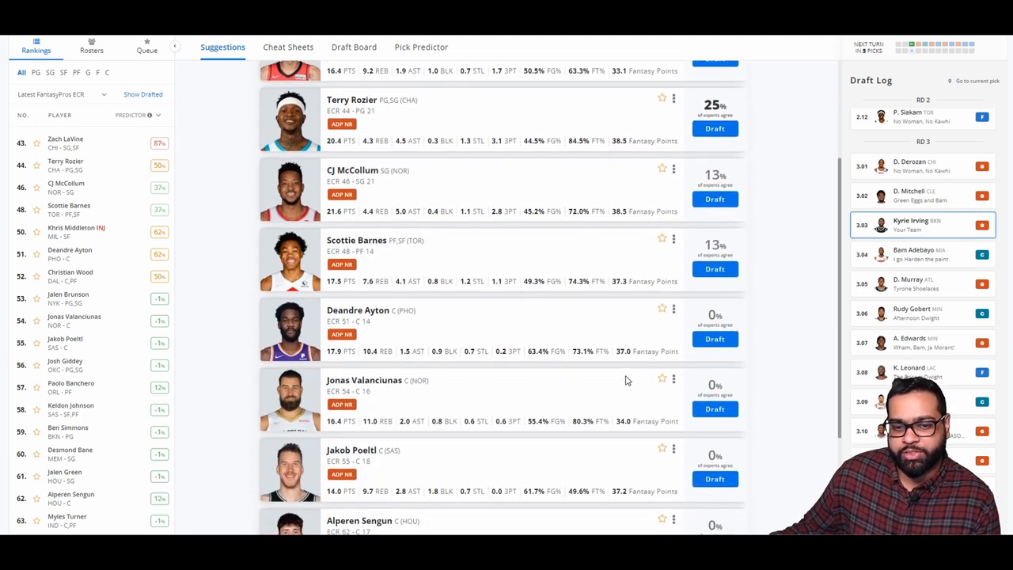
scroll(down, 3)
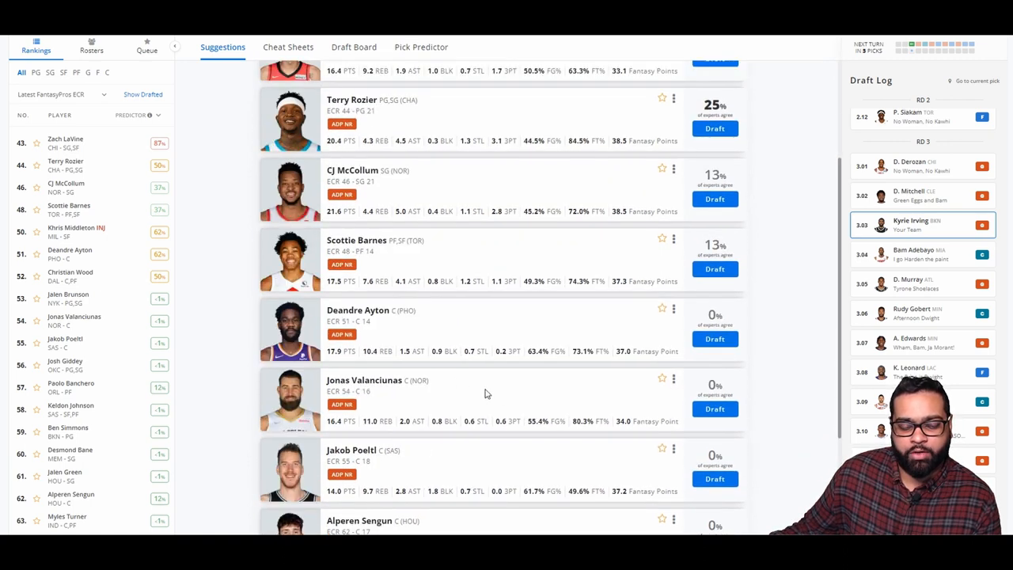
scroll(down, 3)
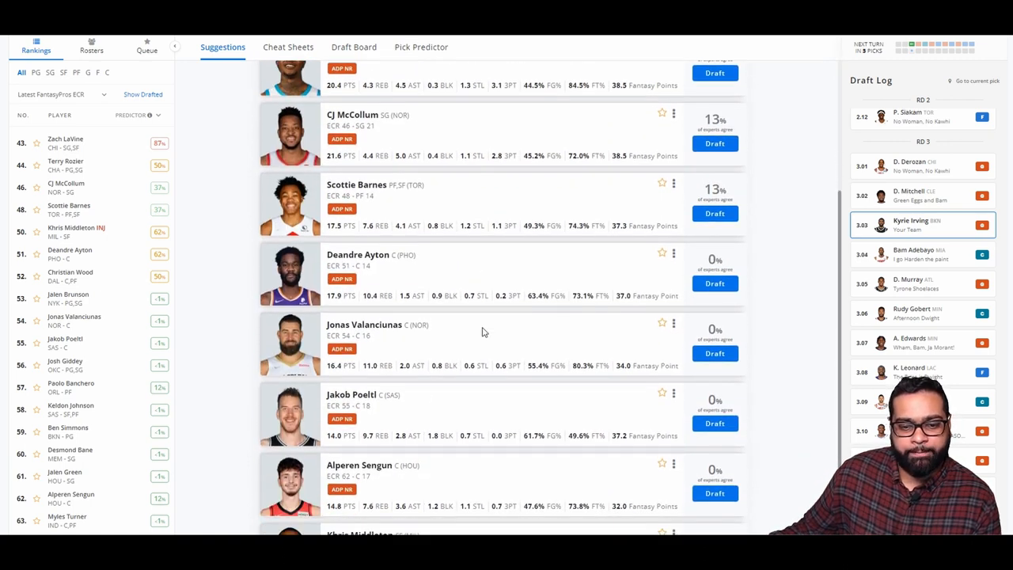
scroll(down, 3)
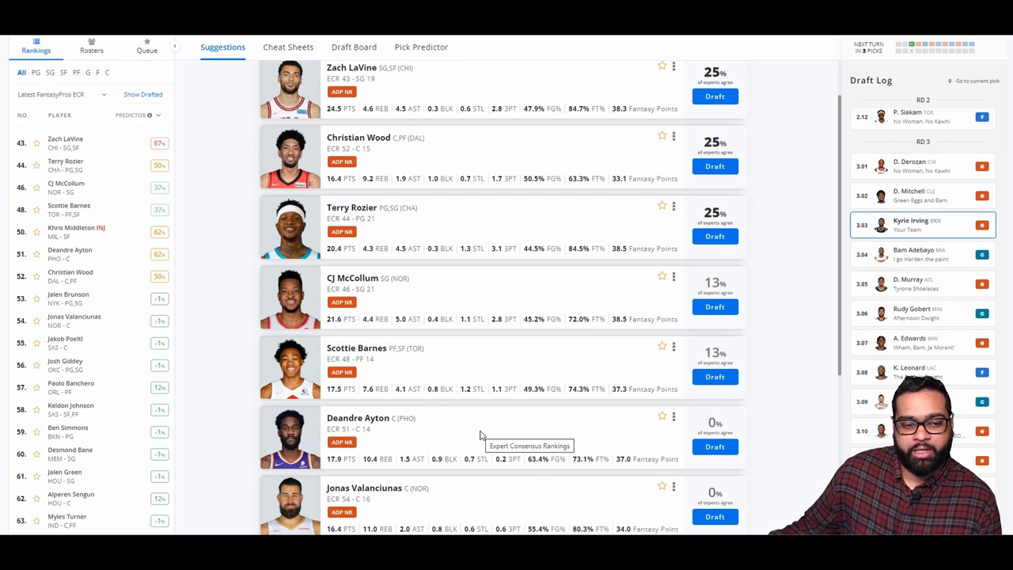
mouse_move(380, 467)
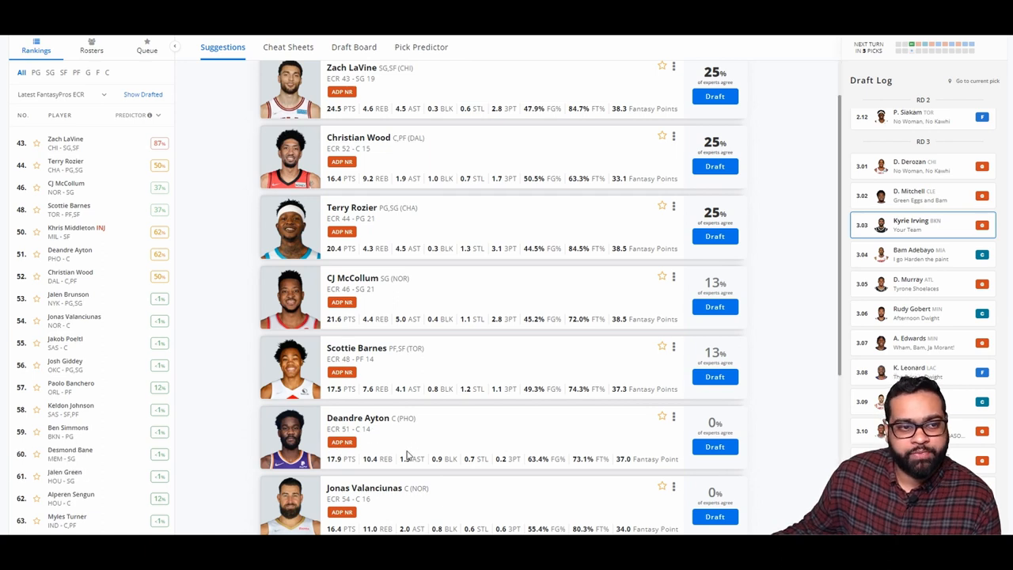
scroll(down, 3)
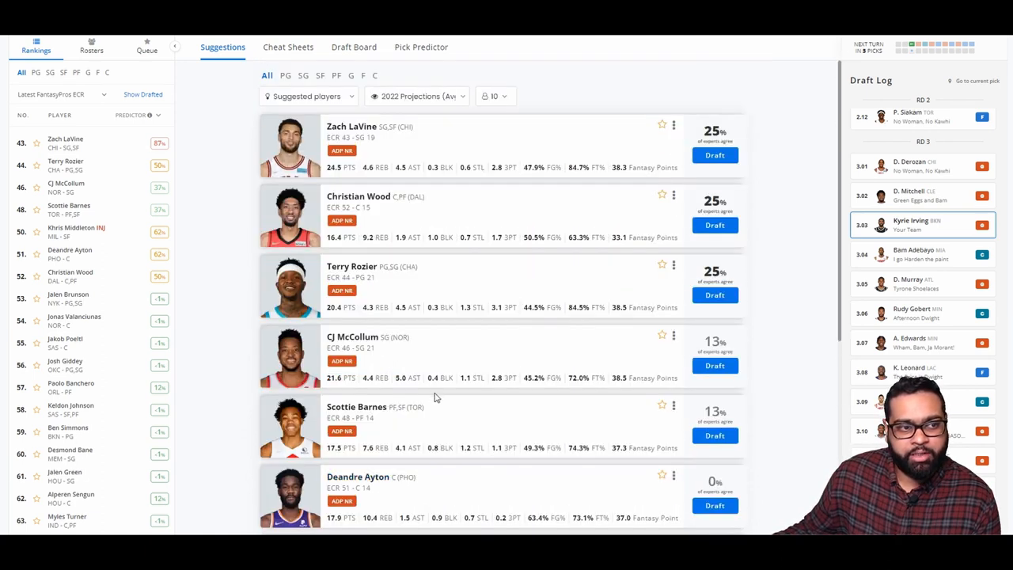
mouse_move(561, 163)
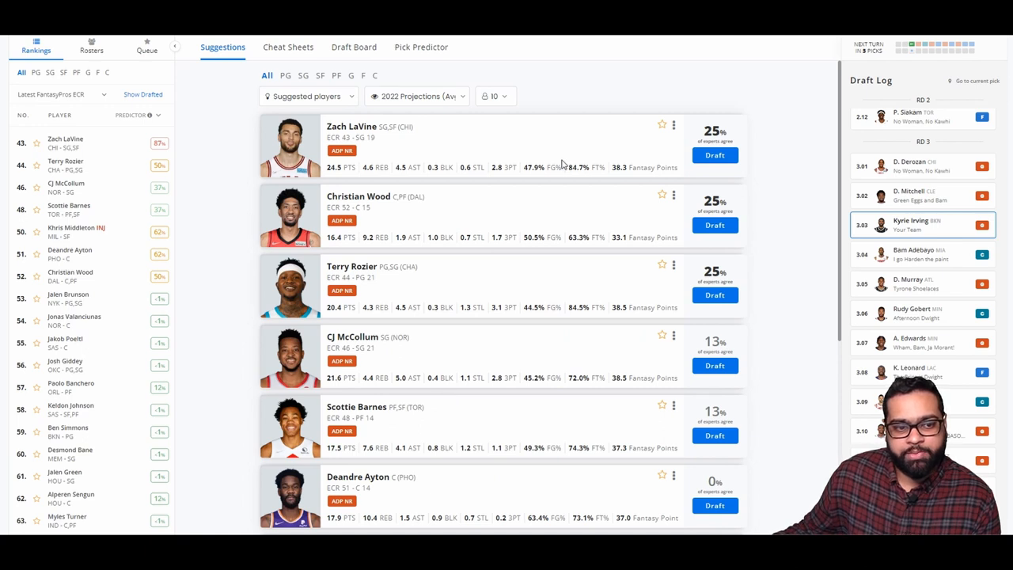
mouse_move(478, 286)
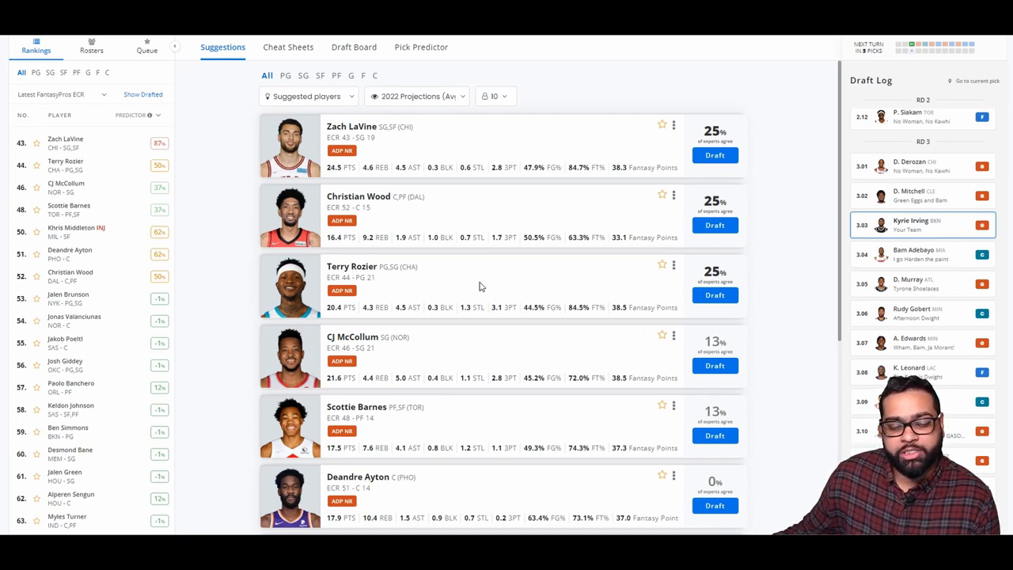
scroll(down, 3)
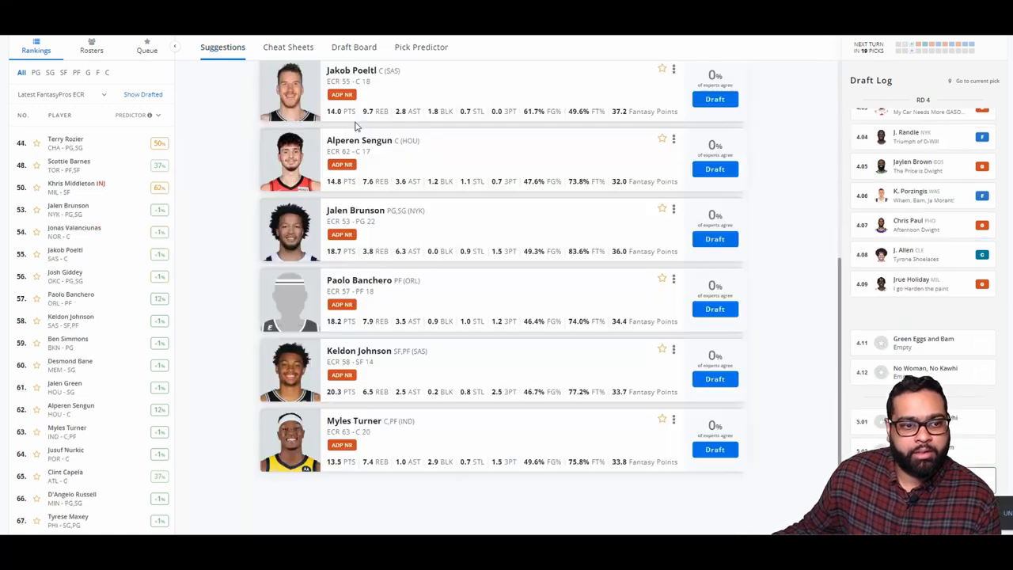
Review the board and make Deandre Ayton the fourth-round pick
click(355, 48)
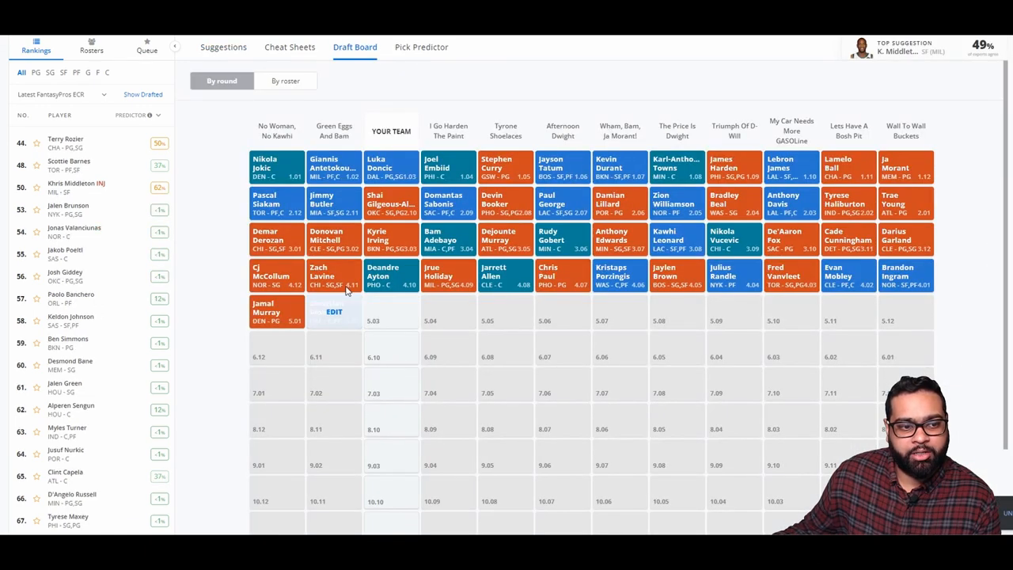
click(332, 310)
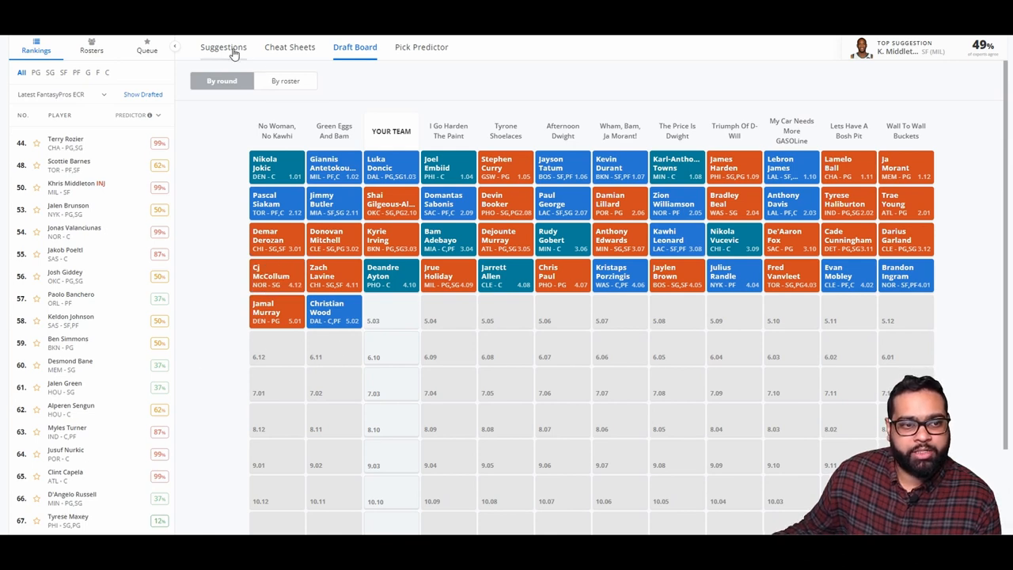
click(222, 47)
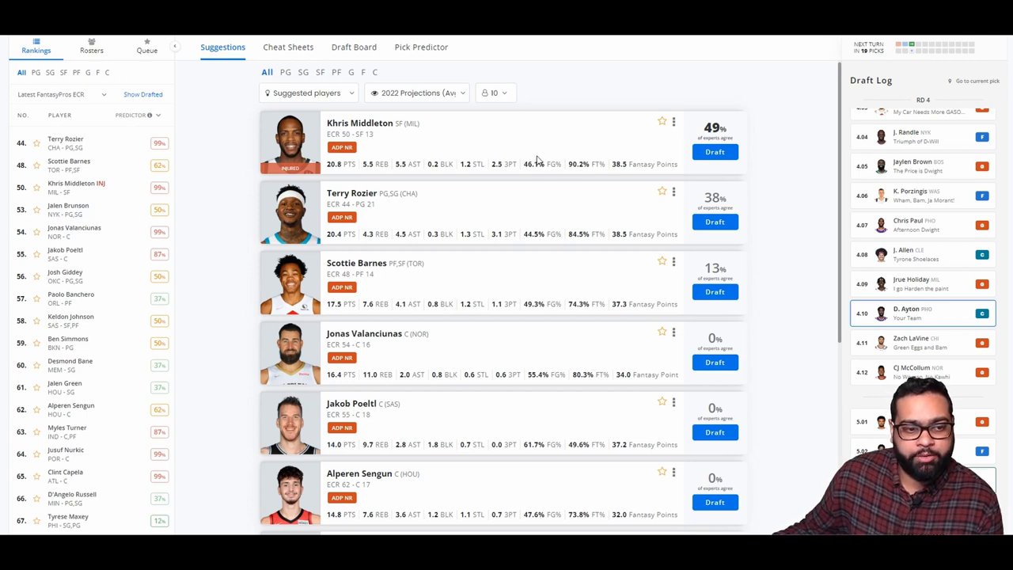
scroll(down, 3)
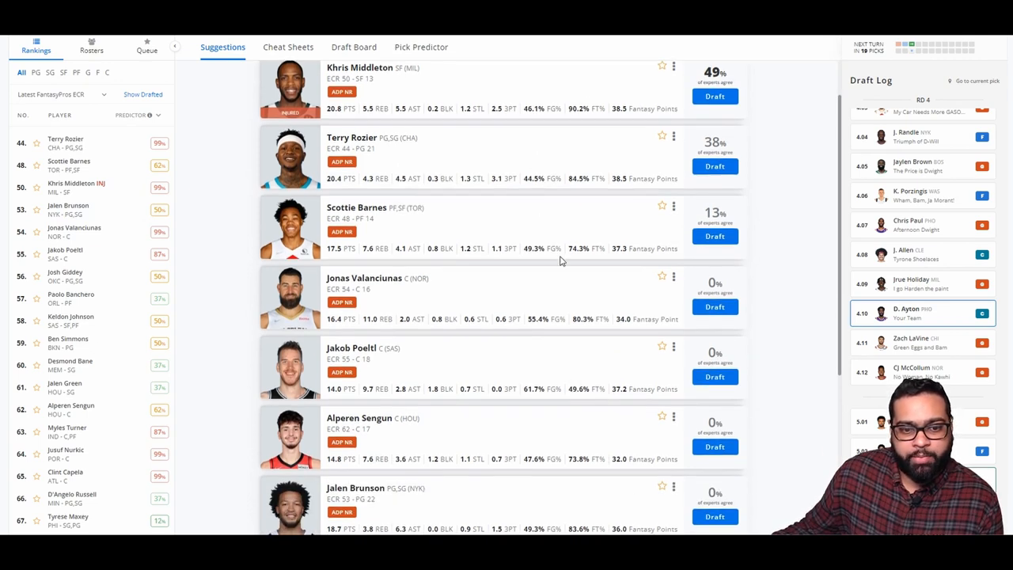
scroll(down, 3)
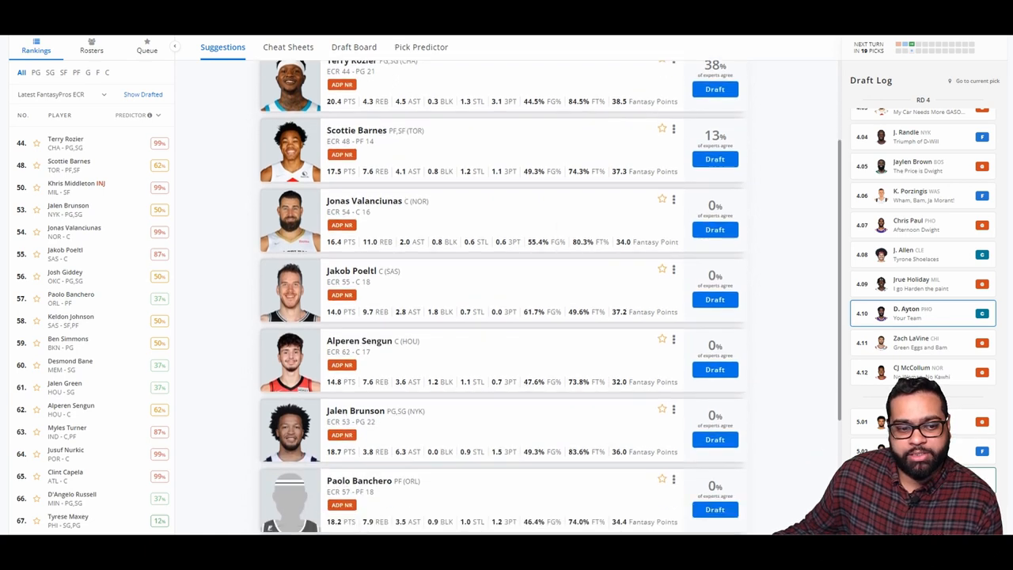
scroll(down, 3)
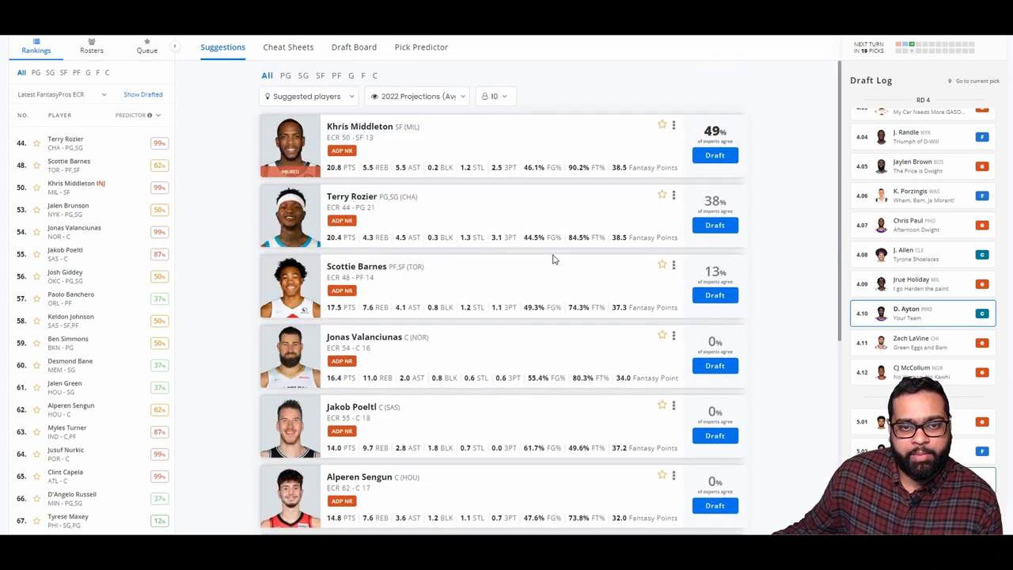
mouse_move(540, 199)
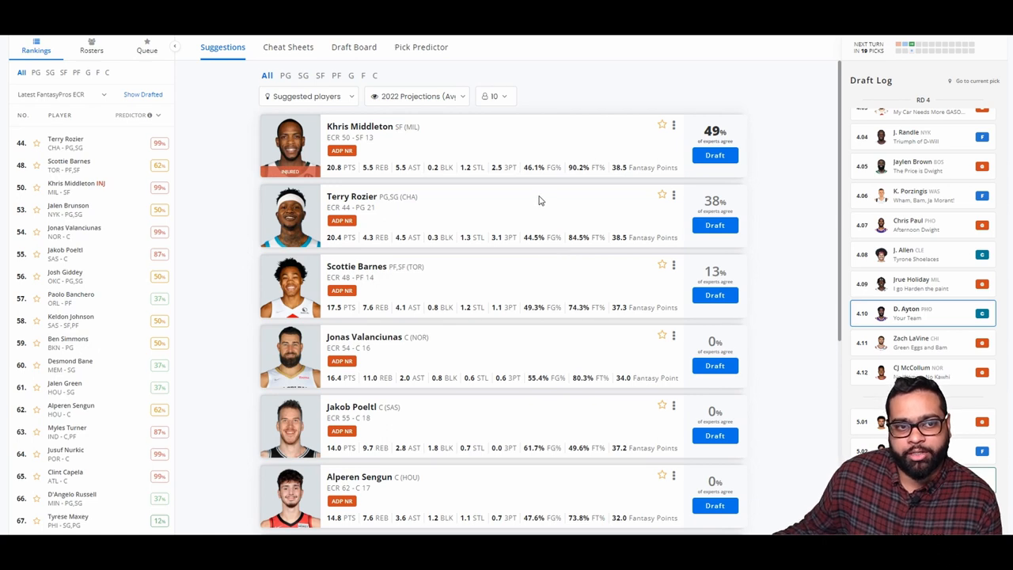
mouse_move(652, 166)
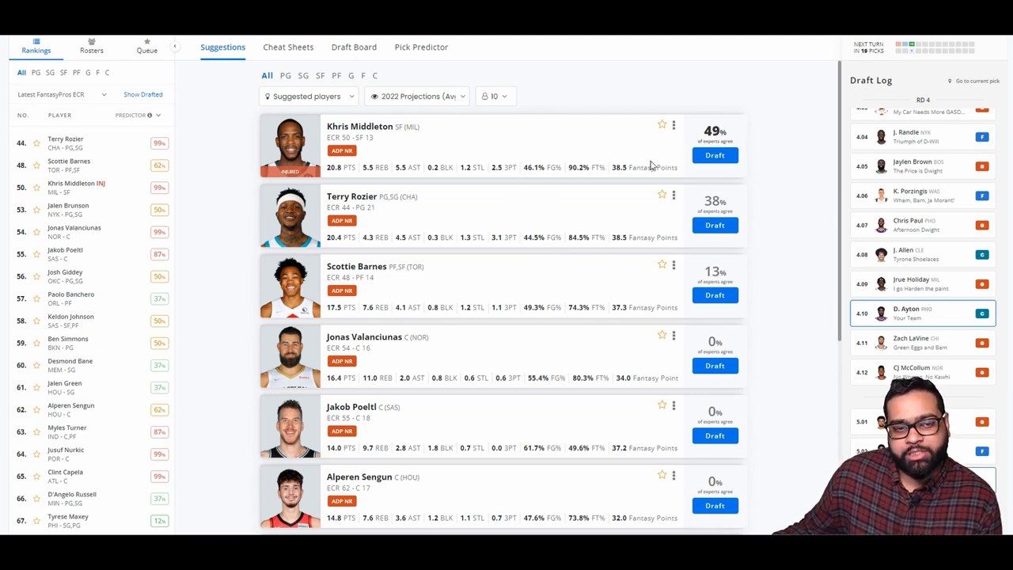
mouse_move(319, 255)
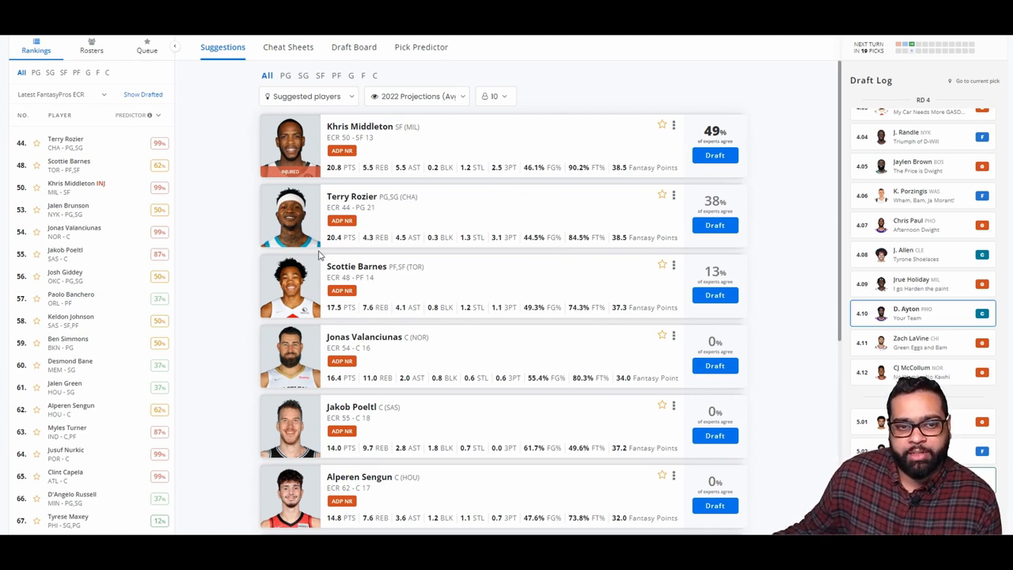
mouse_move(487, 212)
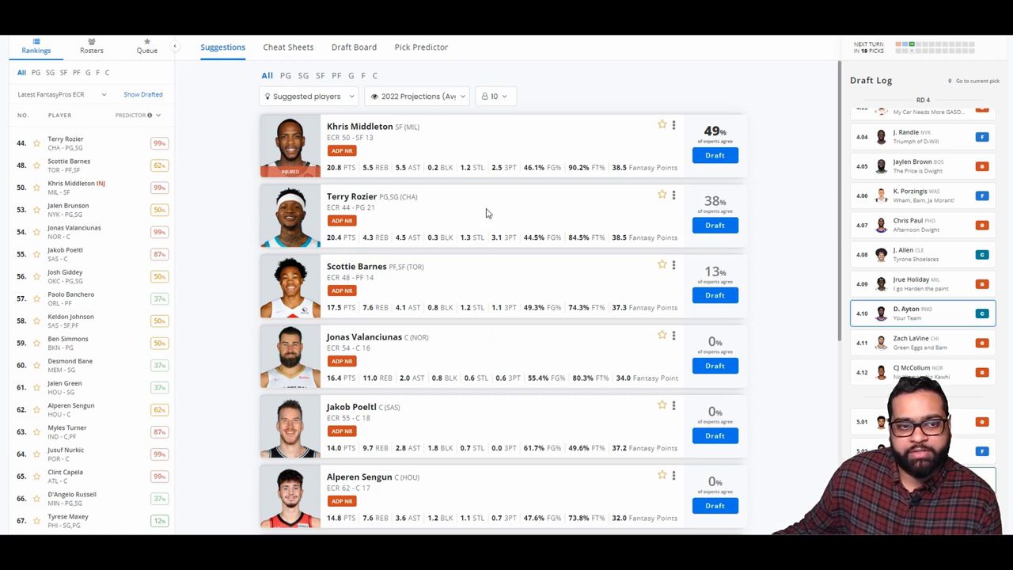
mouse_move(427, 180)
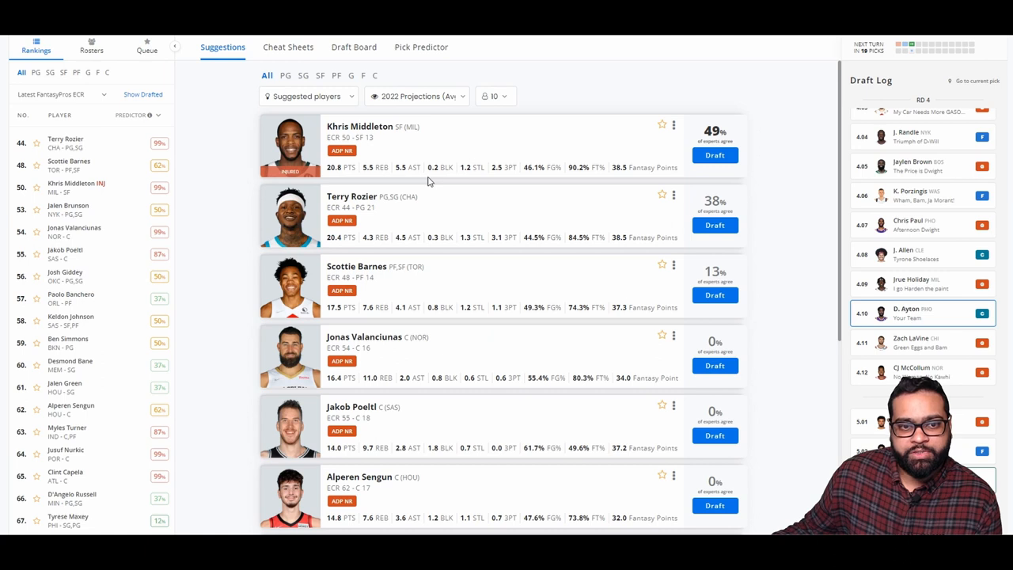
mouse_move(466, 184)
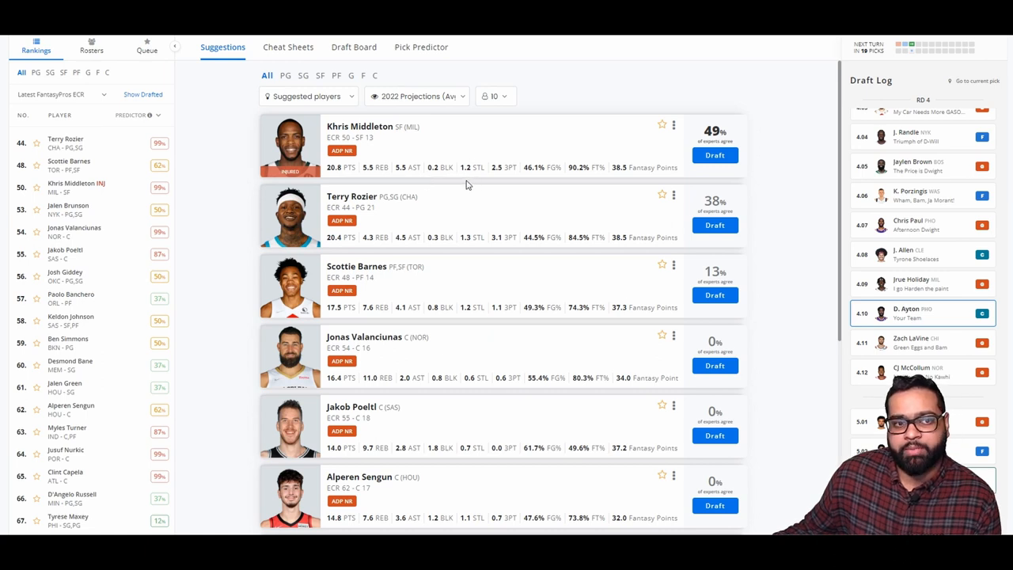
mouse_move(413, 229)
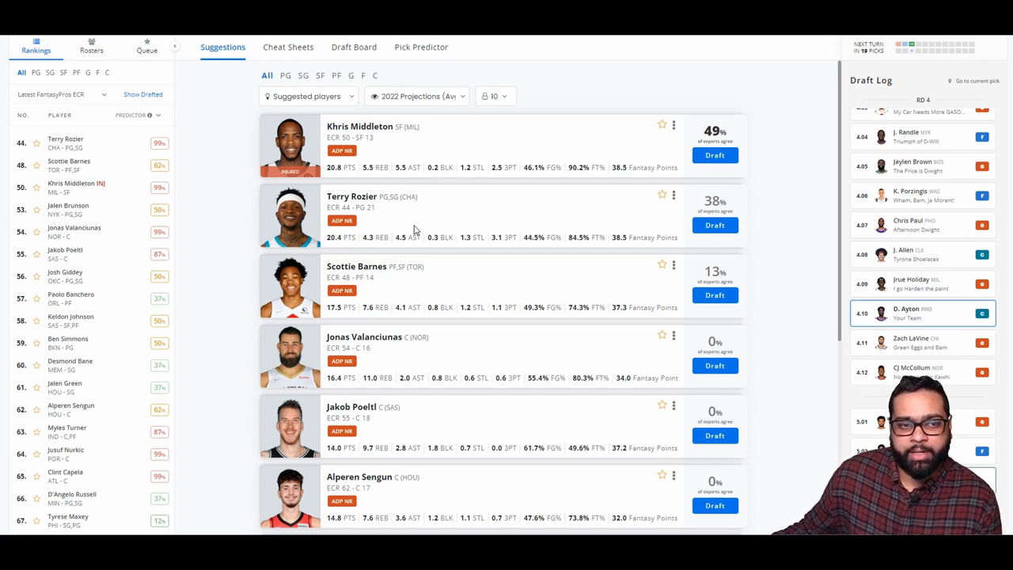
mouse_move(402, 252)
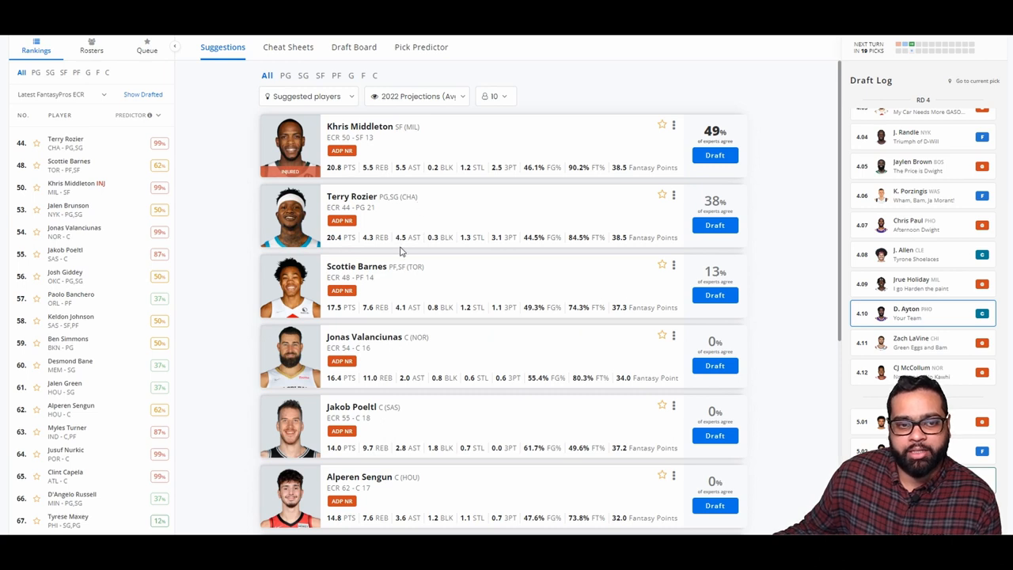
mouse_move(414, 253)
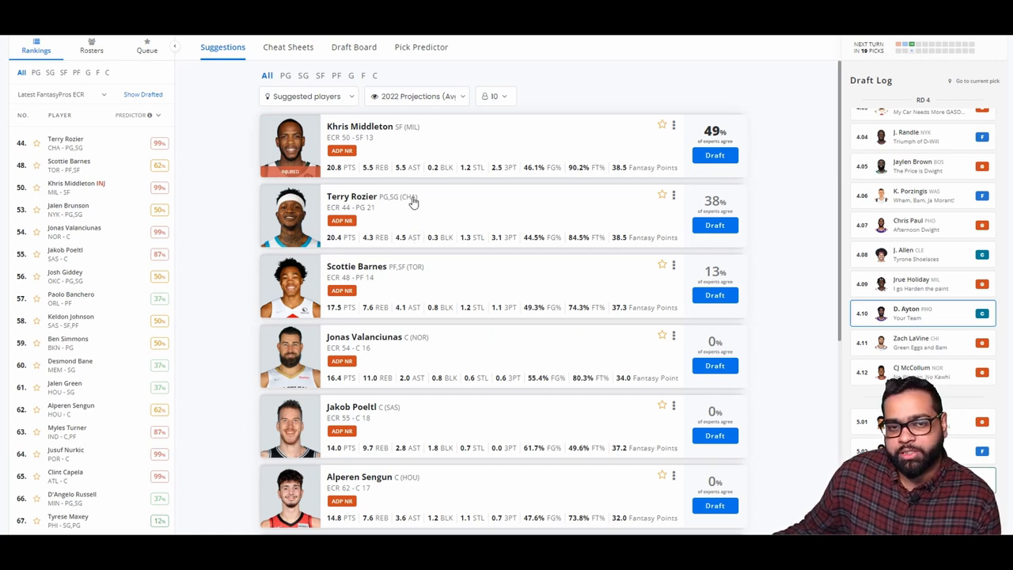
mouse_move(351, 196)
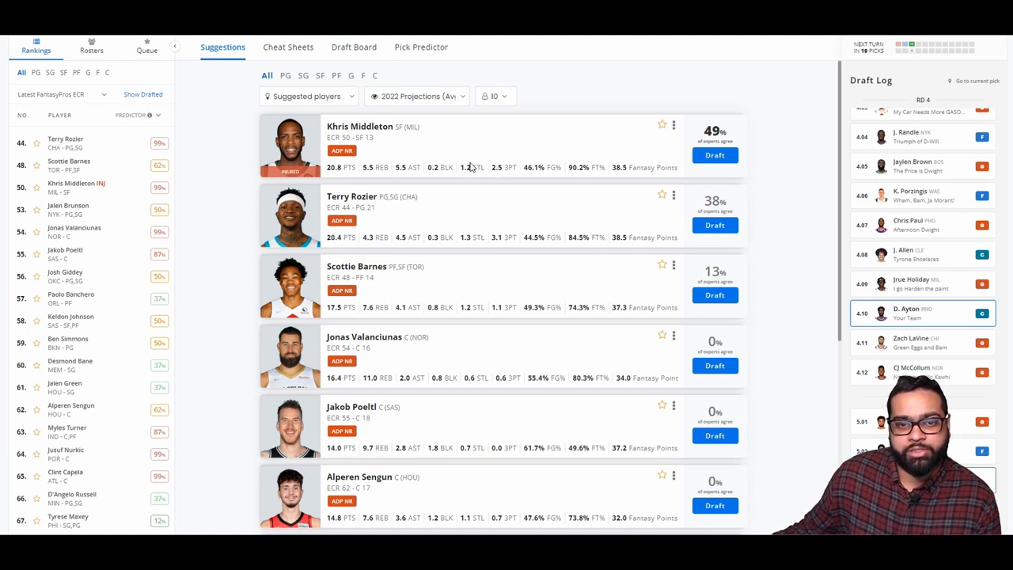
mouse_move(725, 177)
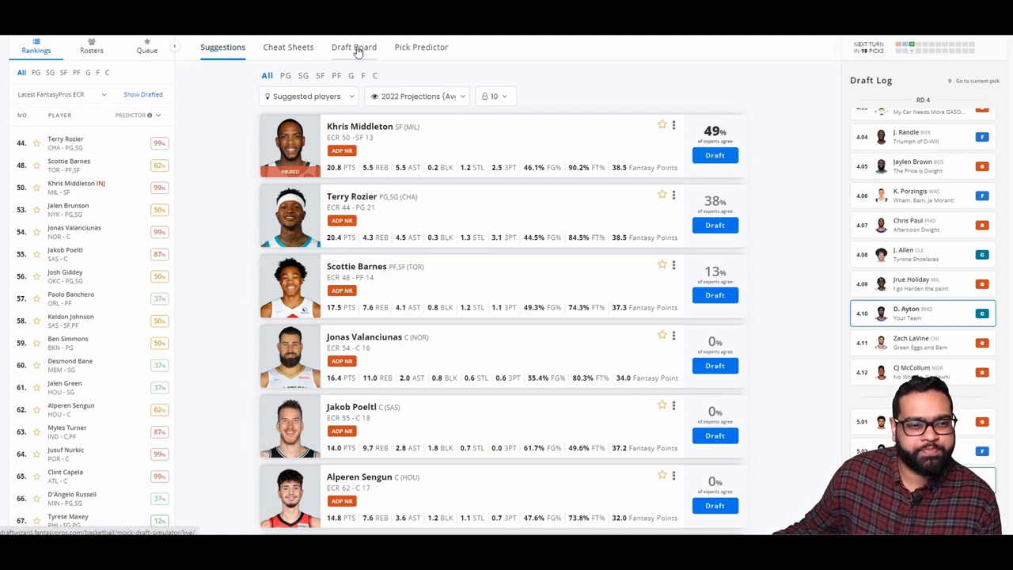
Check the board and return to suggestions with Khris Middleton drafted as the fifth-round pick
click(355, 47)
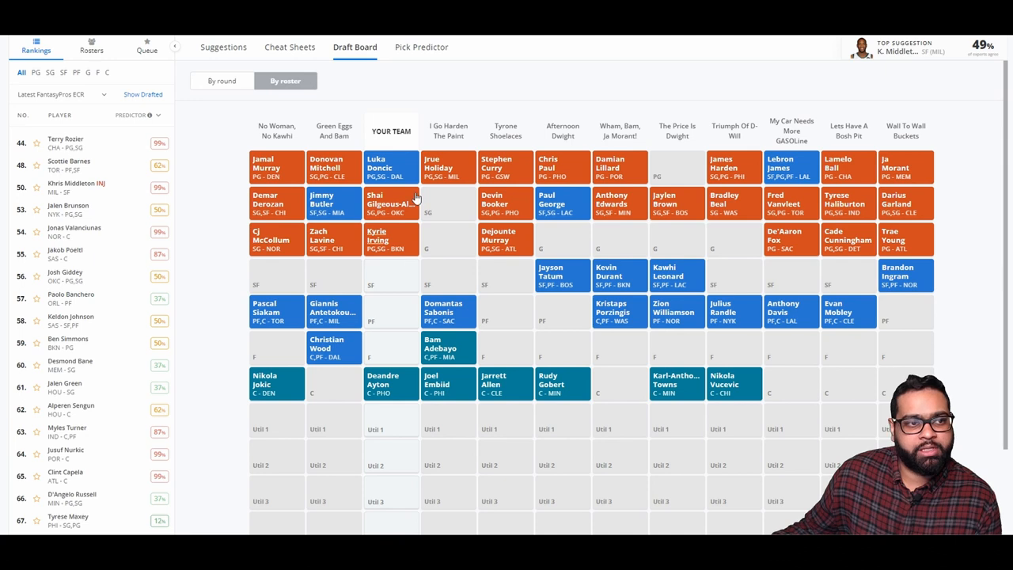
click(223, 48)
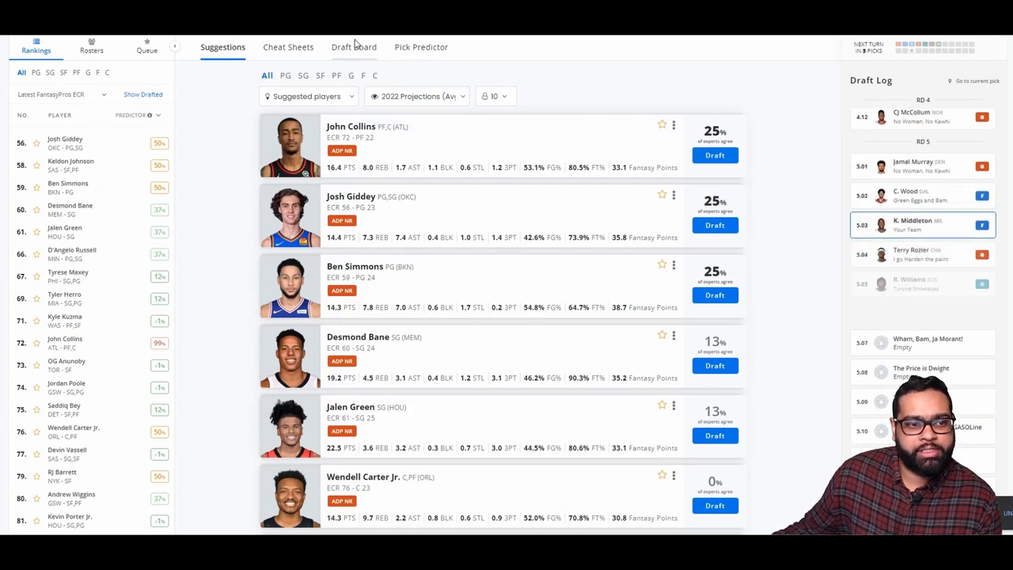
Review the by-round draft board showing Middleton in round five and round-six picks underway
click(354, 47)
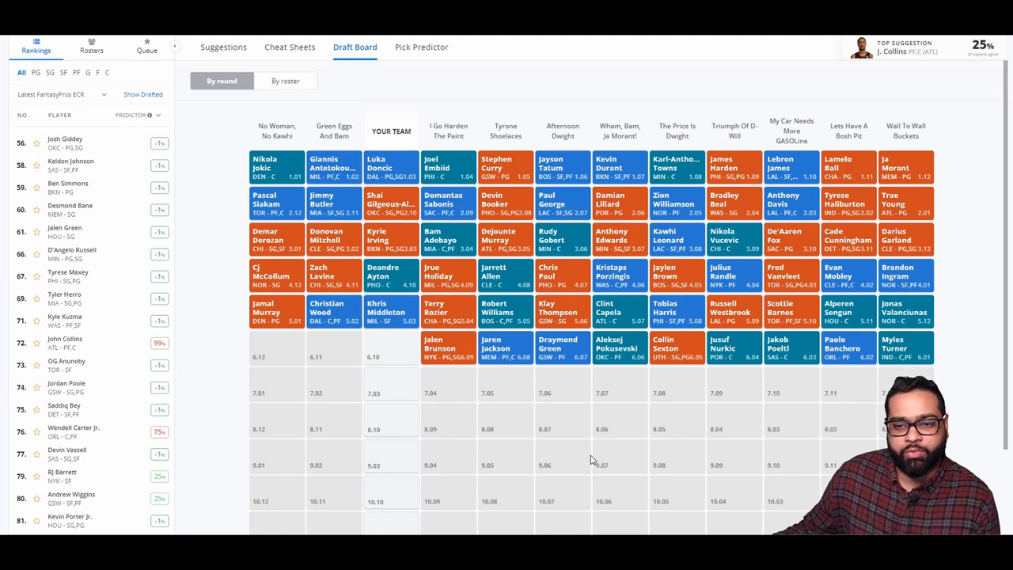
mouse_move(595, 446)
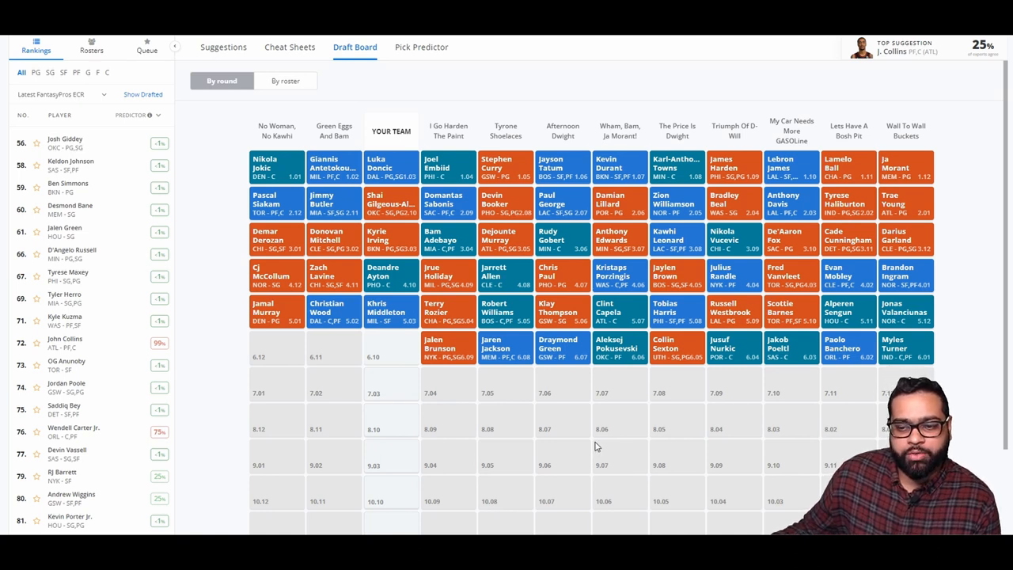
scroll(down, 3)
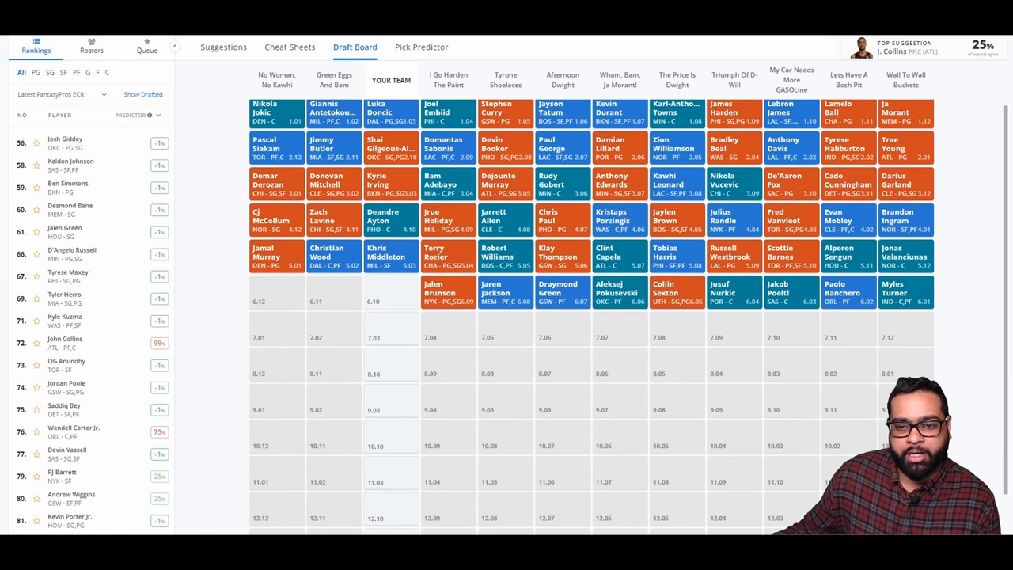
mouse_move(589, 392)
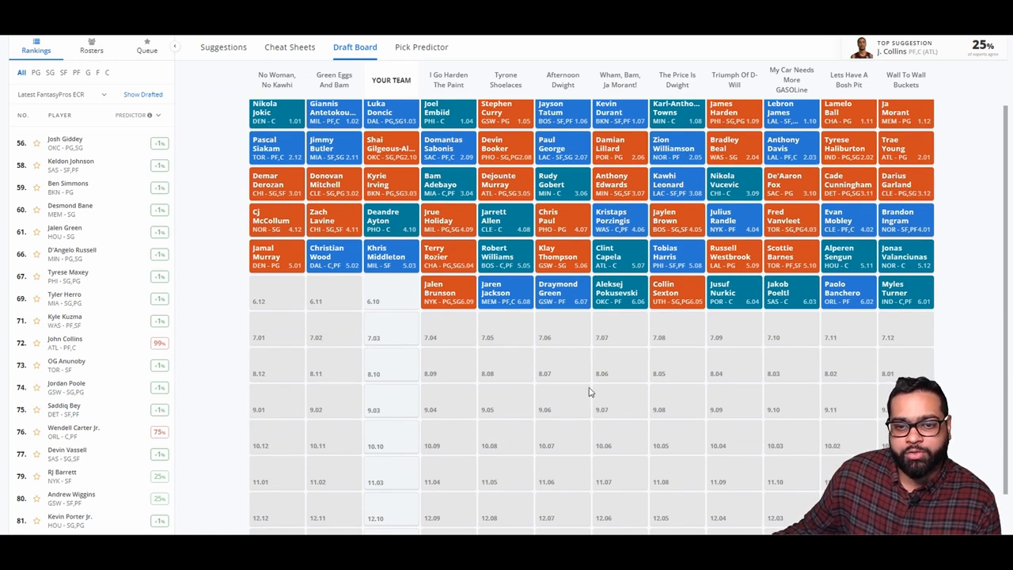
mouse_move(649, 399)
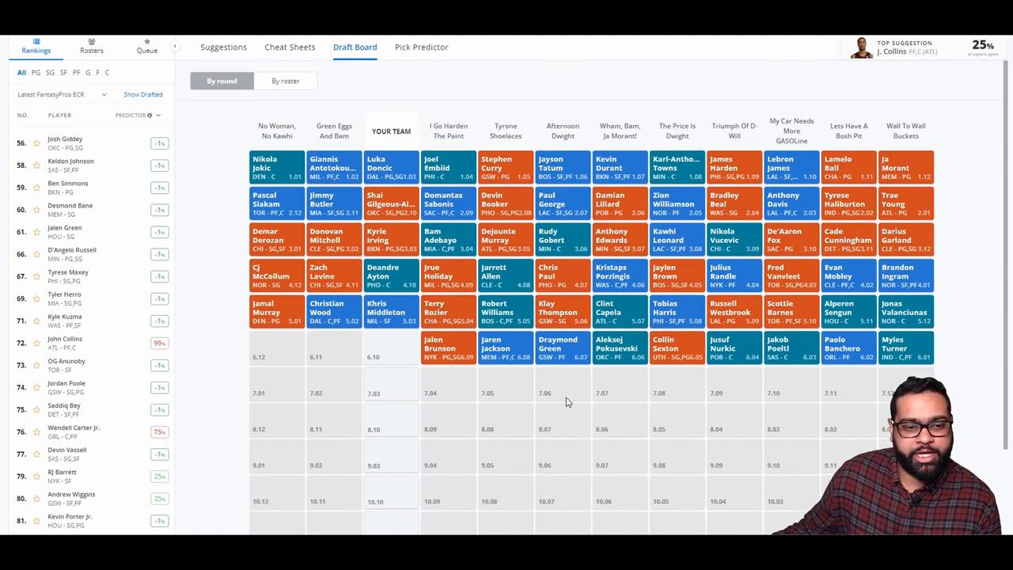
mouse_move(443, 386)
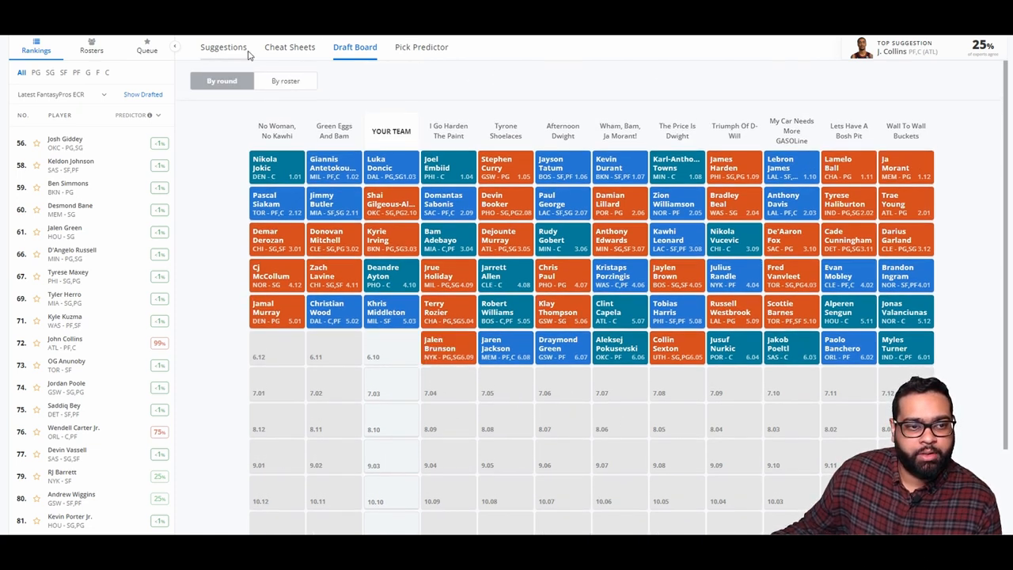
Compare the board by roster and by round, then scan suggestions led by Collins, Giddey and Simmons
click(223, 47)
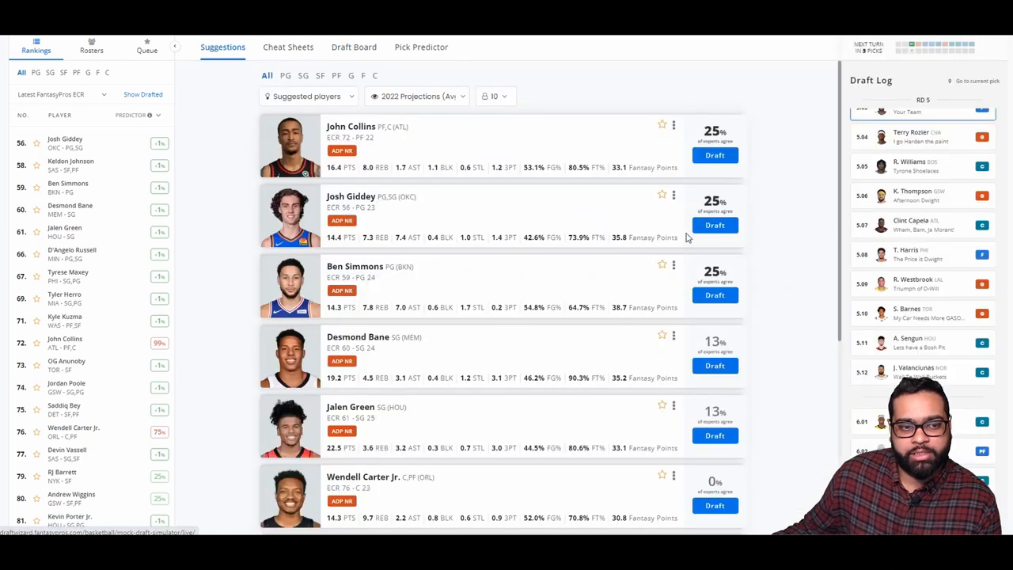
mouse_move(513, 141)
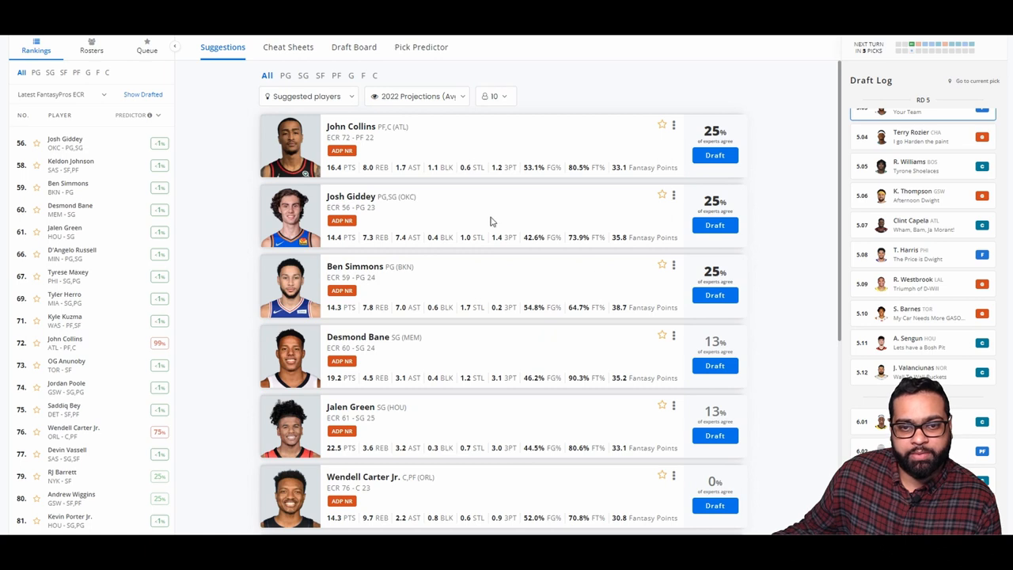
mouse_move(744, 209)
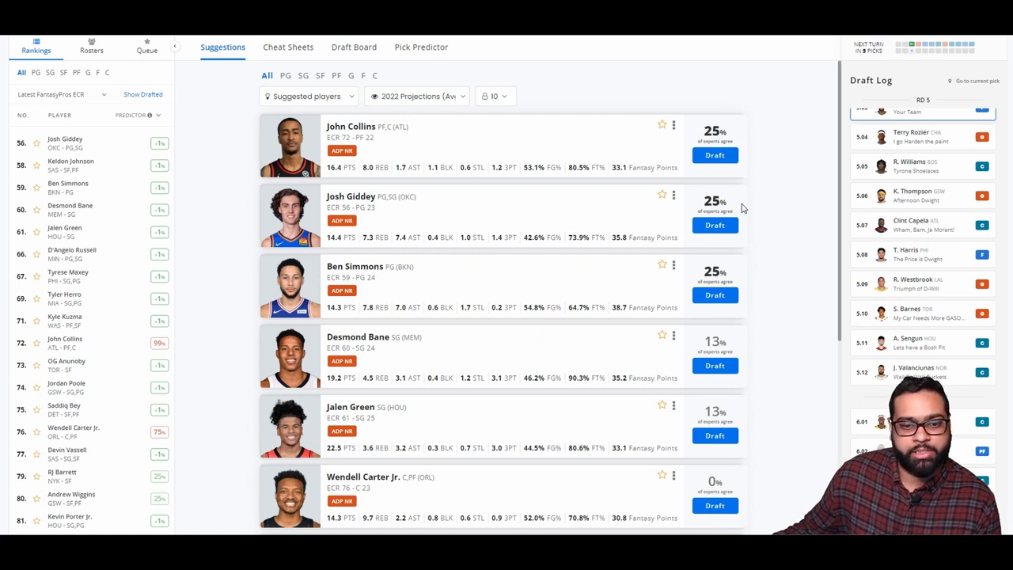
mouse_move(758, 299)
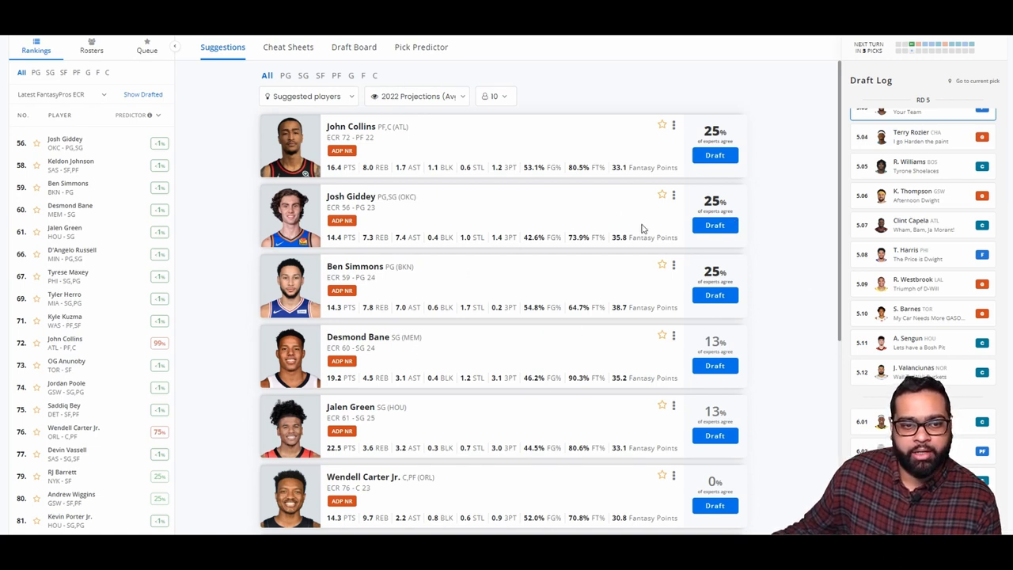
mouse_move(411, 280)
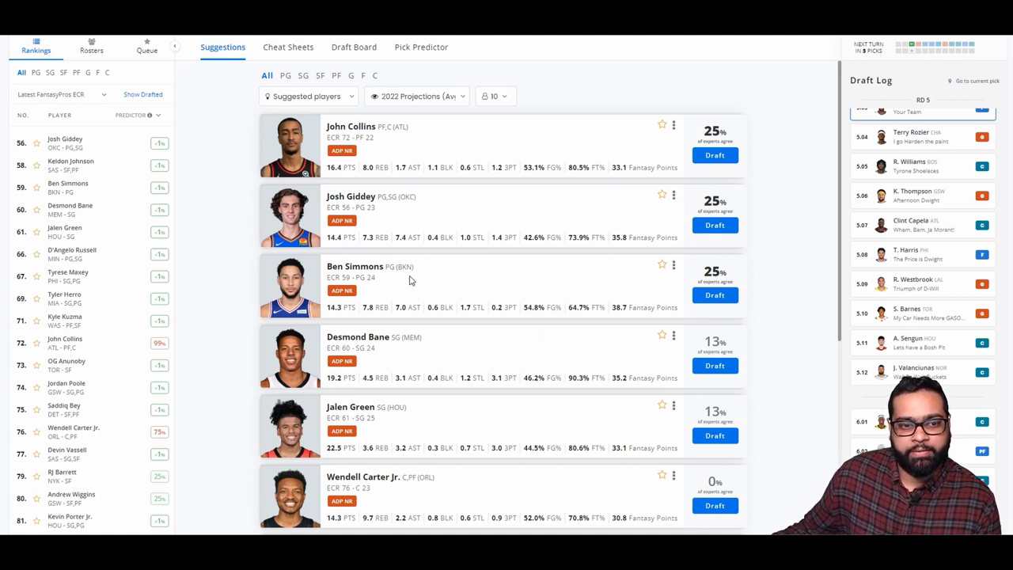
mouse_move(405, 251)
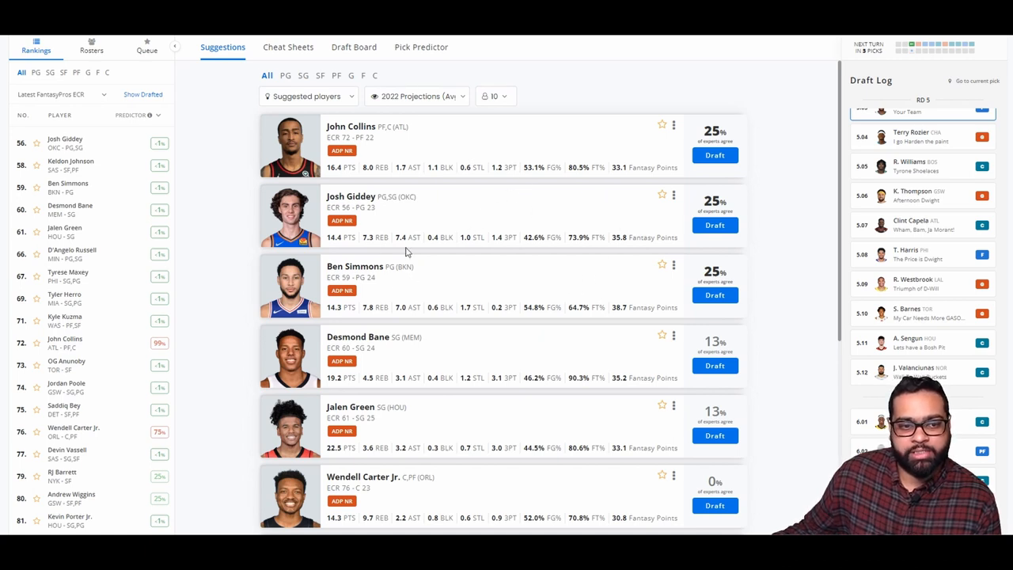
mouse_move(484, 224)
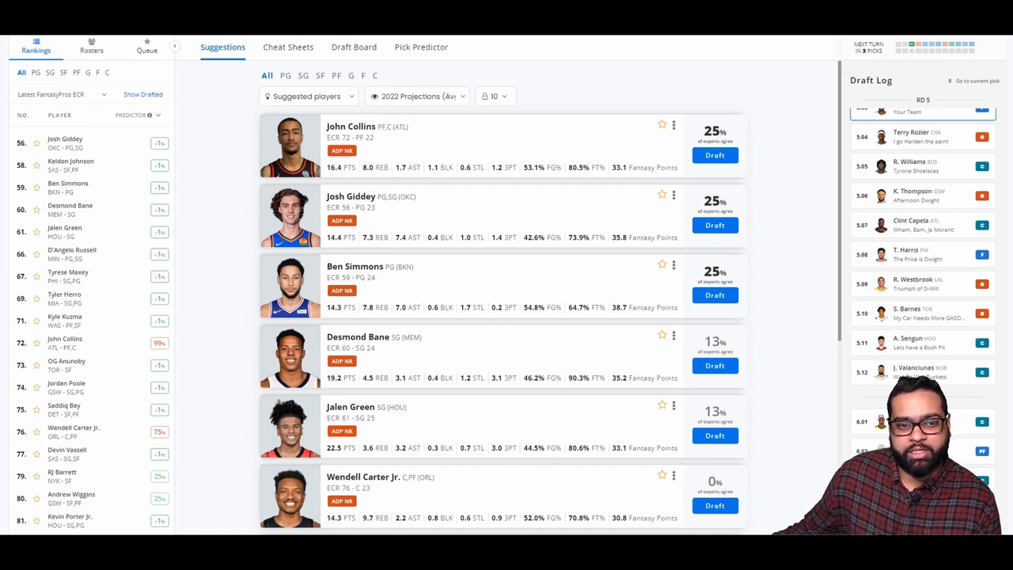
mouse_move(515, 329)
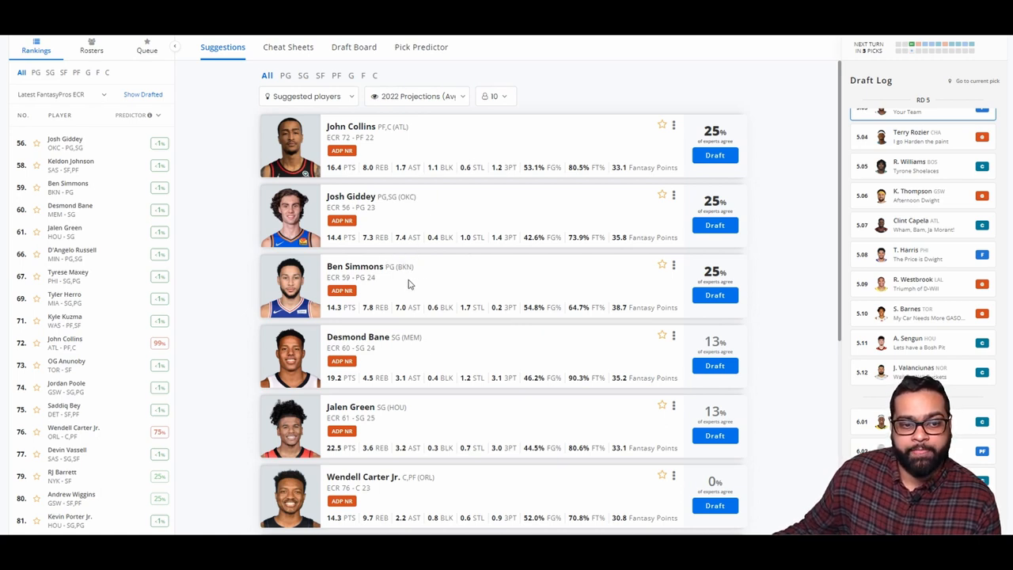
mouse_move(387, 281)
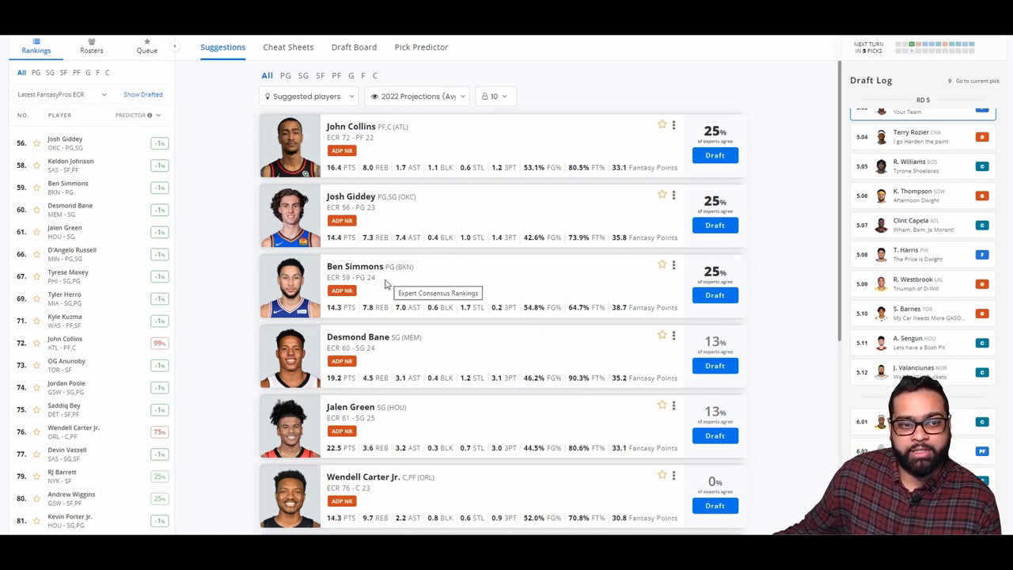
mouse_move(347, 247)
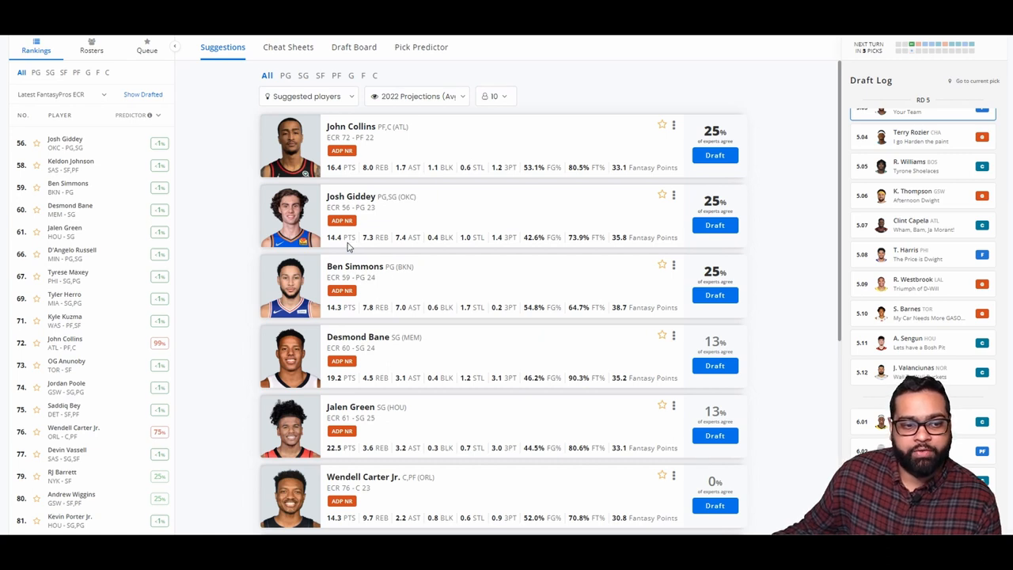
mouse_move(367, 233)
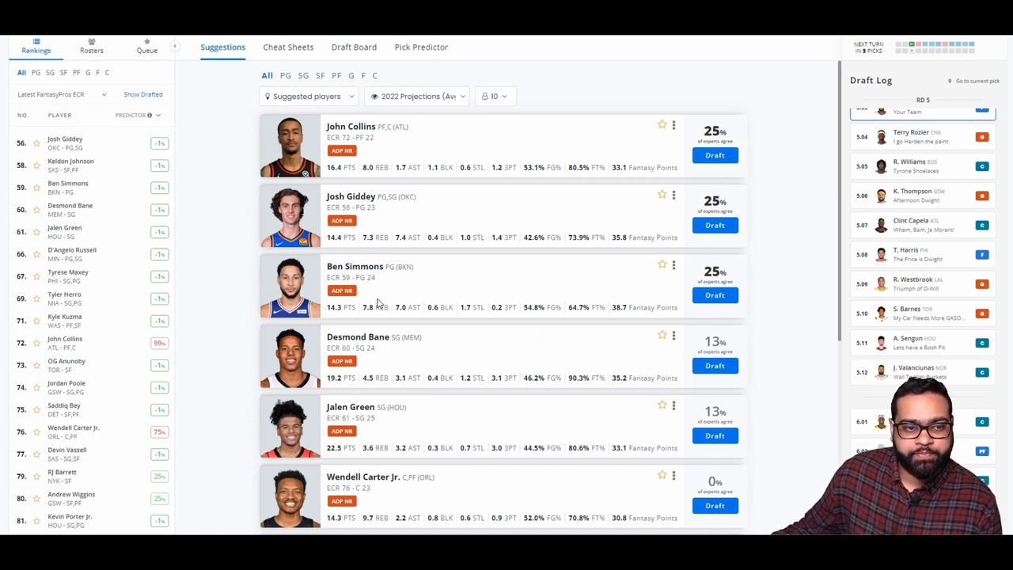
mouse_move(415, 296)
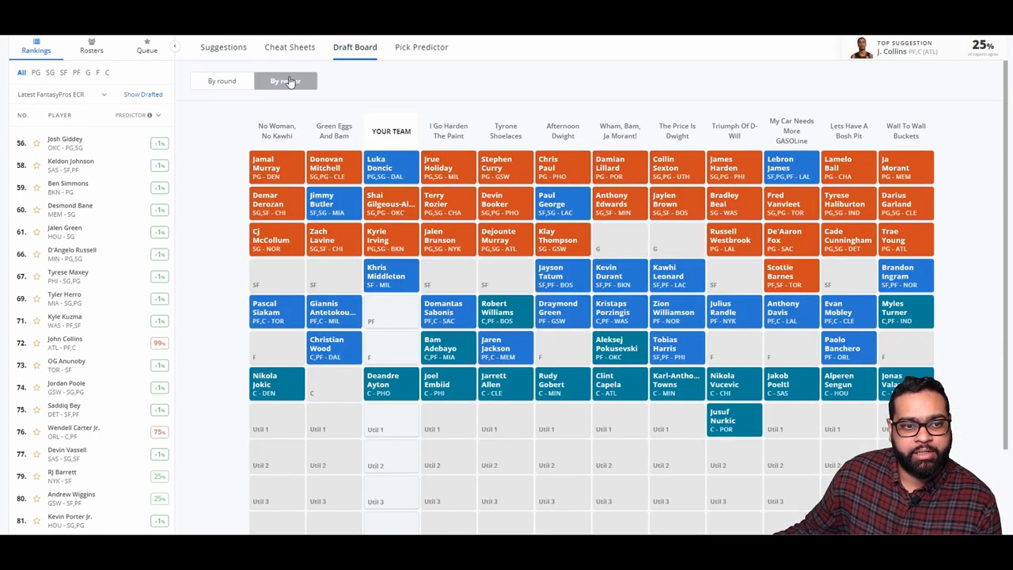
click(285, 80)
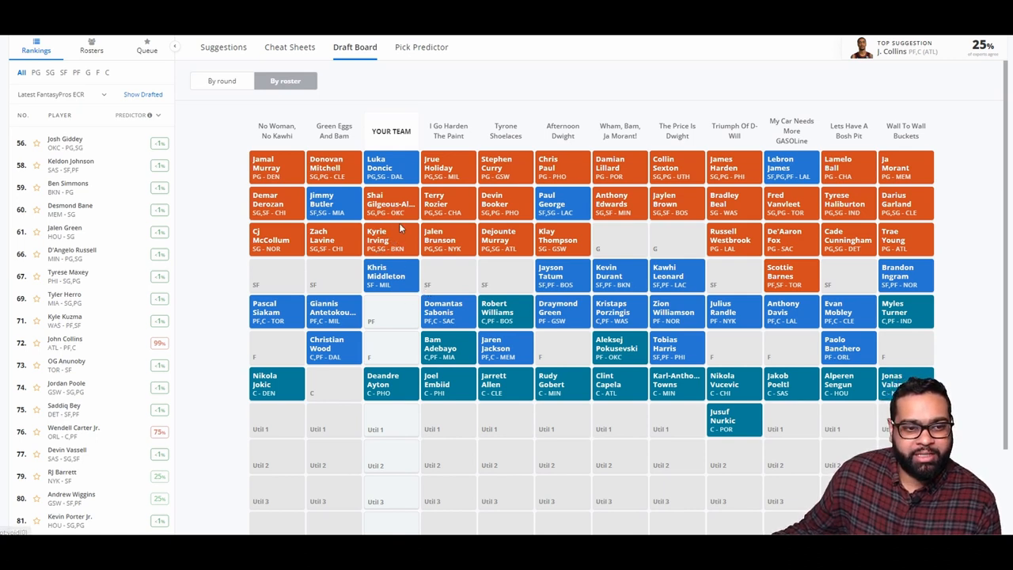
mouse_move(395, 206)
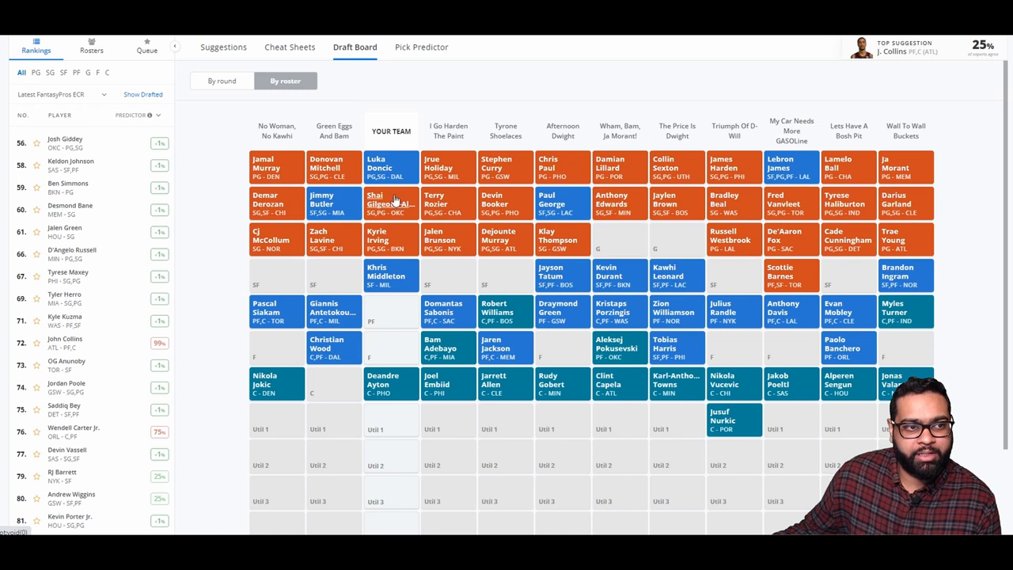
click(222, 81)
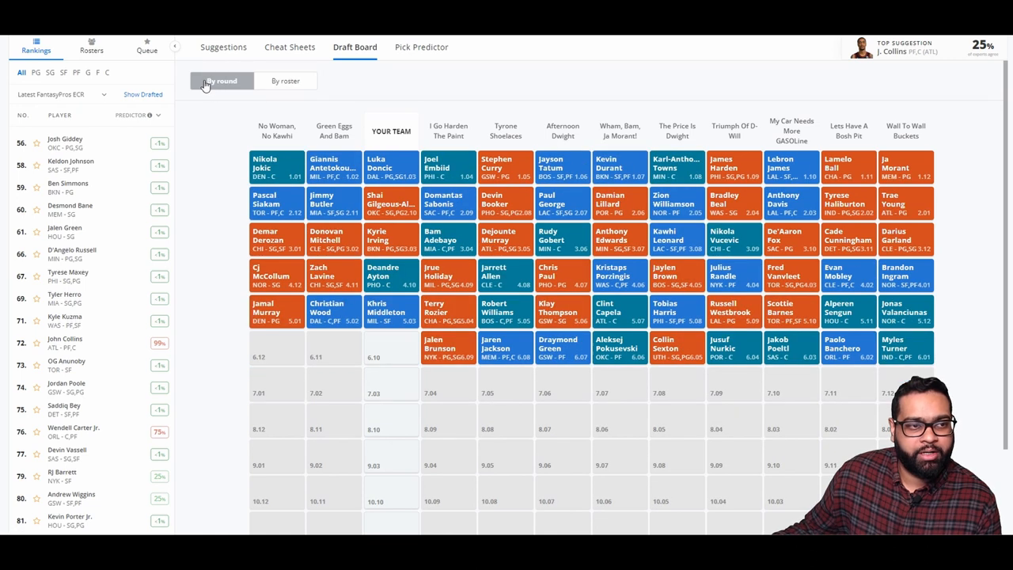
click(223, 47)
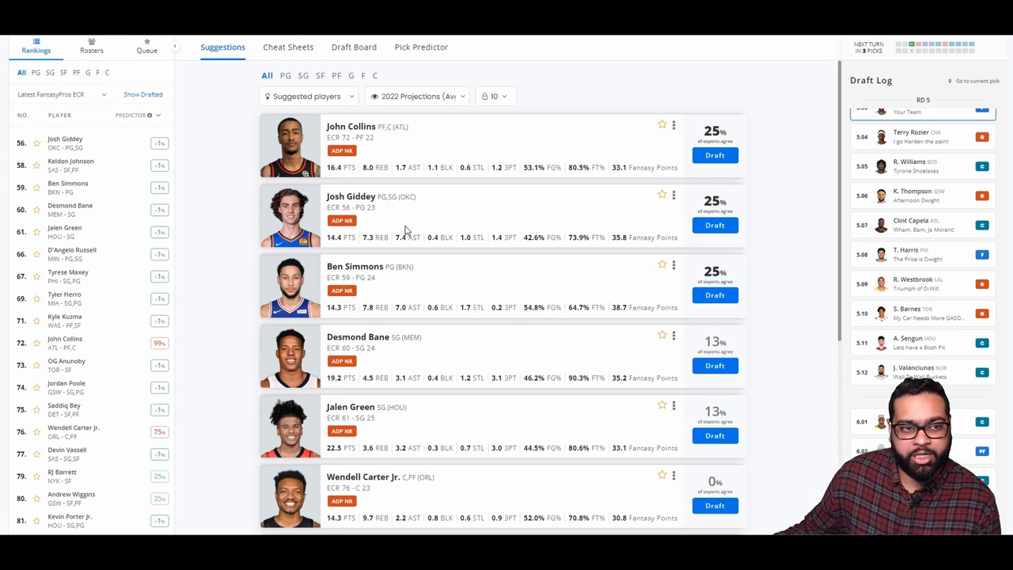
mouse_move(436, 227)
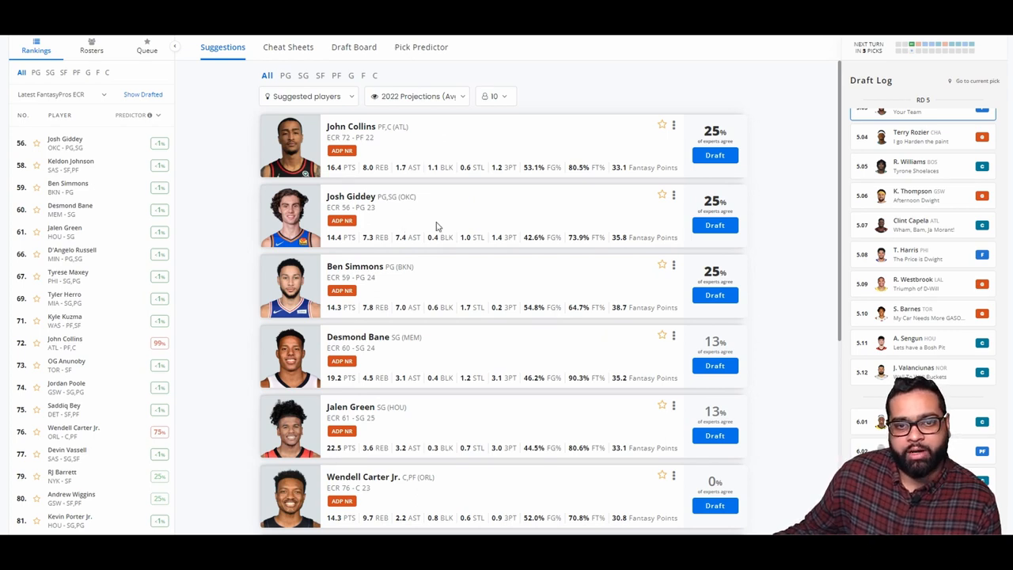
mouse_move(513, 155)
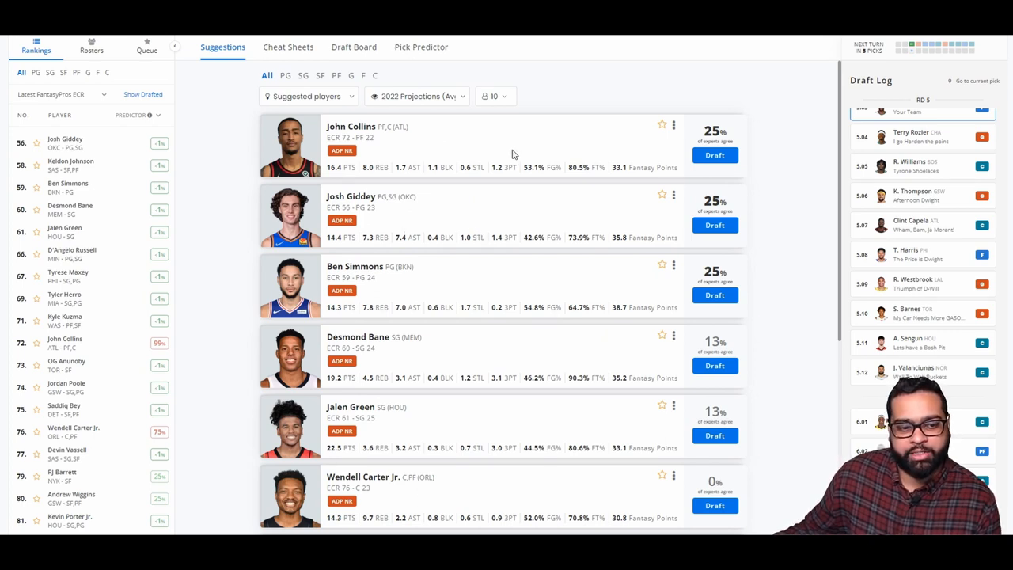
scroll(down, 3)
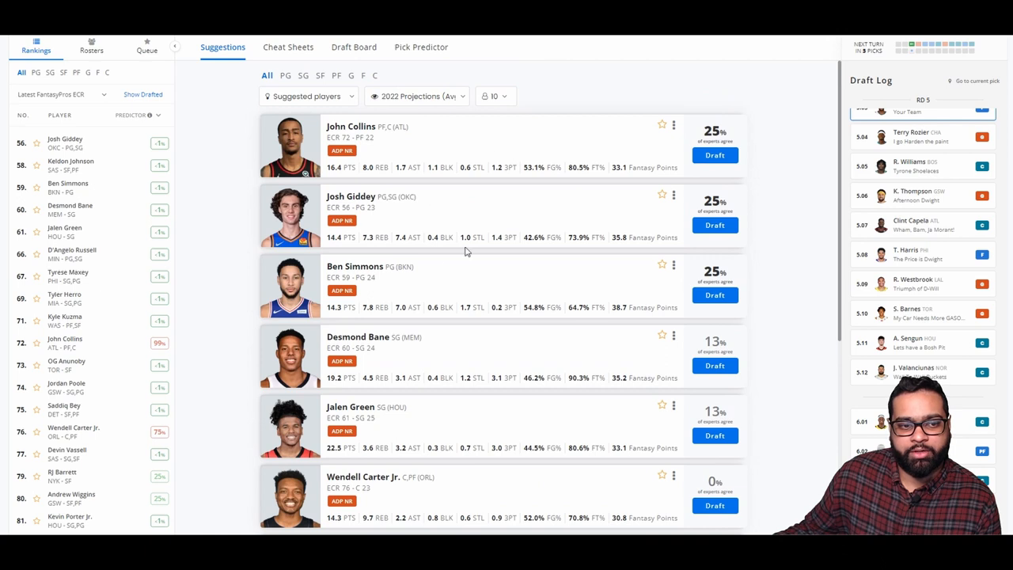
mouse_move(559, 221)
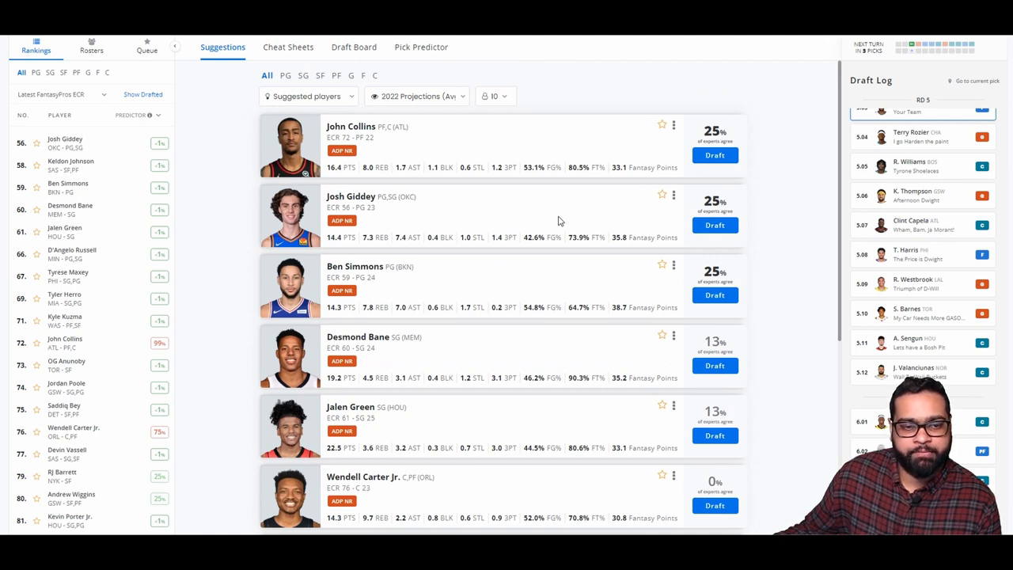
mouse_move(498, 207)
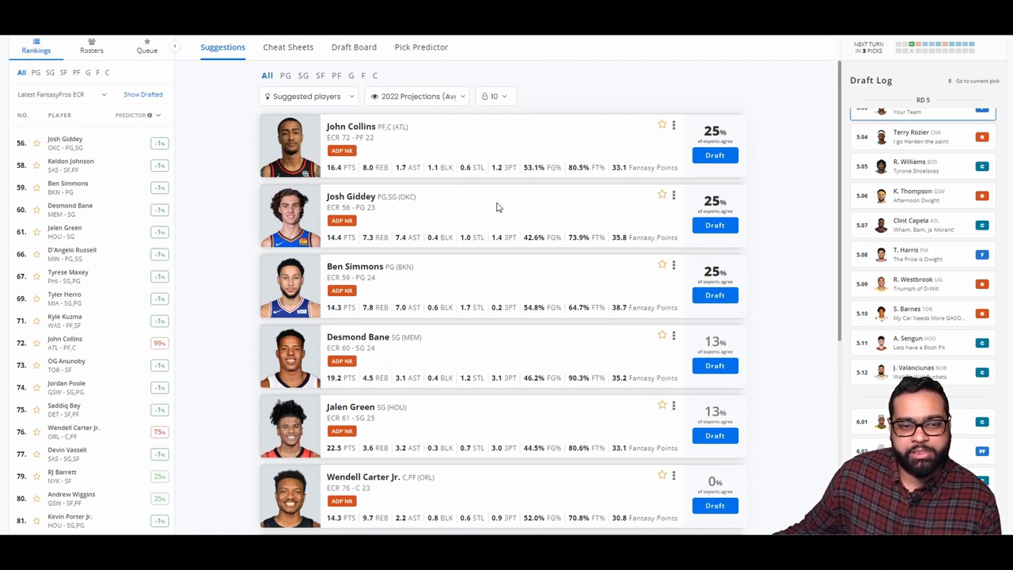
mouse_move(714, 294)
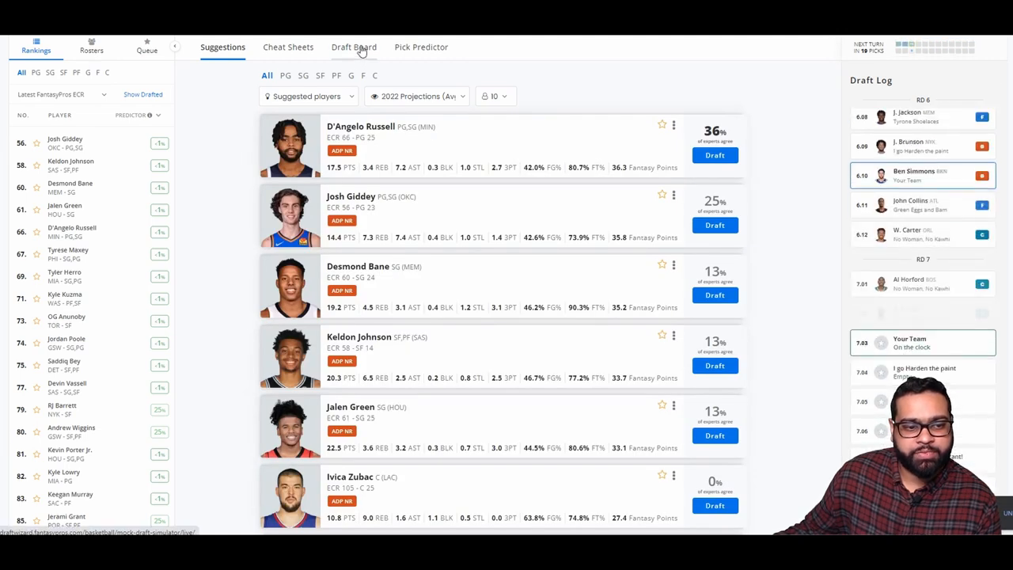
Review the board by round between suggestion checks, then draft Keldon Johnson in round seven
click(355, 47)
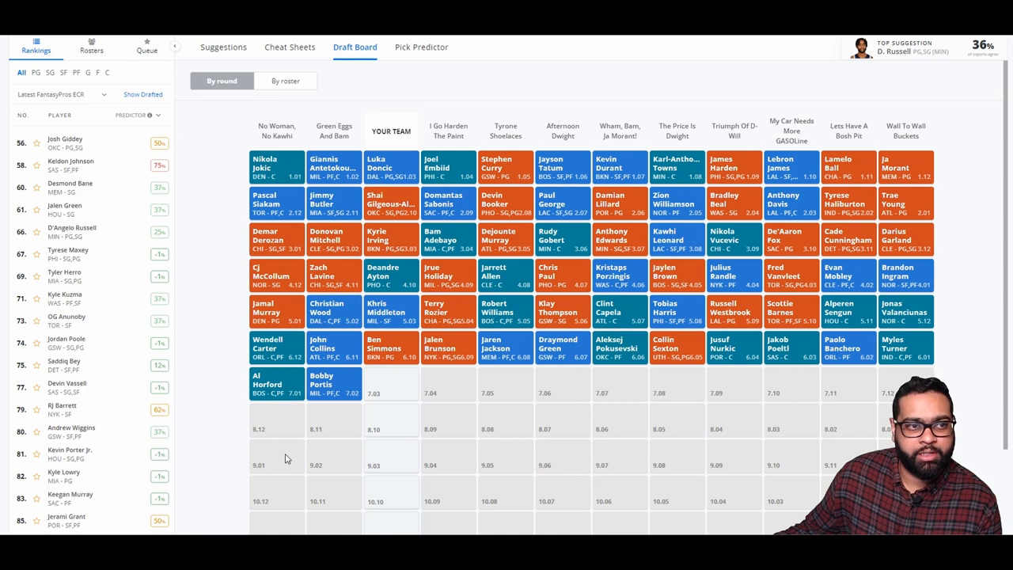
click(223, 48)
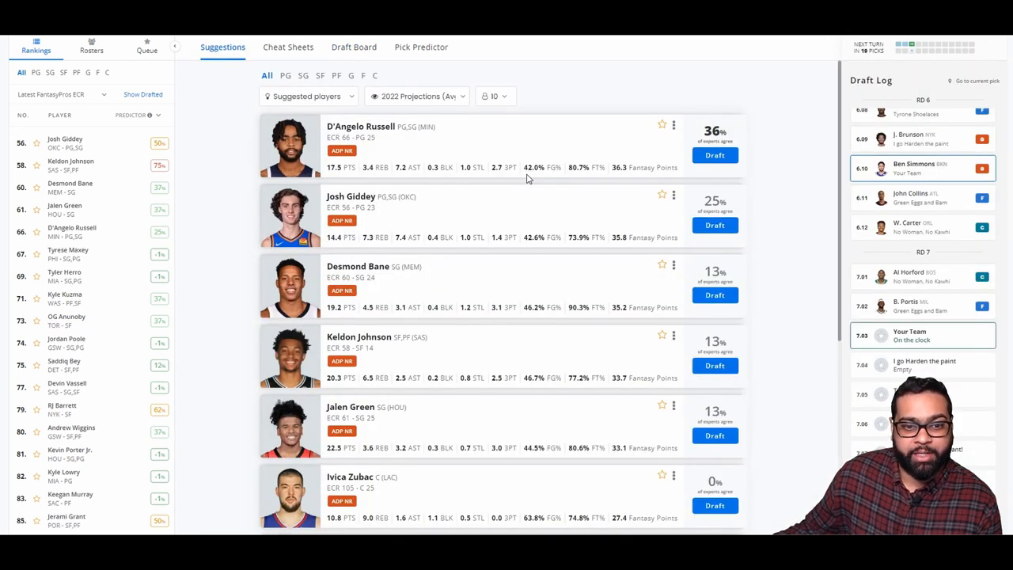
mouse_move(424, 405)
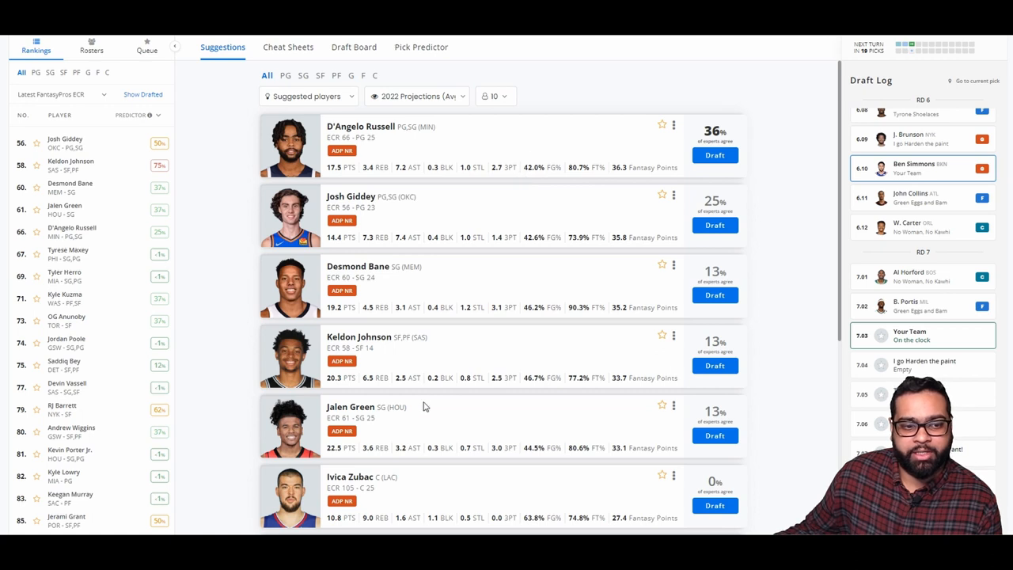
mouse_move(367, 392)
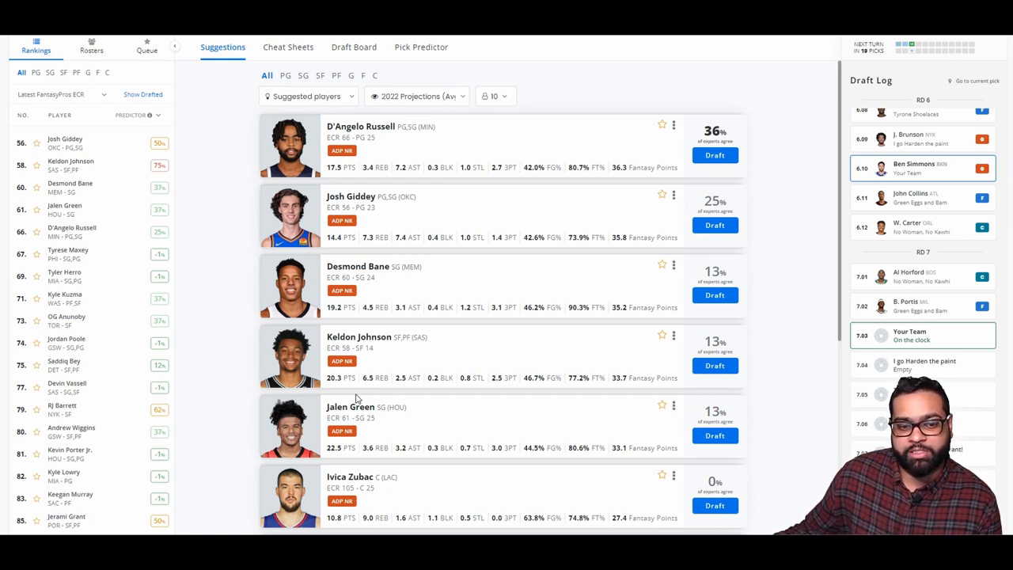
mouse_move(367, 396)
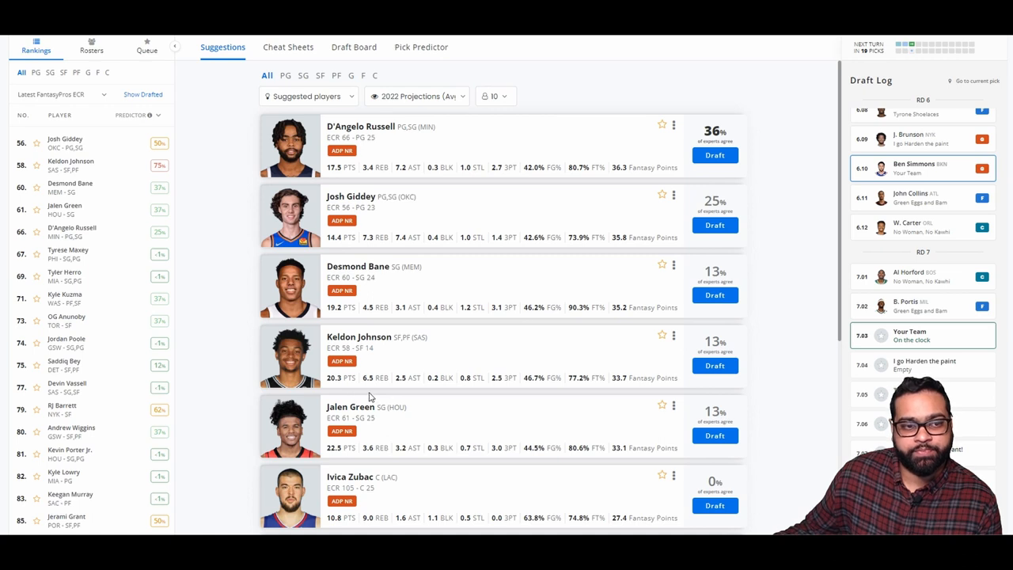
mouse_move(467, 231)
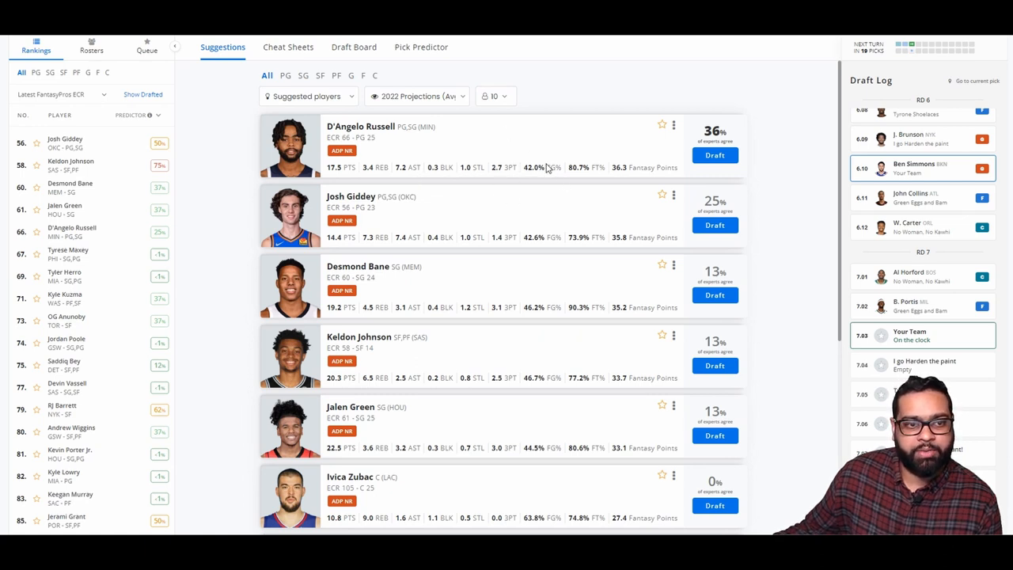
mouse_move(465, 149)
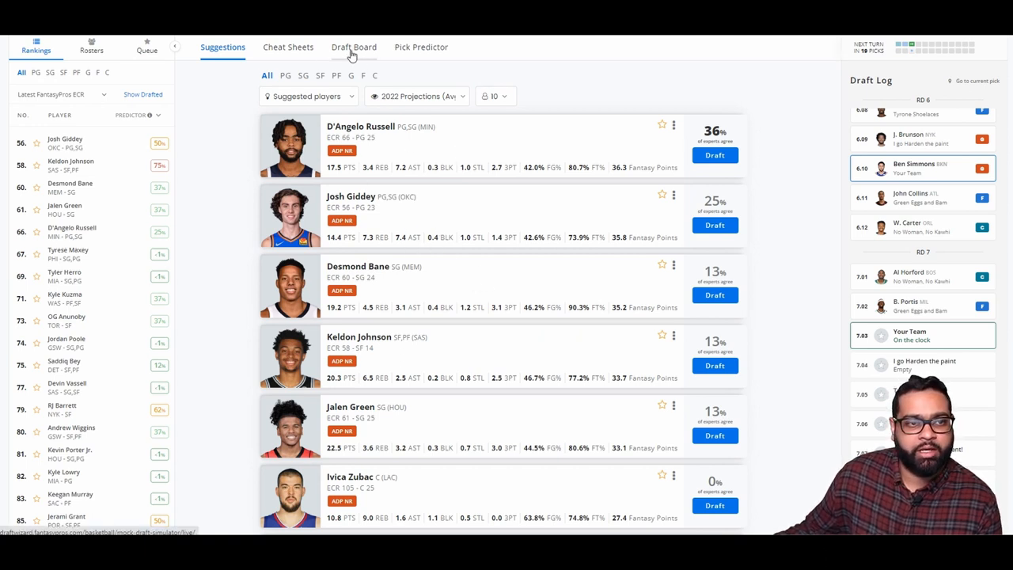
click(354, 48)
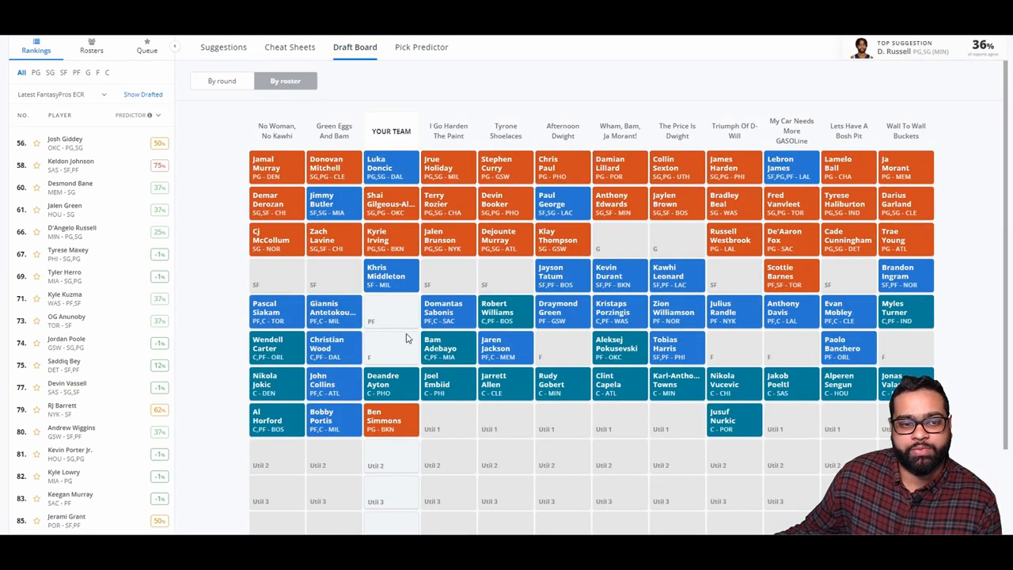
mouse_move(379, 313)
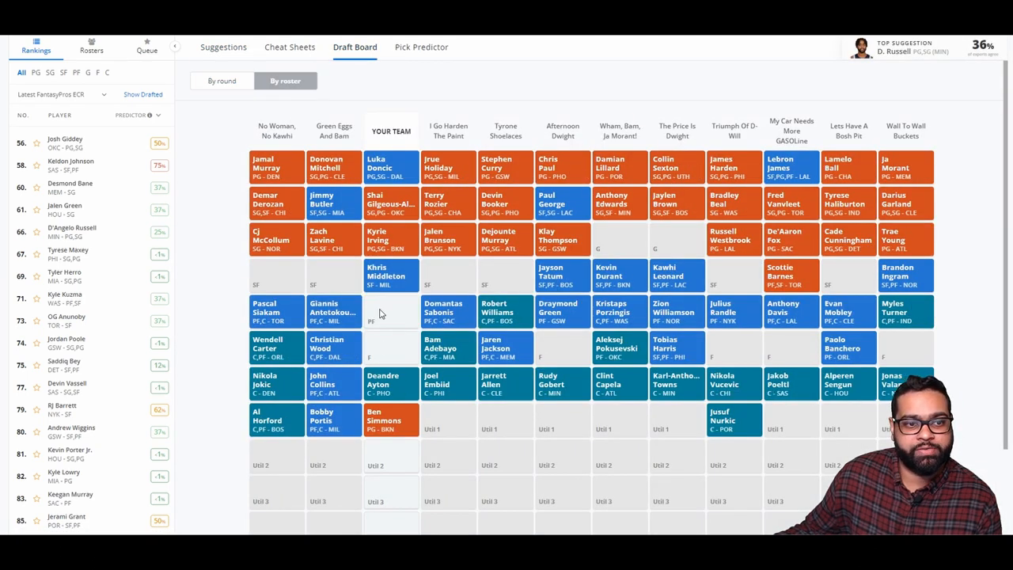
click(221, 81)
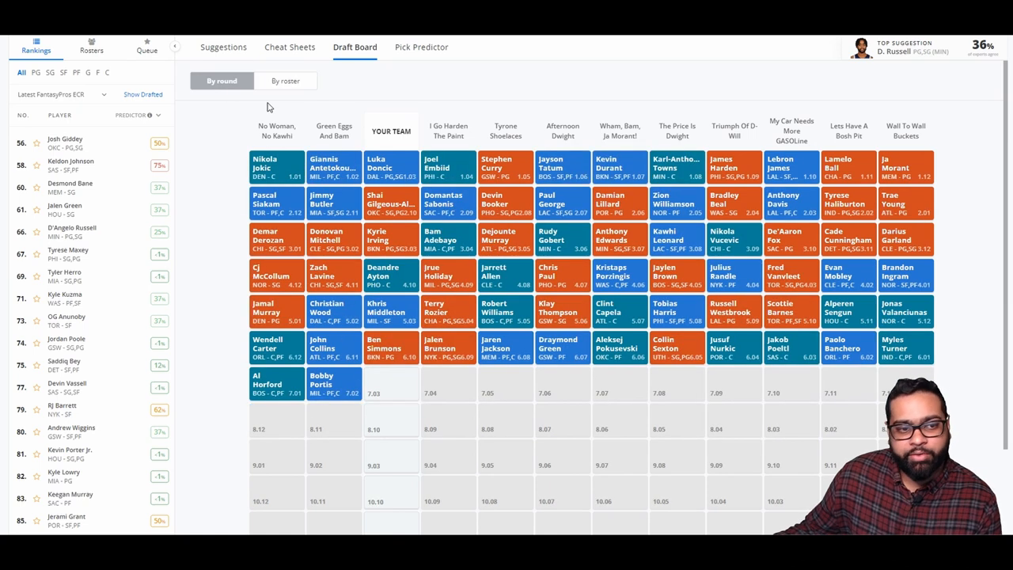
click(222, 48)
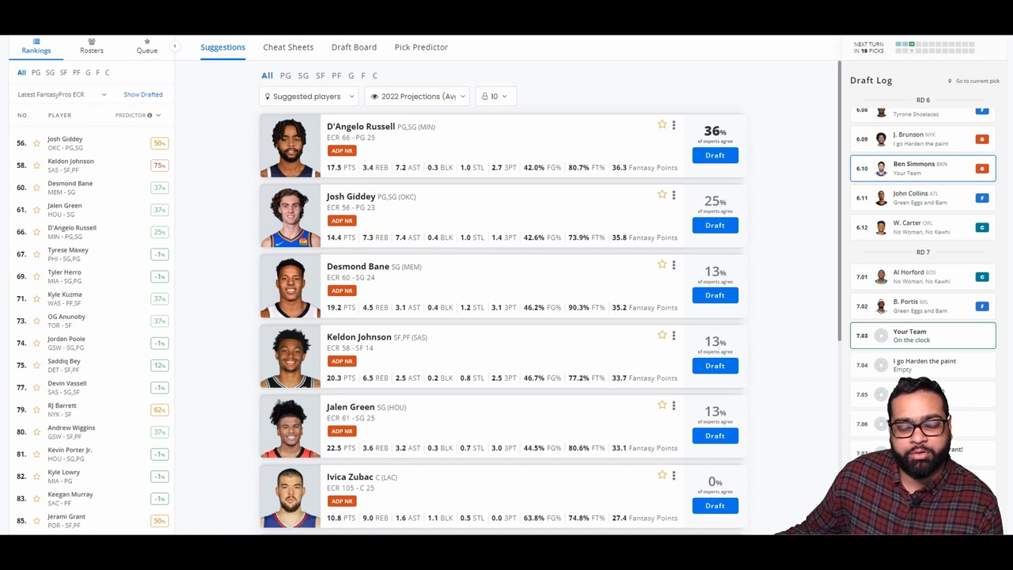
mouse_move(534, 372)
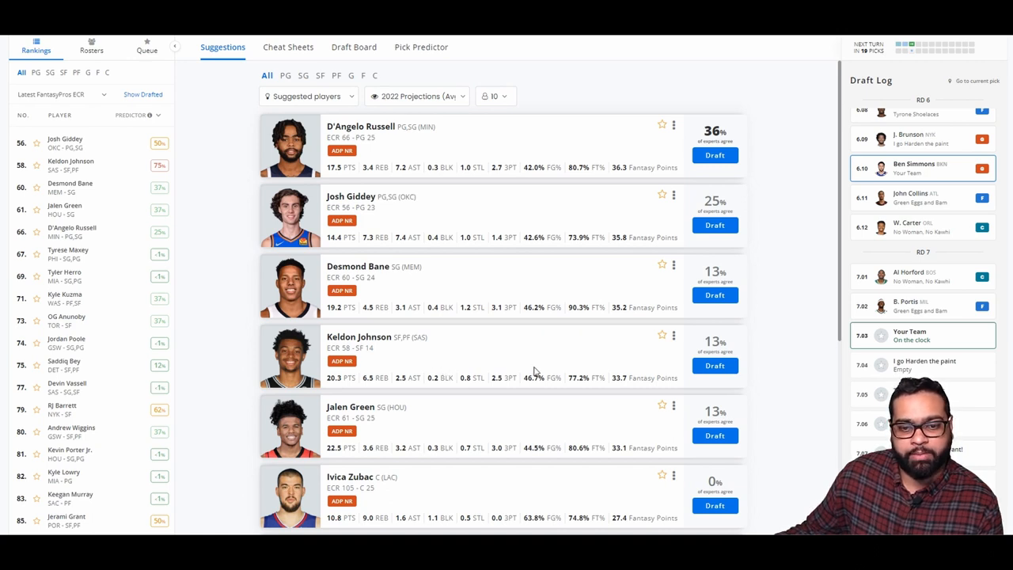
mouse_move(715, 364)
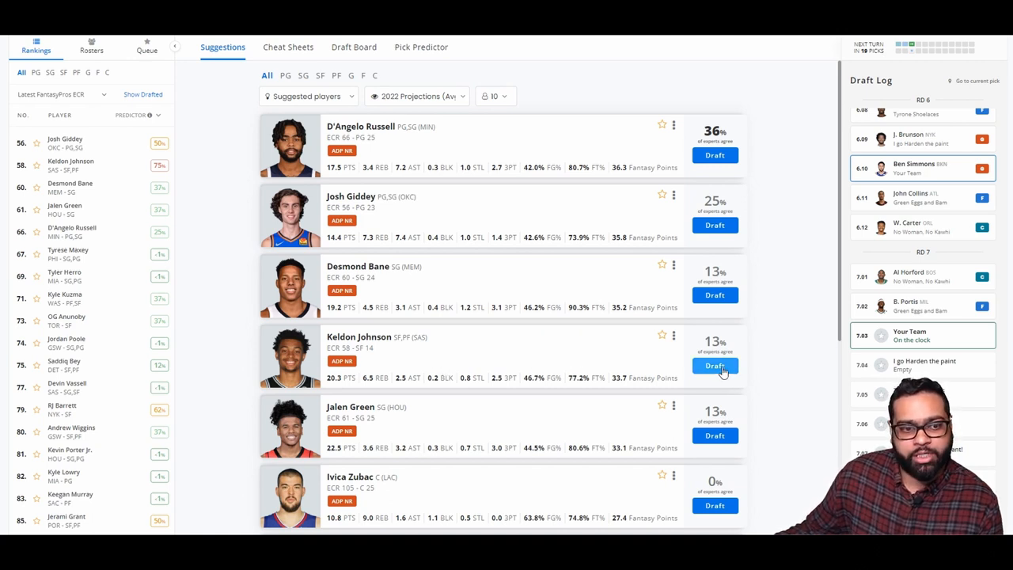
click(714, 365)
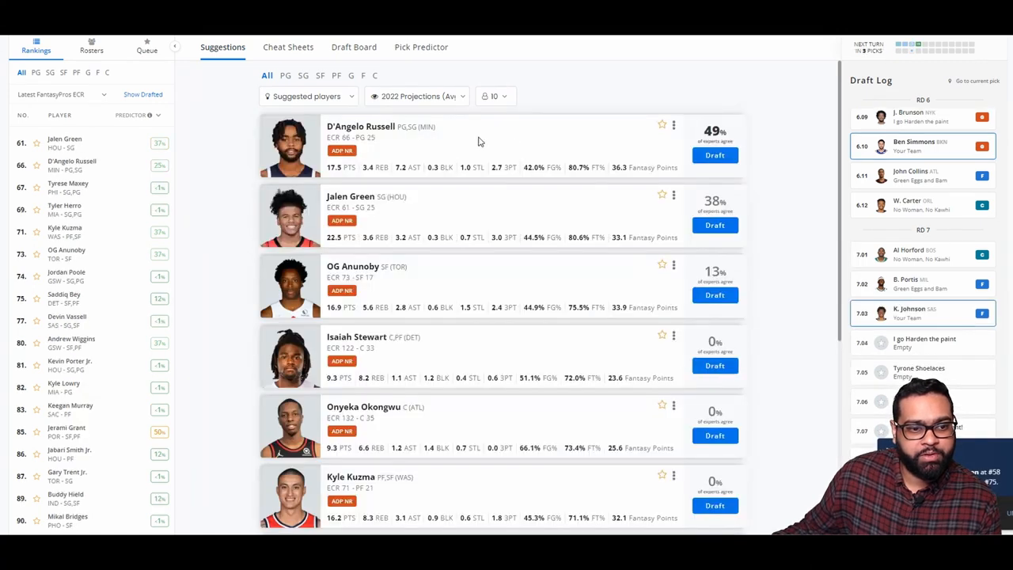
click(355, 48)
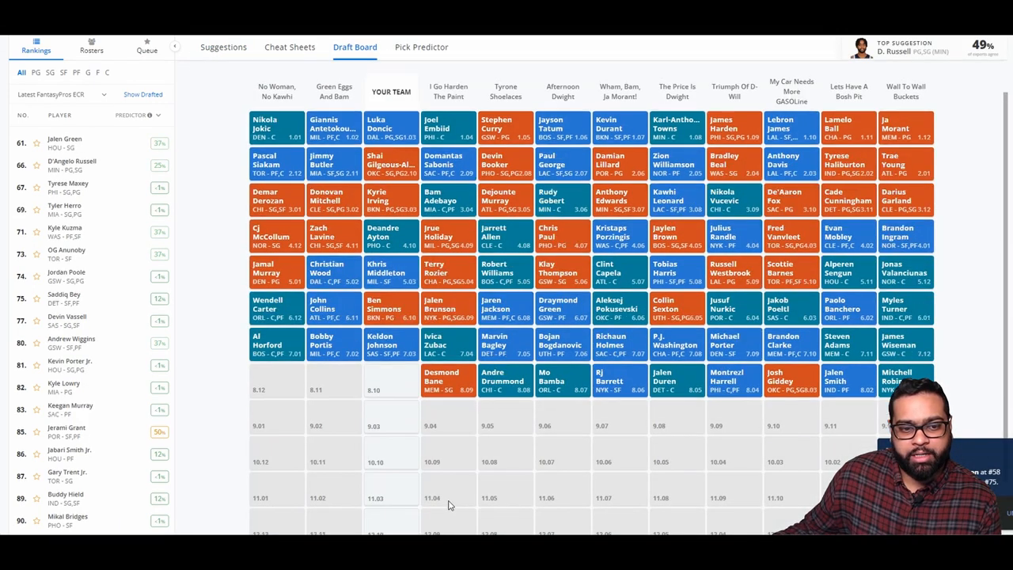
mouse_move(453, 497)
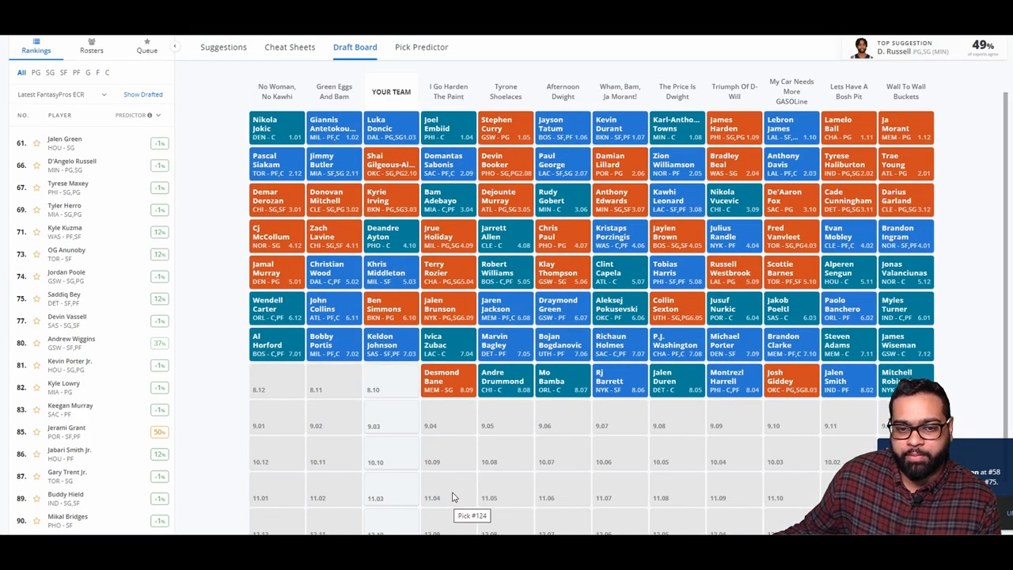
mouse_move(525, 462)
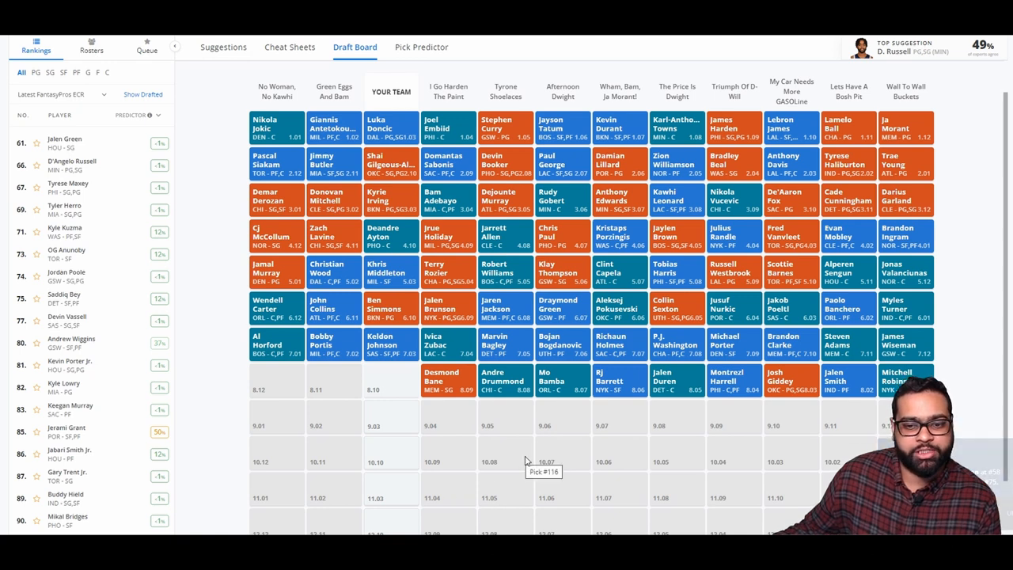
mouse_move(573, 456)
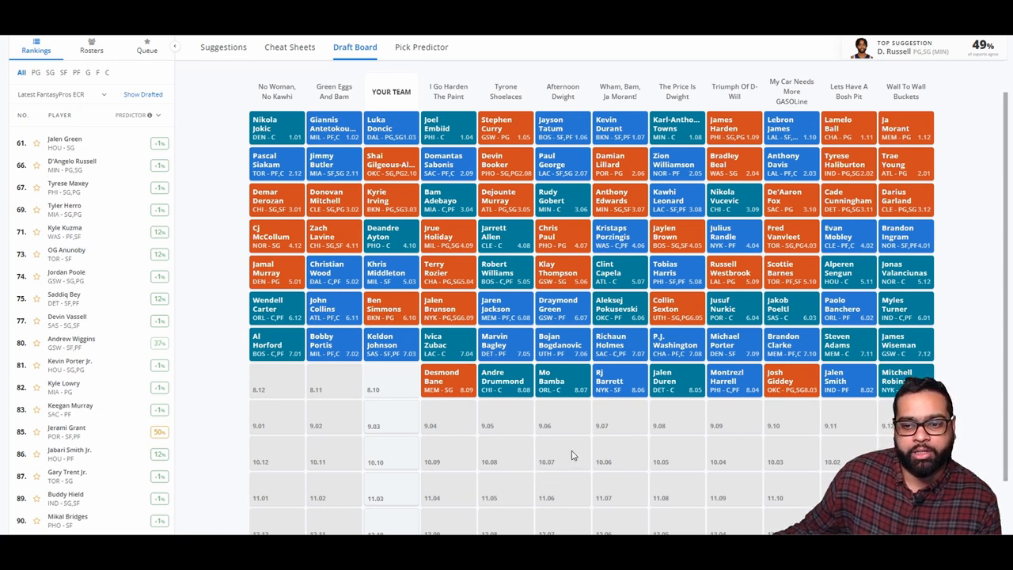
mouse_move(819, 469)
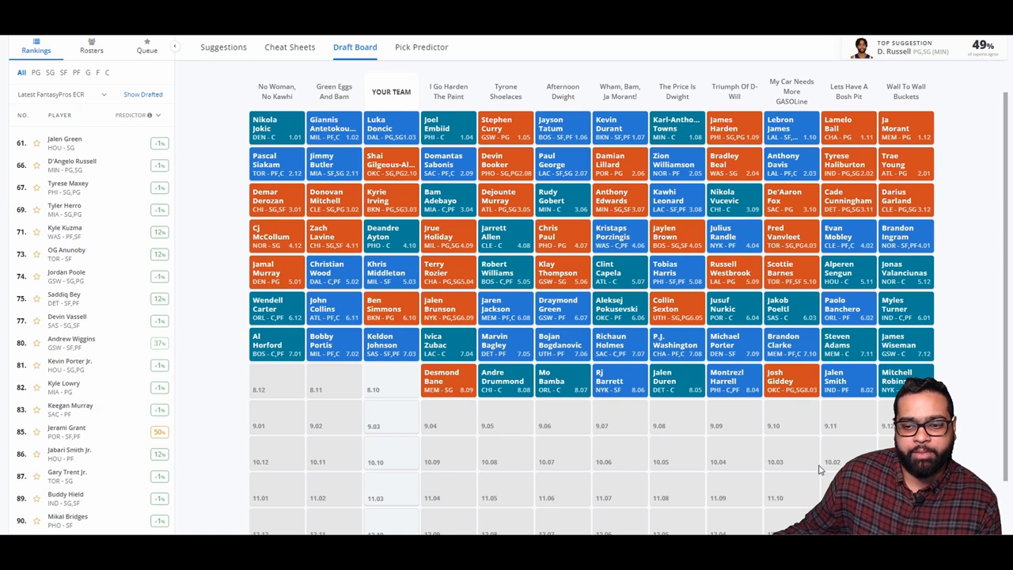
mouse_move(845, 427)
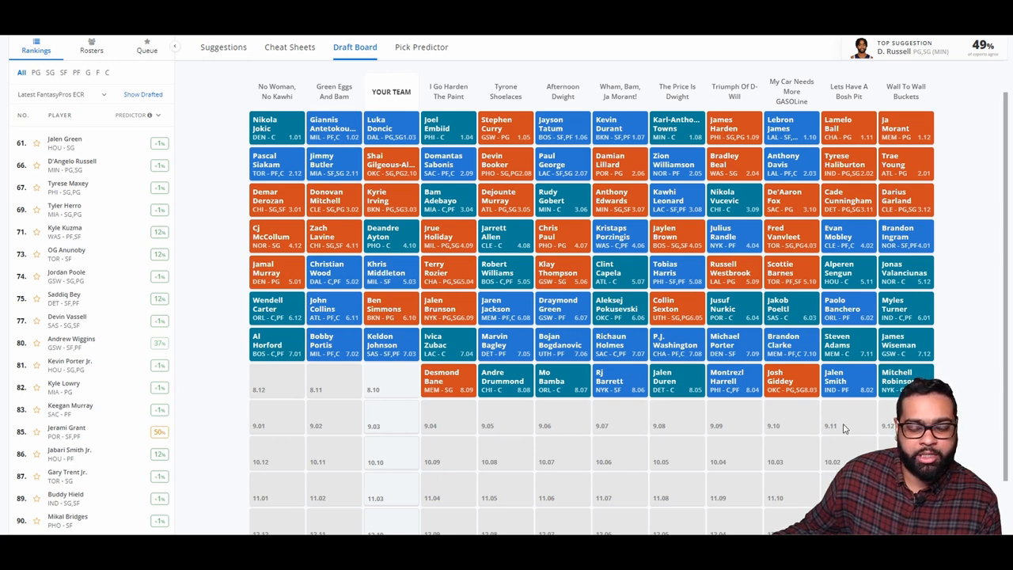
mouse_move(710, 430)
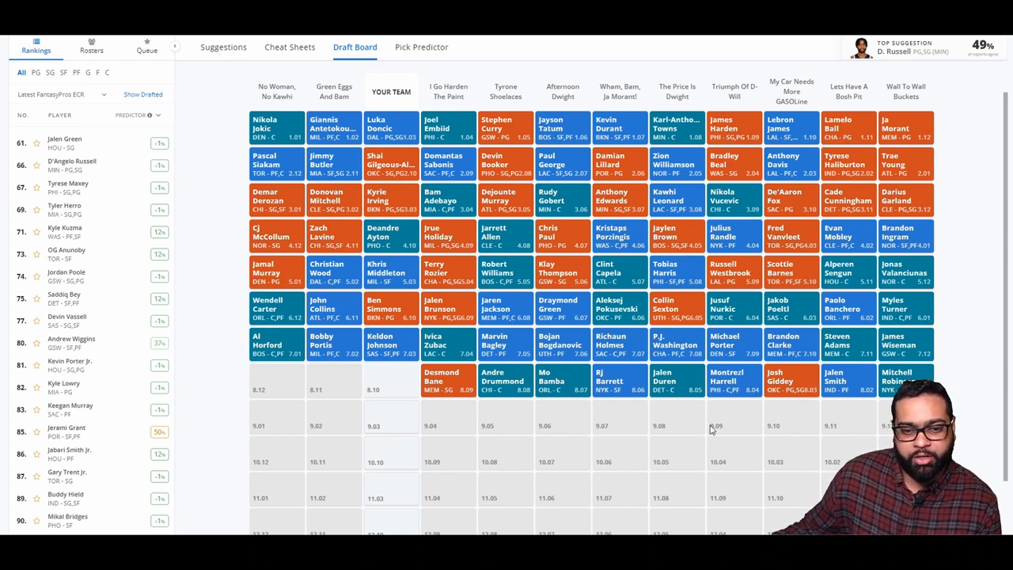
scroll(down, 3)
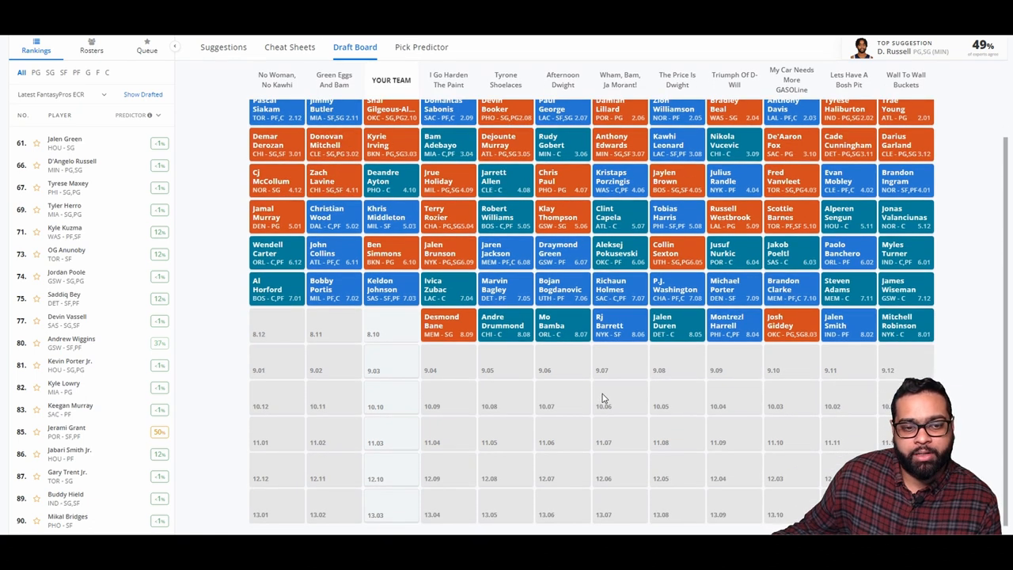
mouse_move(465, 396)
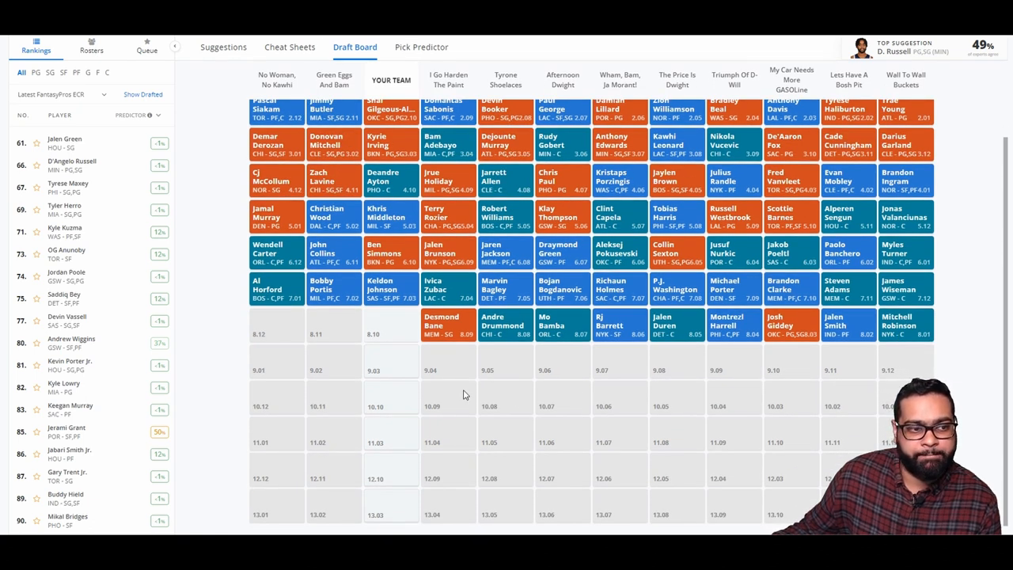
click(223, 48)
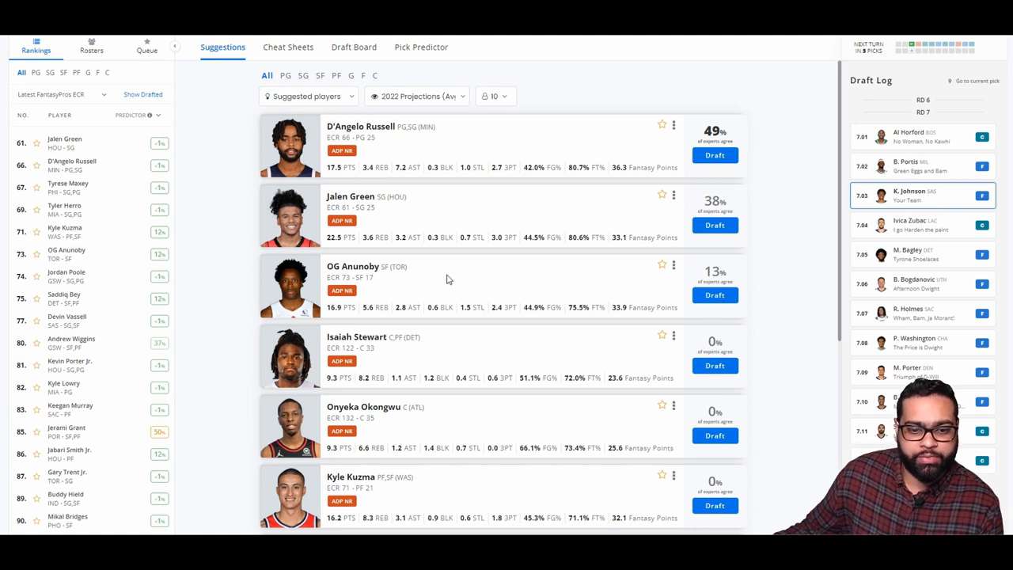
scroll(down, 3)
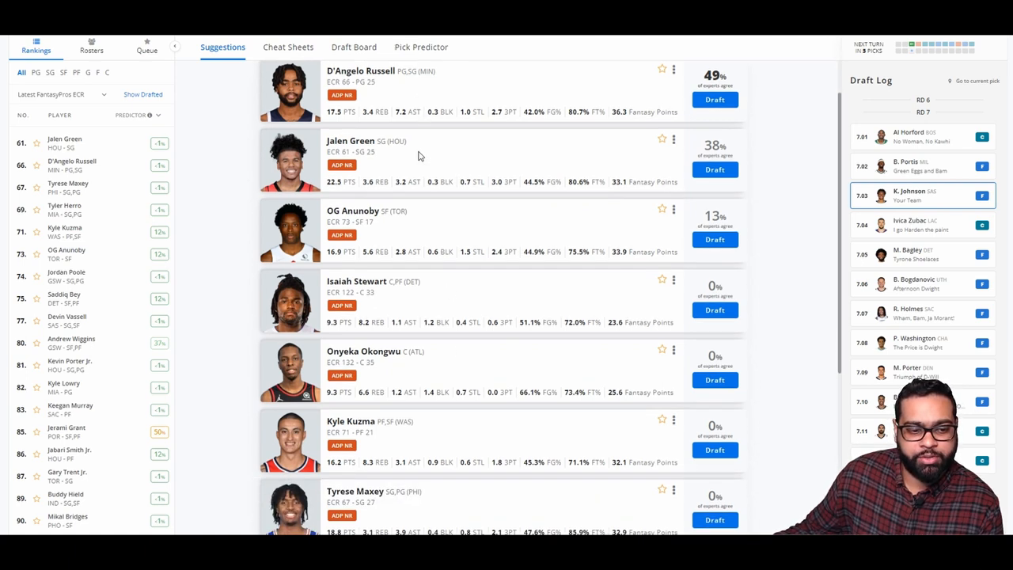
scroll(down, 3)
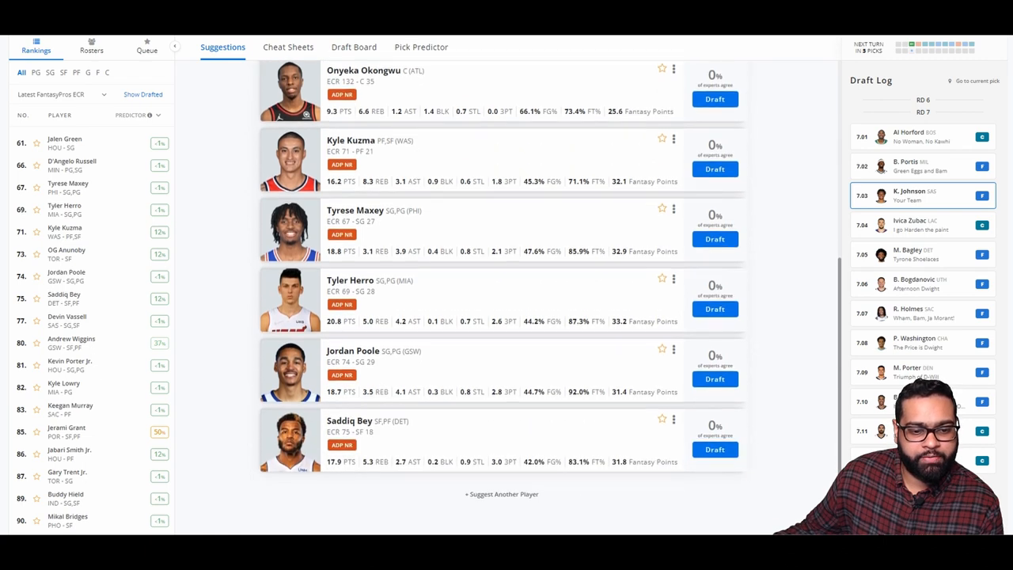
click(500, 494)
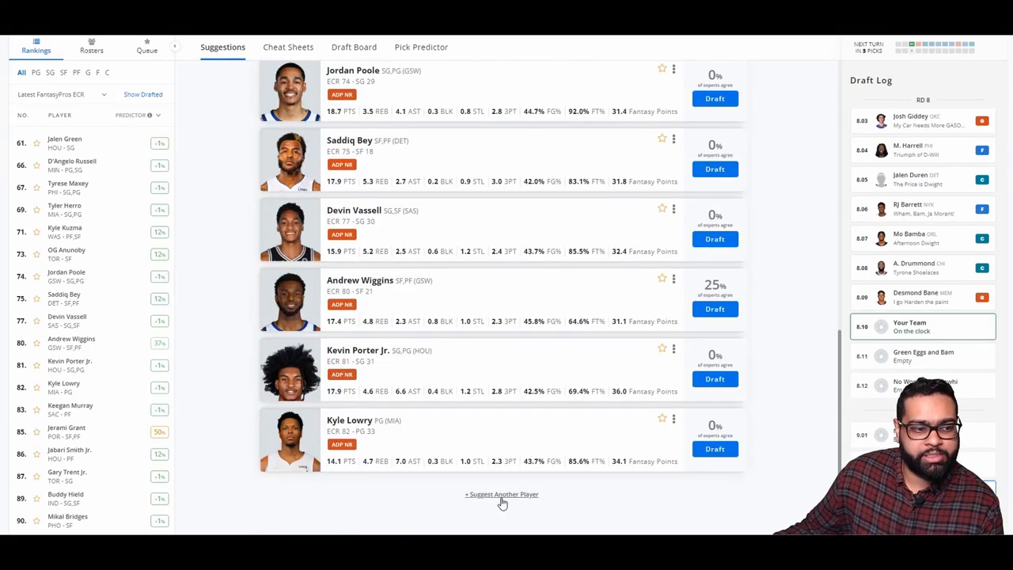
click(500, 493)
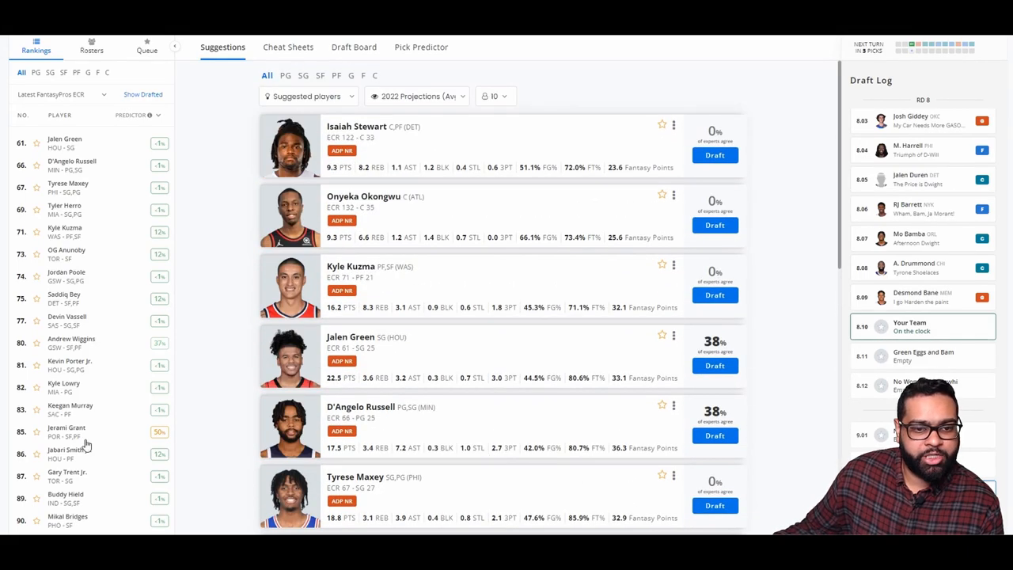
click(66, 427)
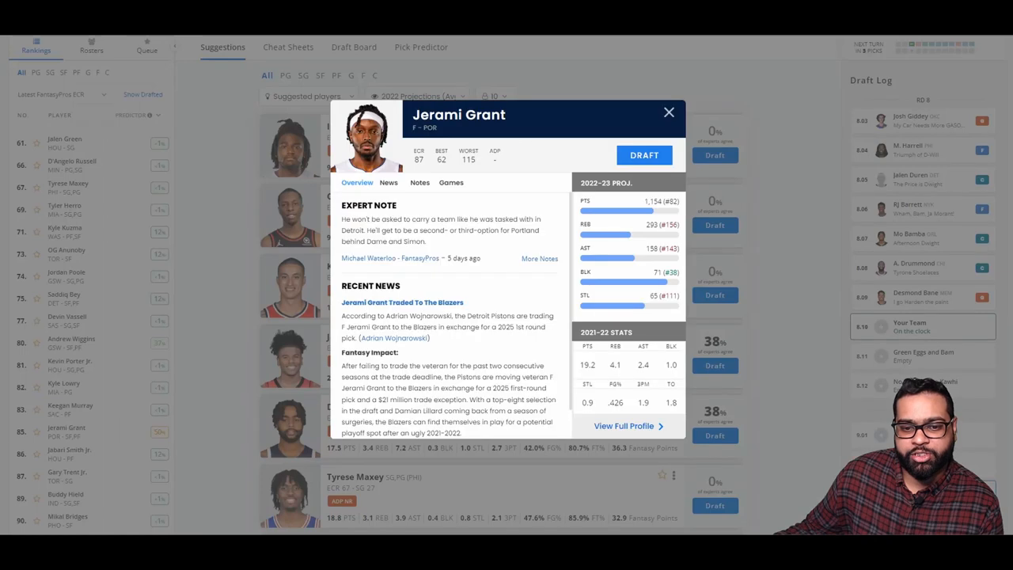
mouse_move(652, 377)
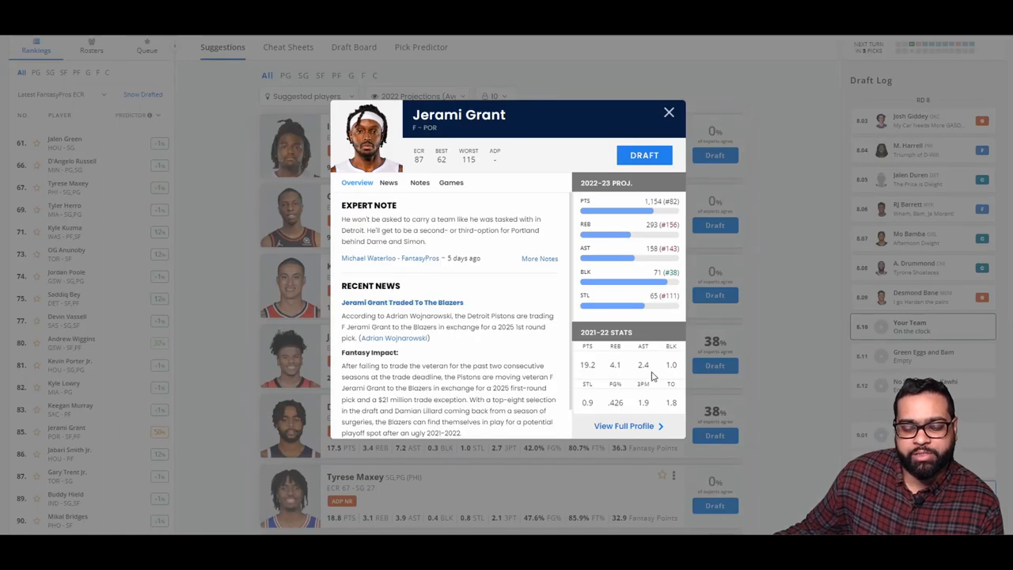
mouse_move(664, 241)
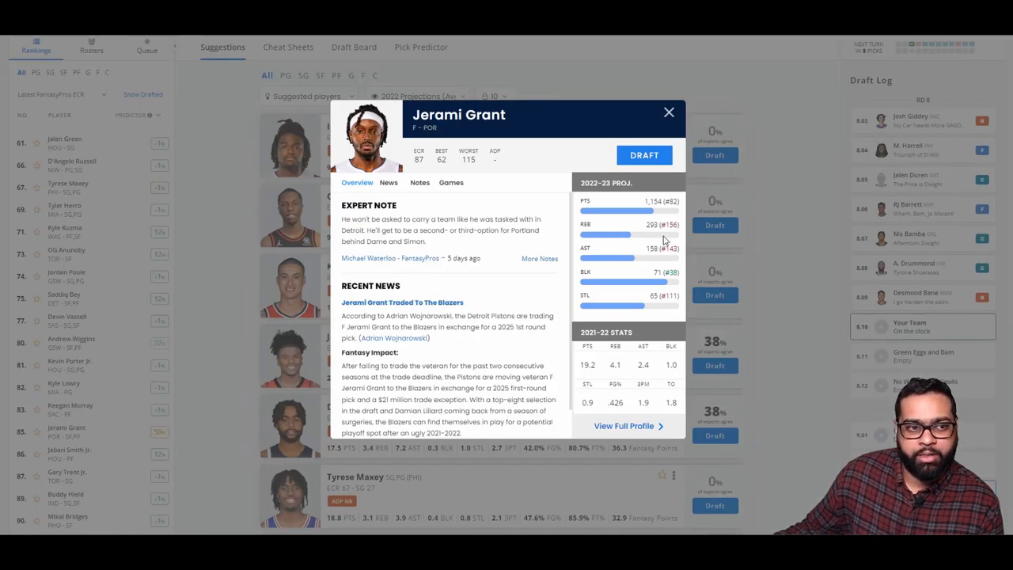
click(667, 111)
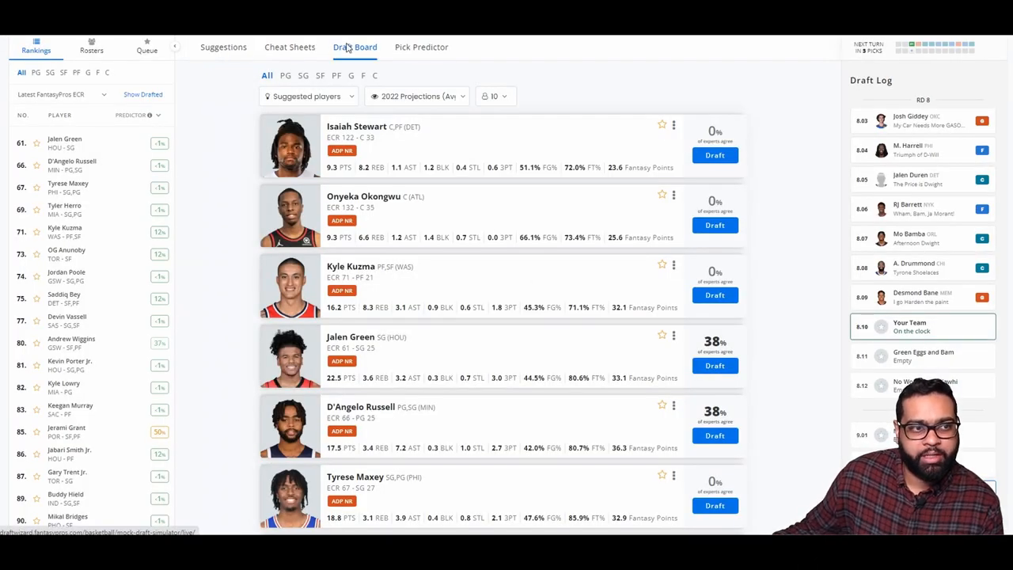
click(223, 48)
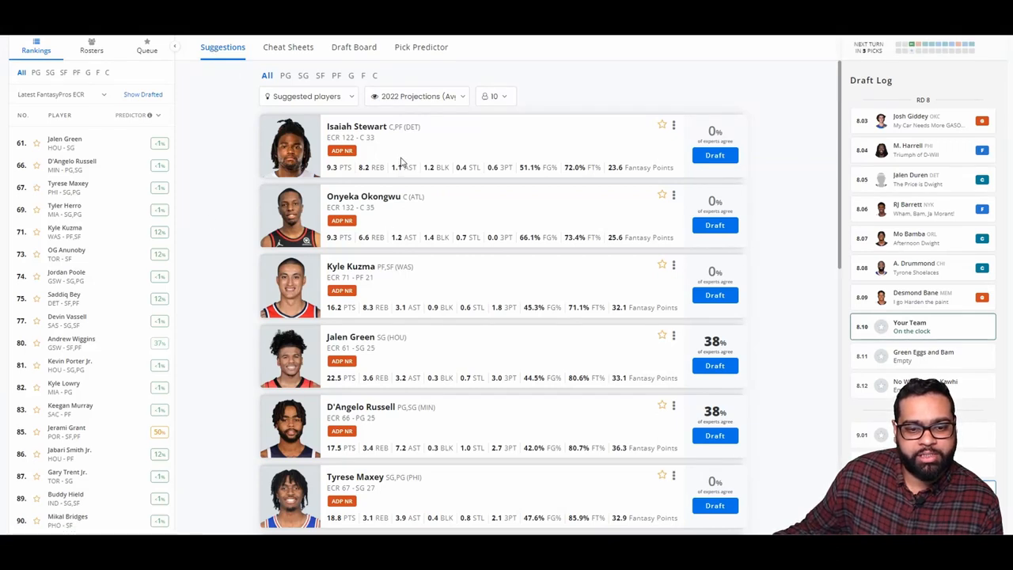
mouse_move(478, 426)
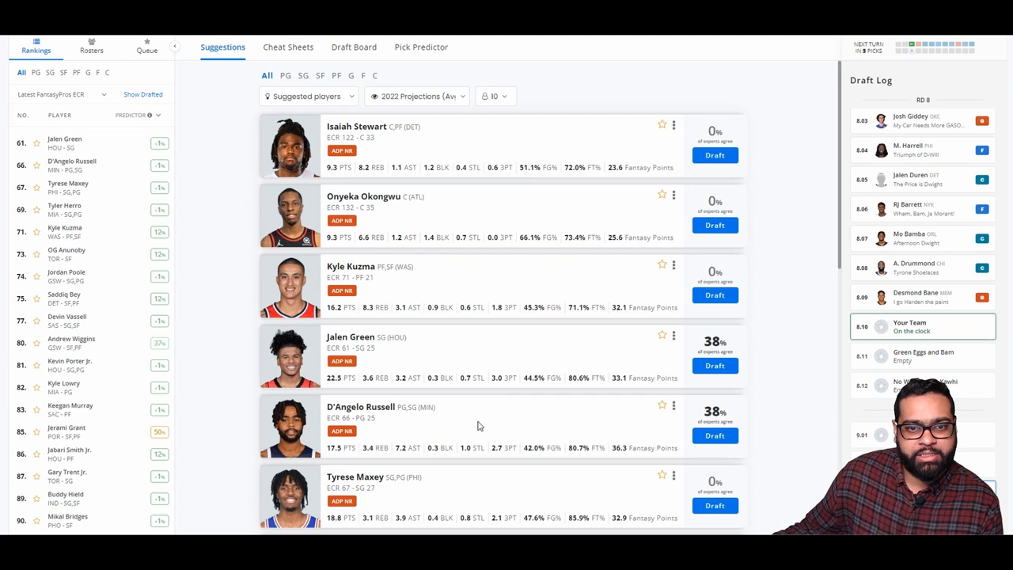
mouse_move(478, 425)
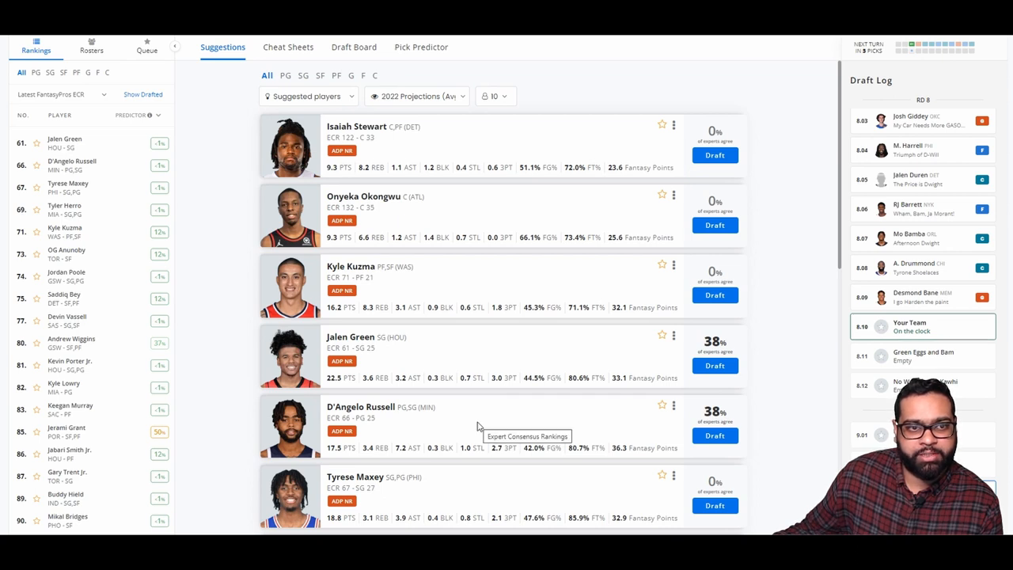
mouse_move(393, 518)
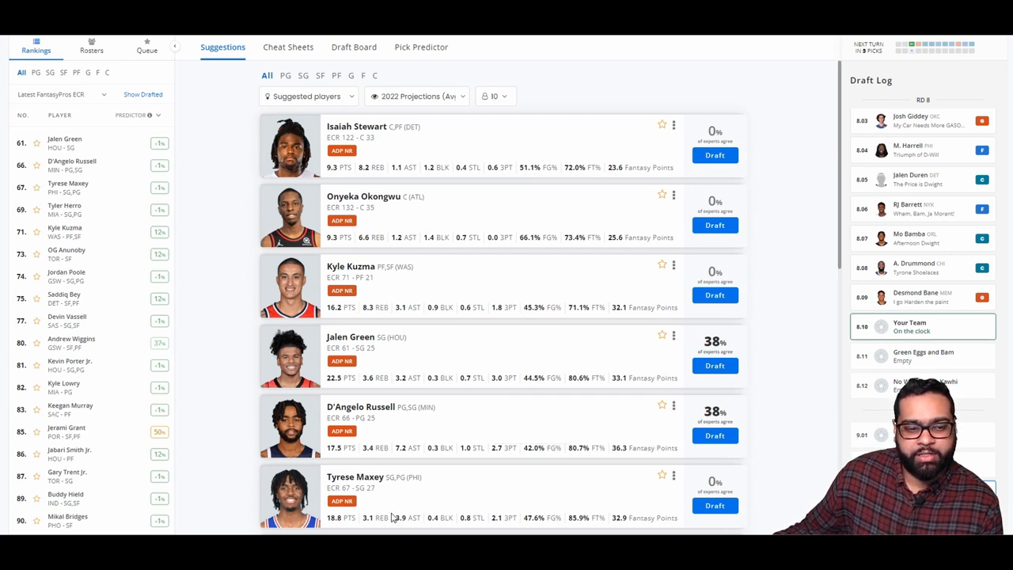
mouse_move(455, 431)
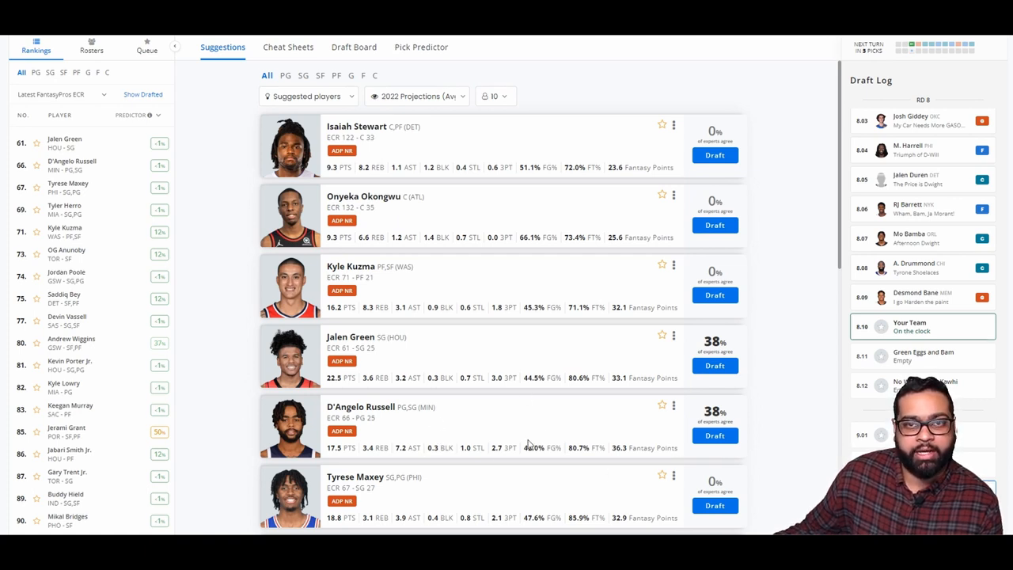
mouse_move(519, 442)
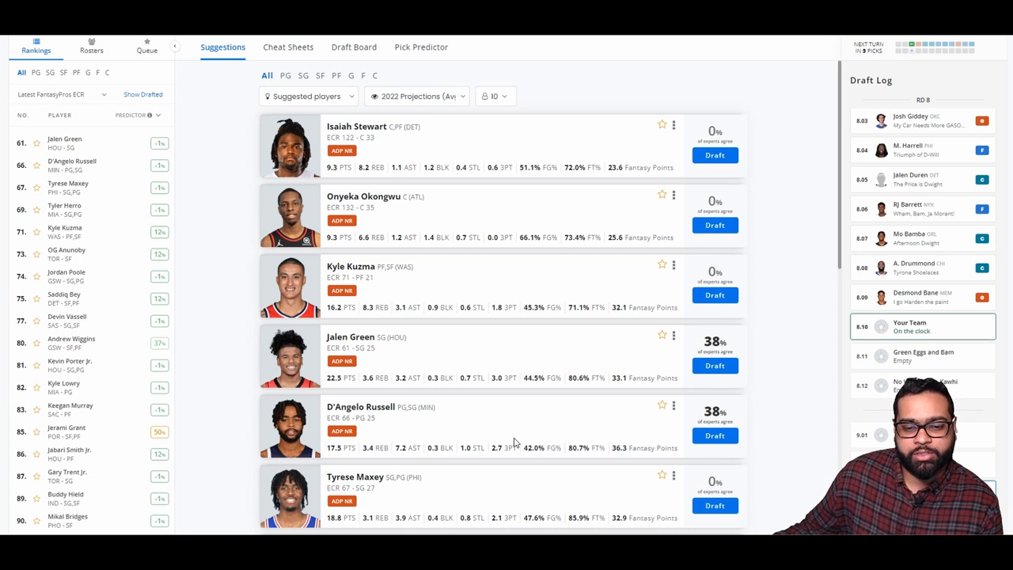
mouse_move(579, 440)
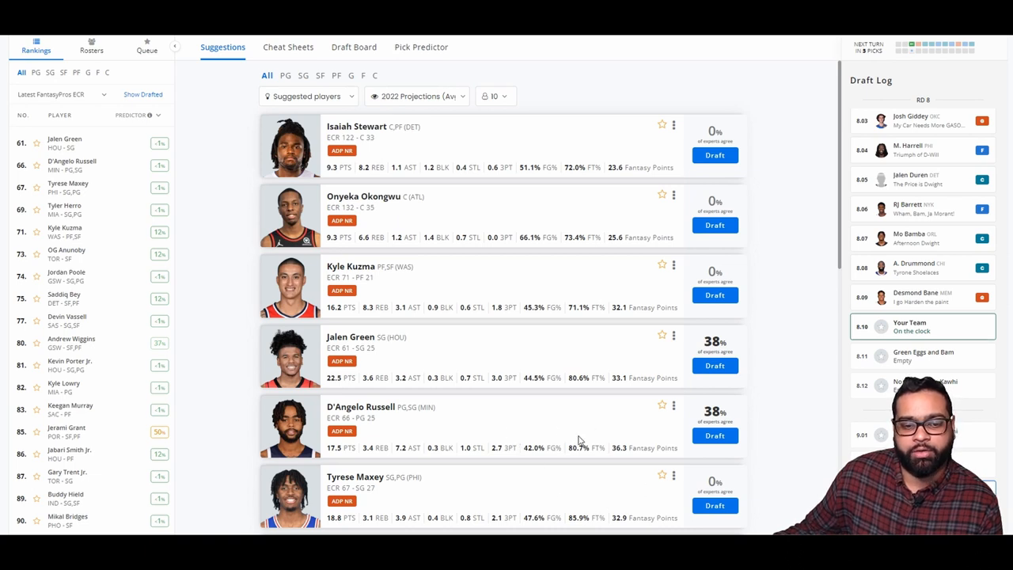
mouse_move(606, 440)
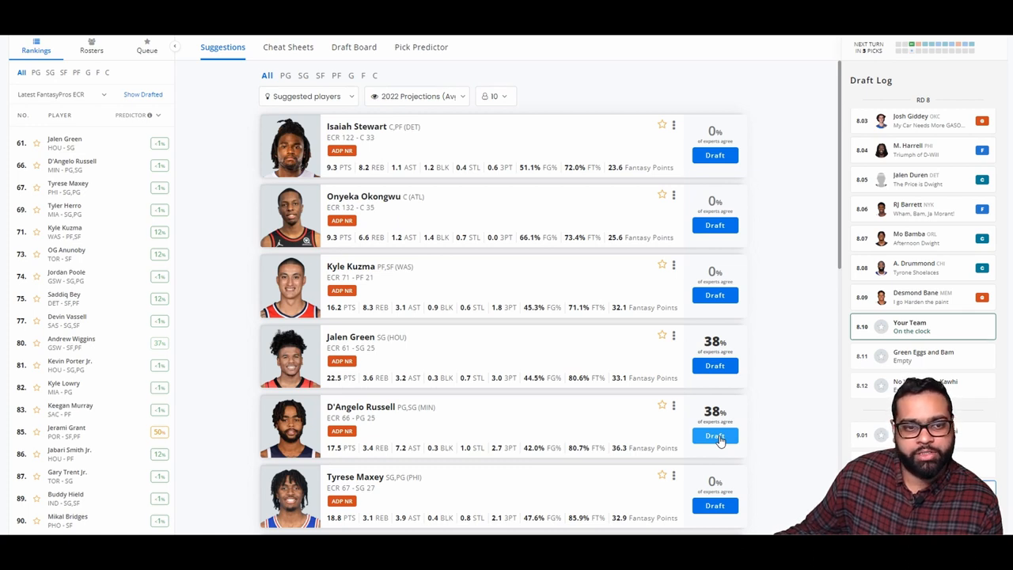
Draft D'Angelo Russell in round 8 and check the draft board arranged by roster
click(714, 435)
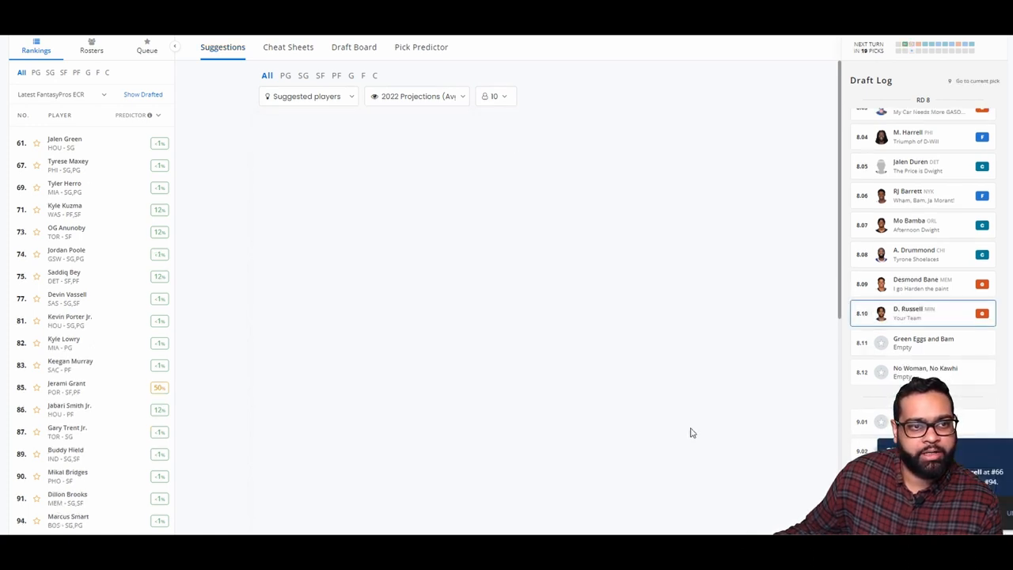
click(354, 48)
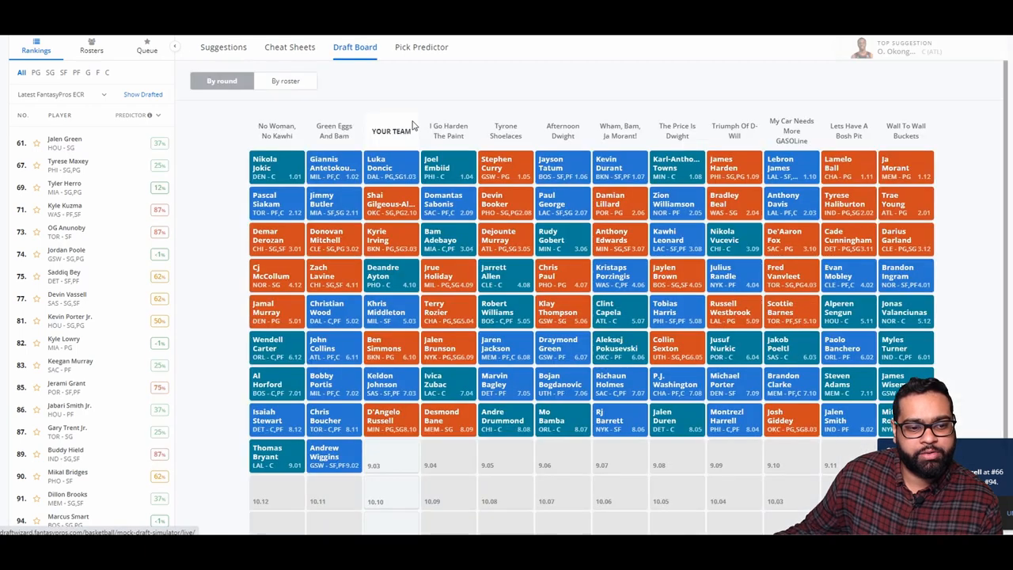
mouse_move(125, 483)
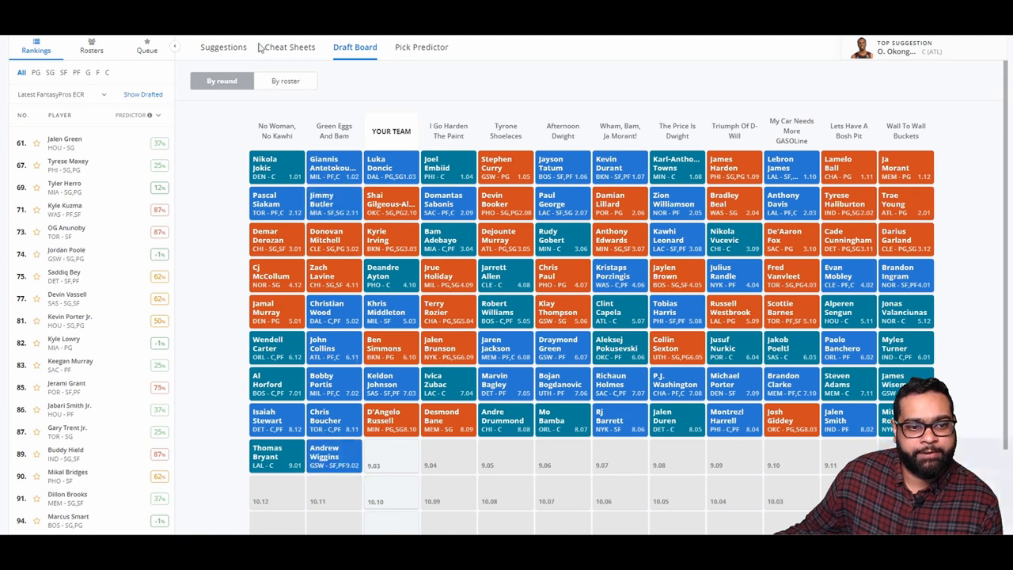
click(285, 79)
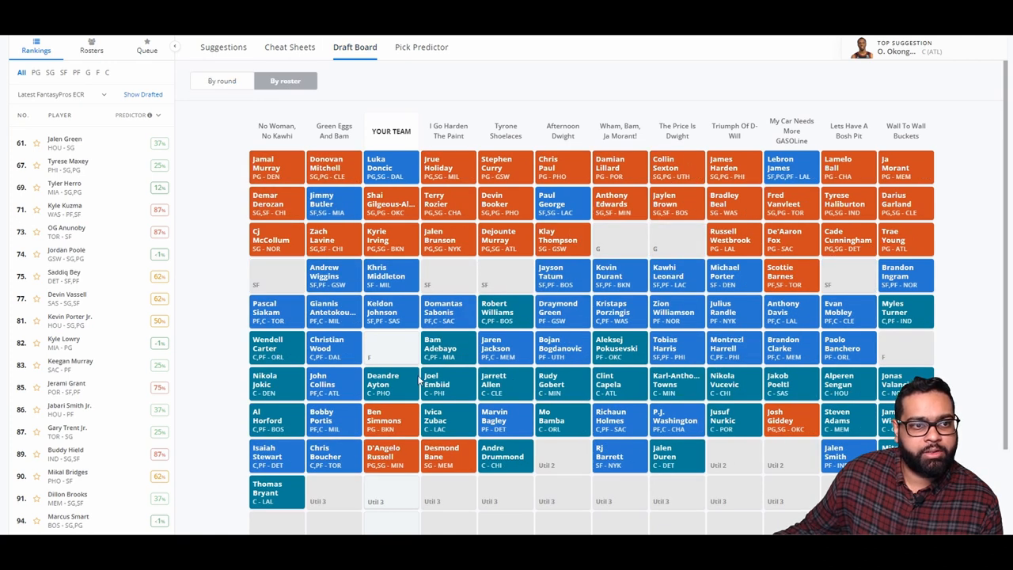
click(223, 47)
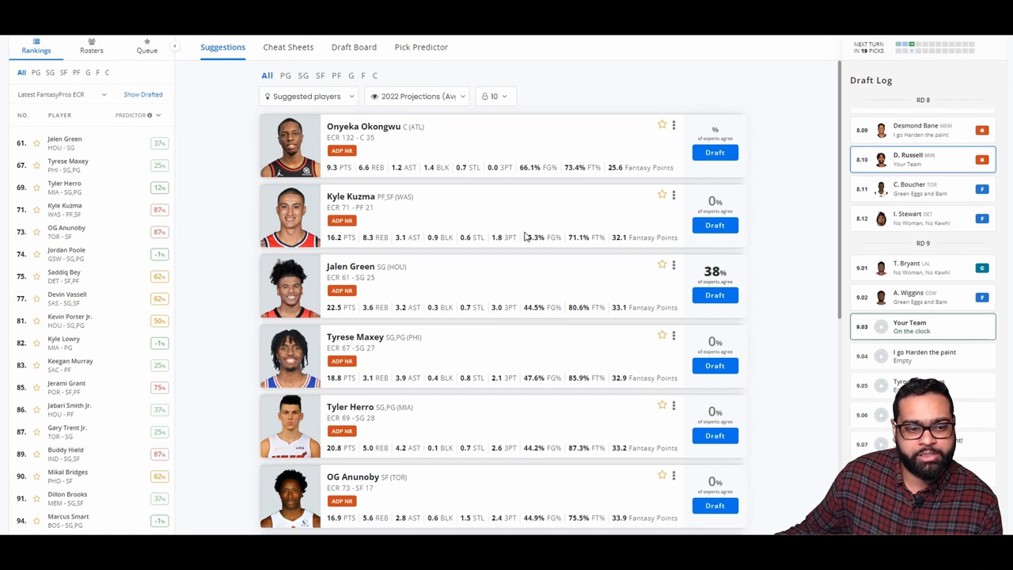
scroll(down, 3)
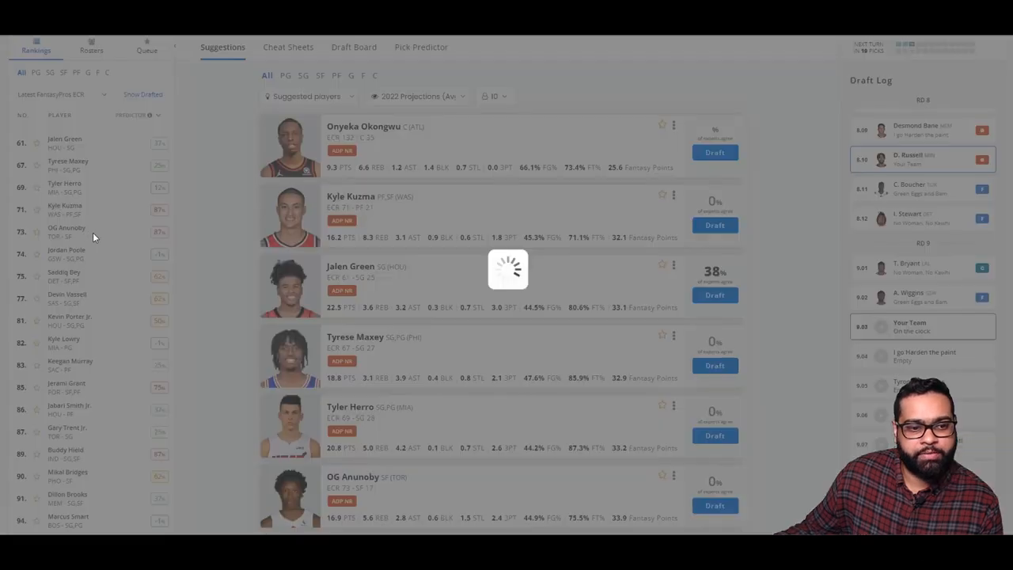
click(67, 228)
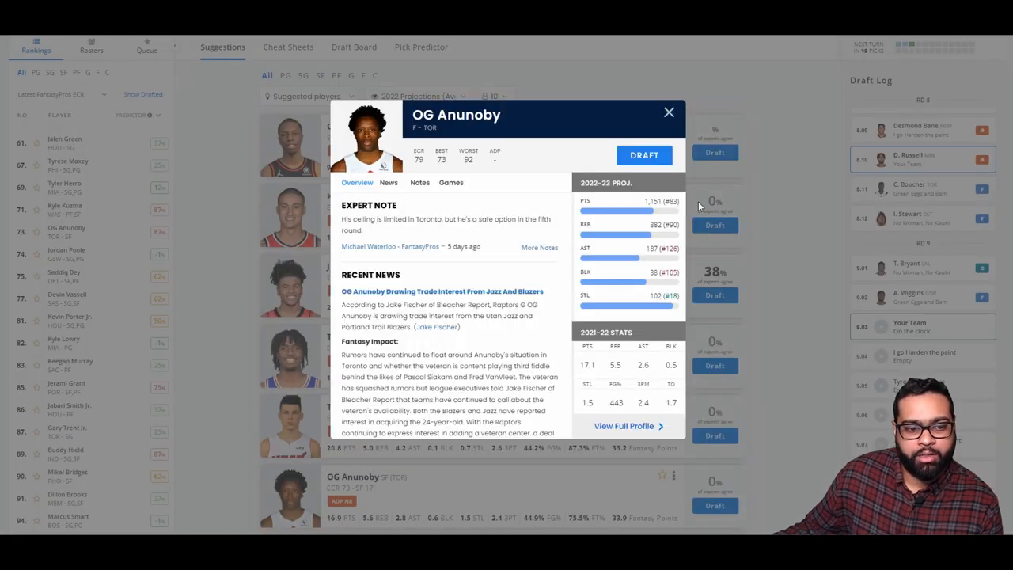
click(668, 111)
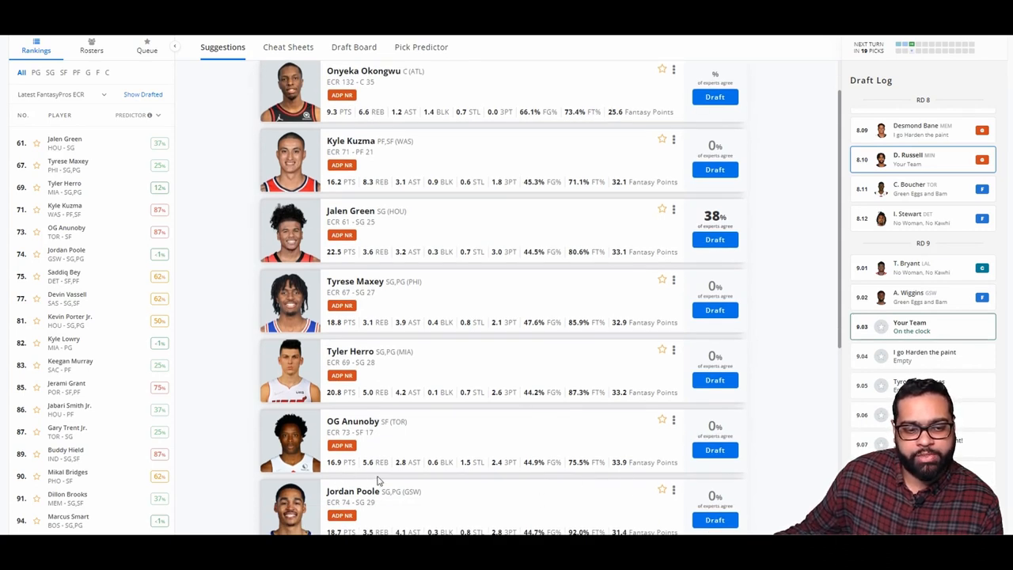
mouse_move(472, 491)
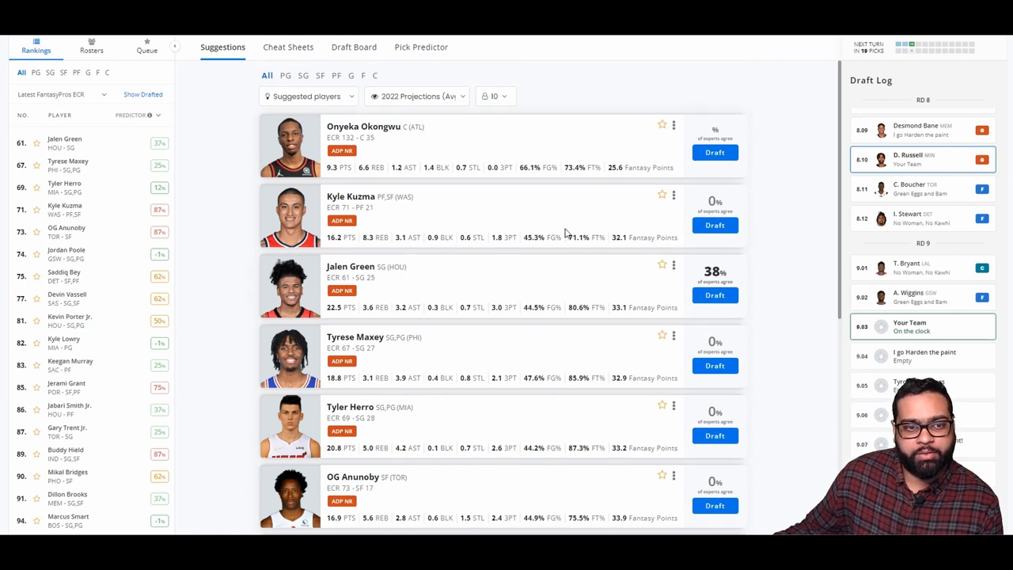
mouse_move(491, 257)
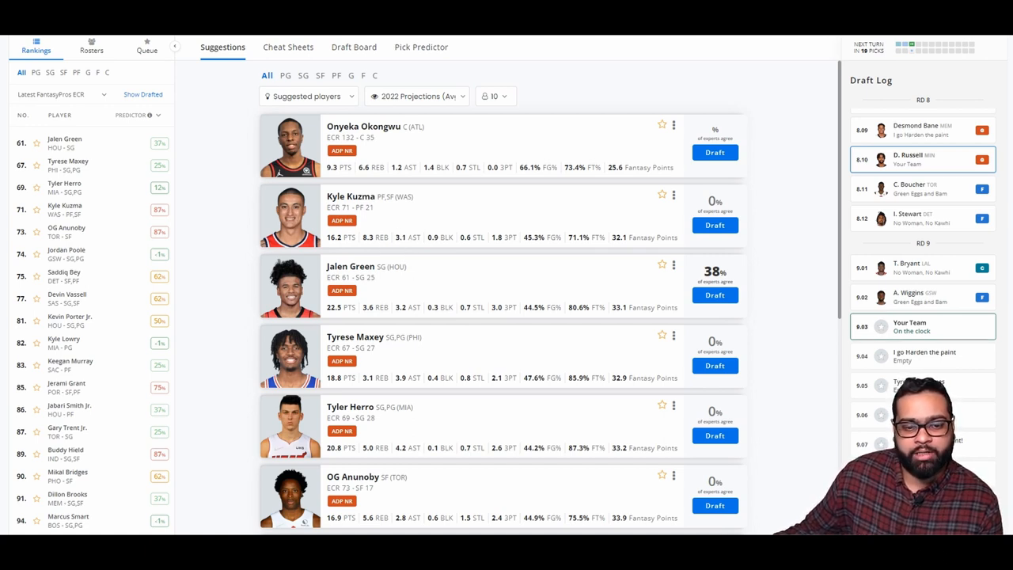
mouse_move(487, 228)
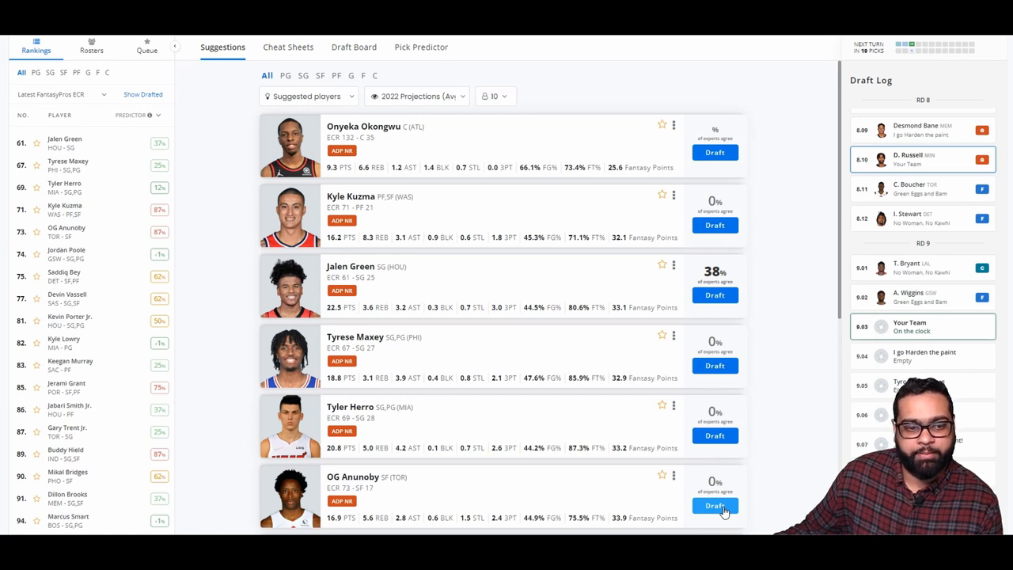
Draft OG Anunoby as the round 9 pick and review the updated board
click(354, 48)
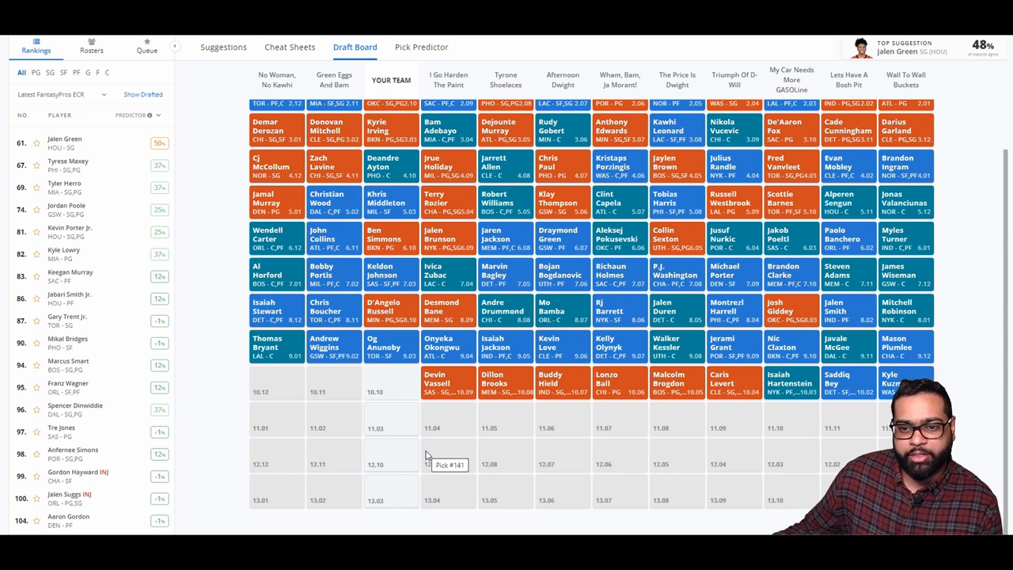
mouse_move(720, 481)
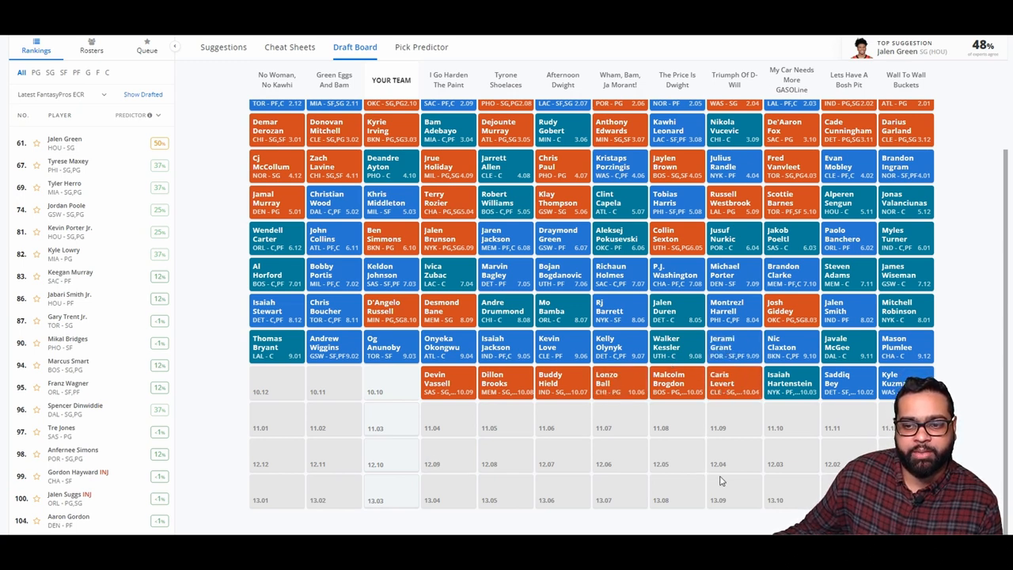
mouse_move(822, 456)
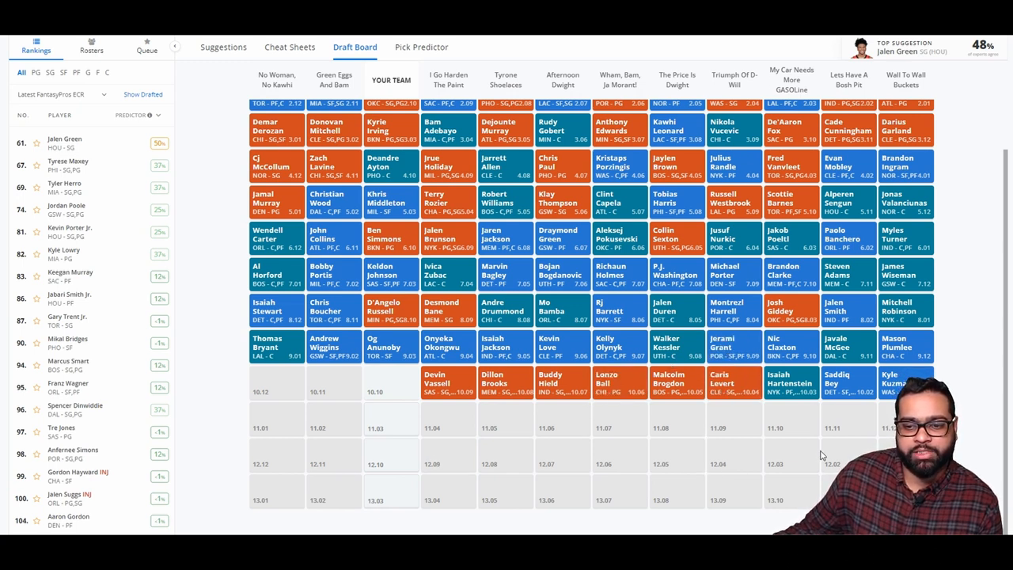
mouse_move(731, 454)
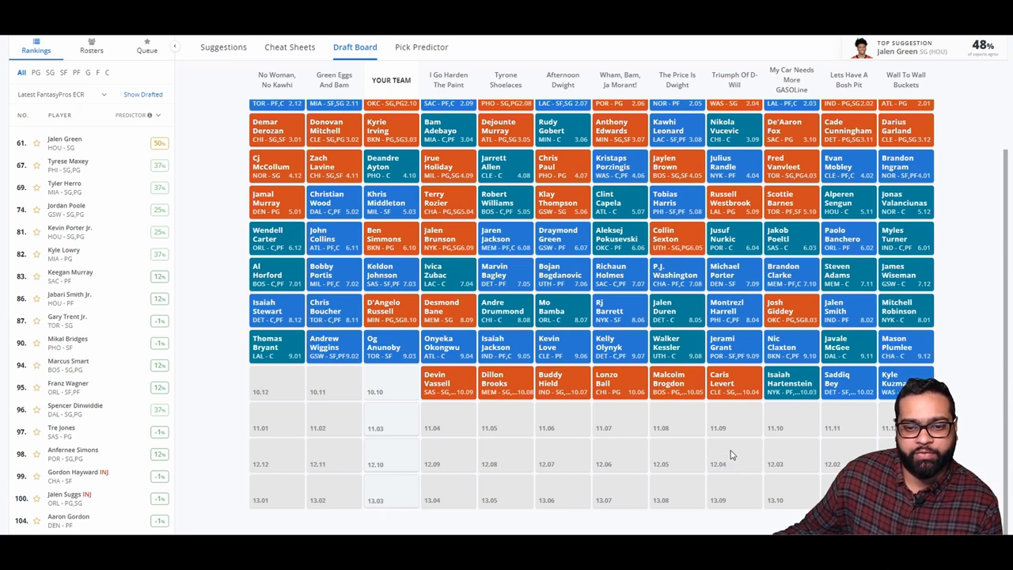
mouse_move(699, 440)
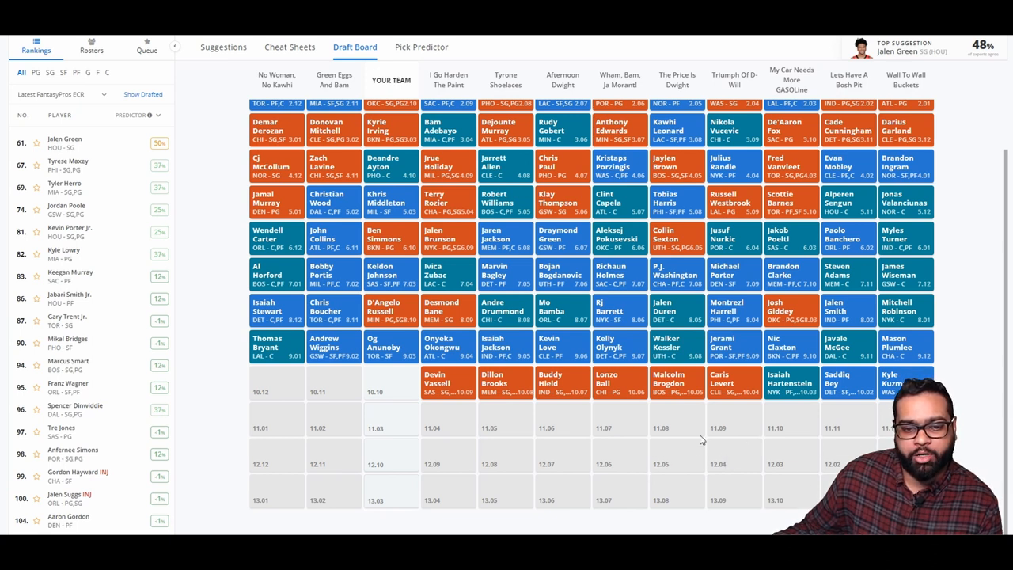
mouse_move(510, 440)
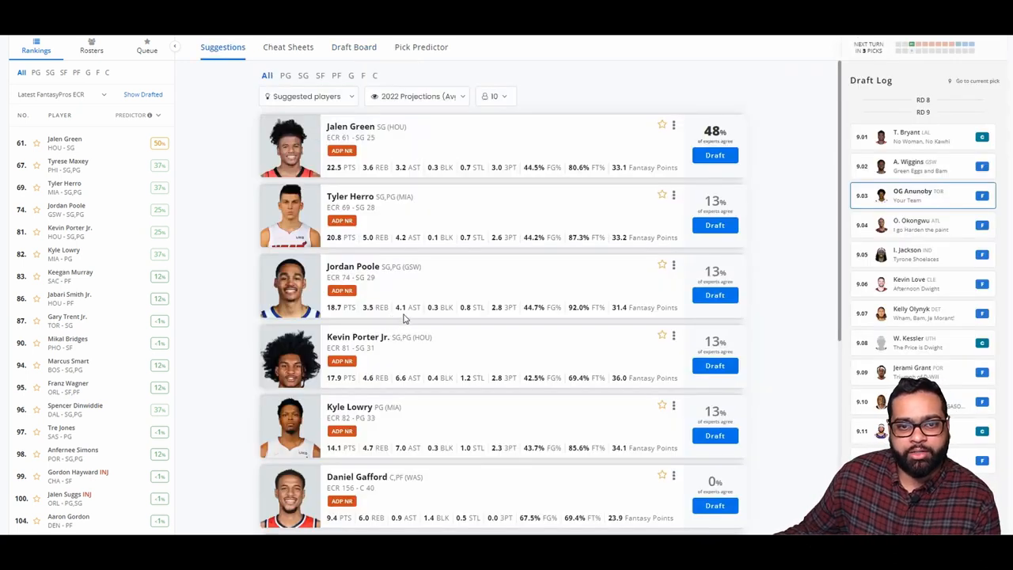
mouse_move(642, 190)
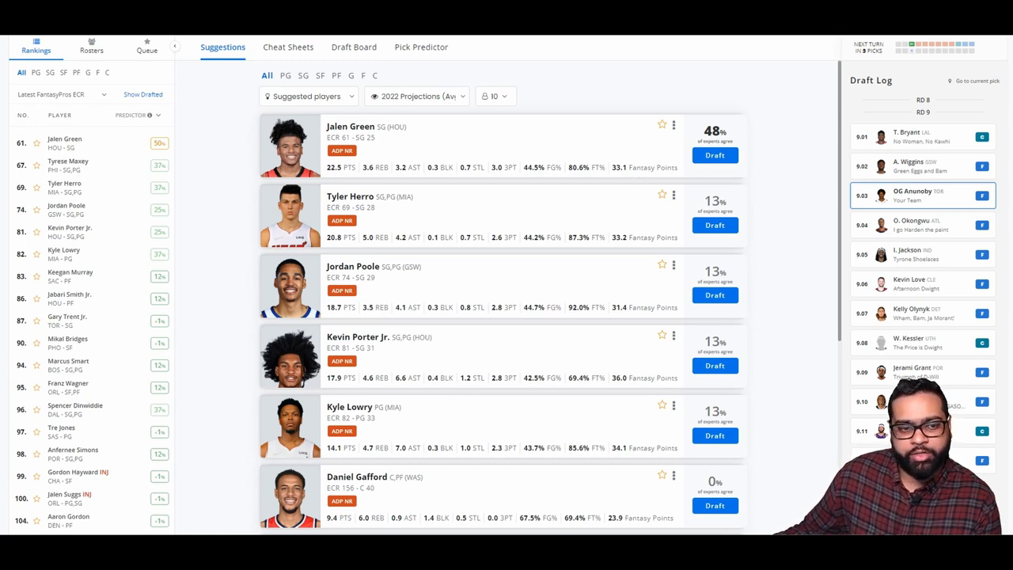
mouse_move(758, 400)
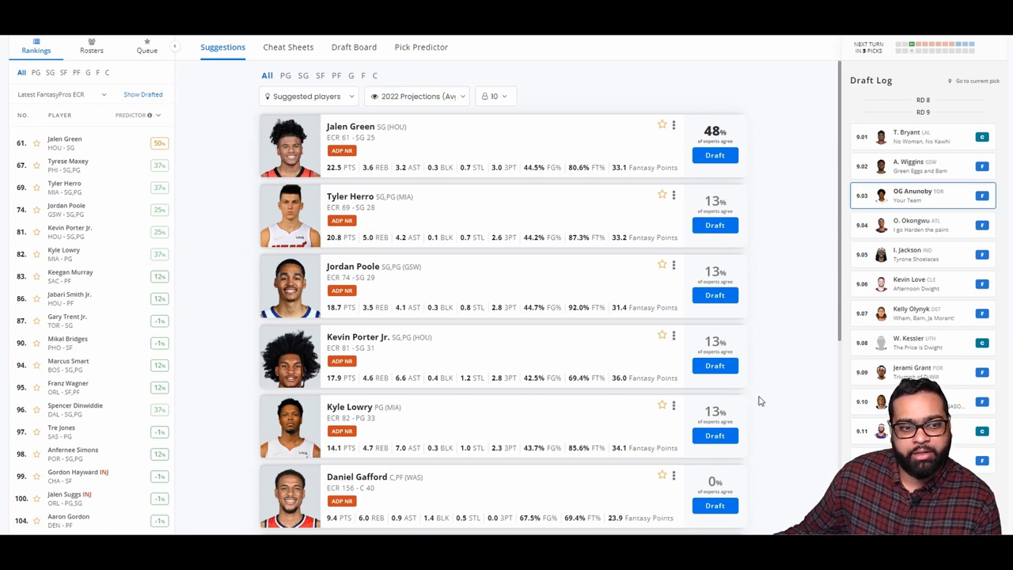
mouse_move(797, 299)
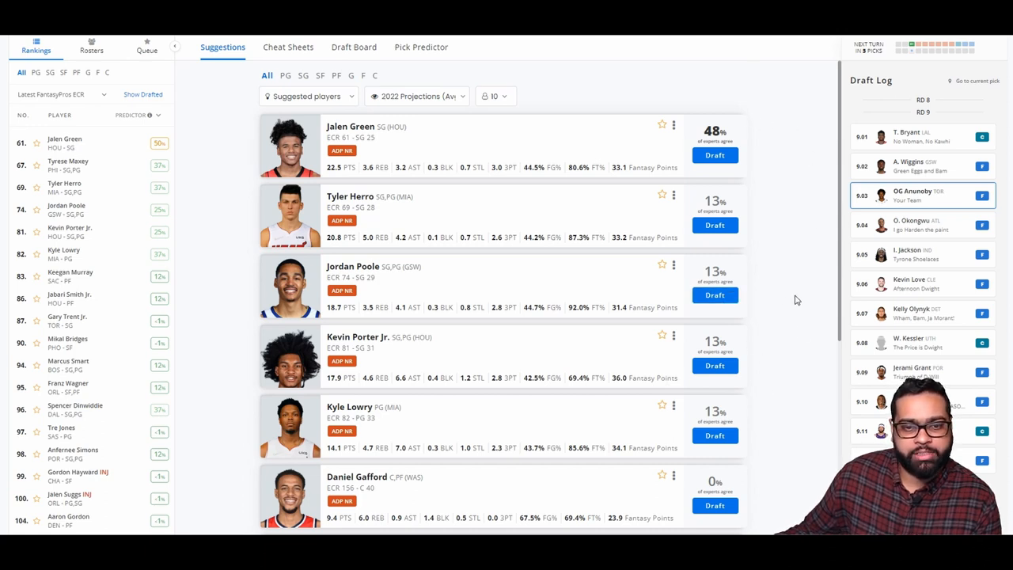
mouse_move(591, 437)
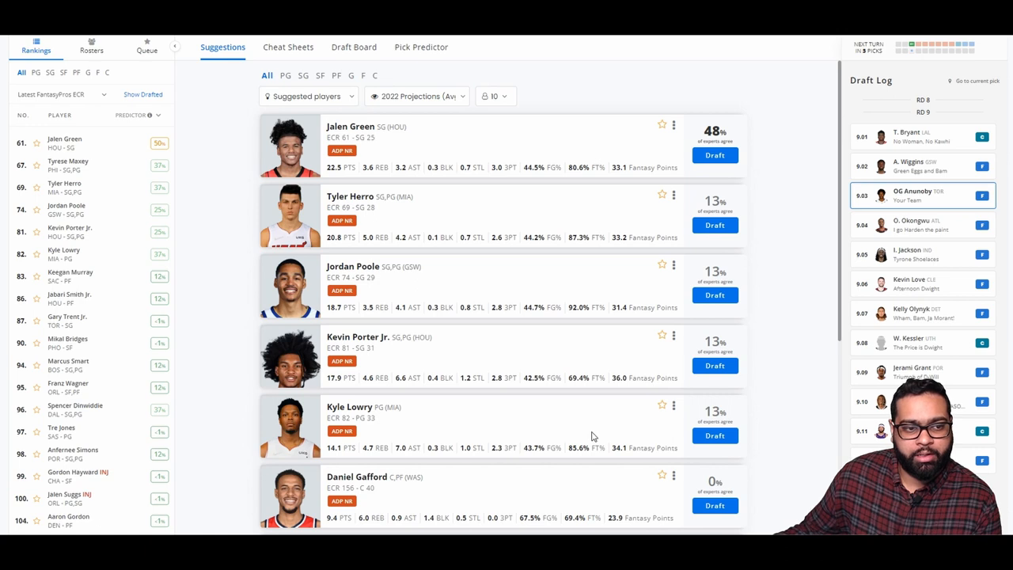
mouse_move(241, 272)
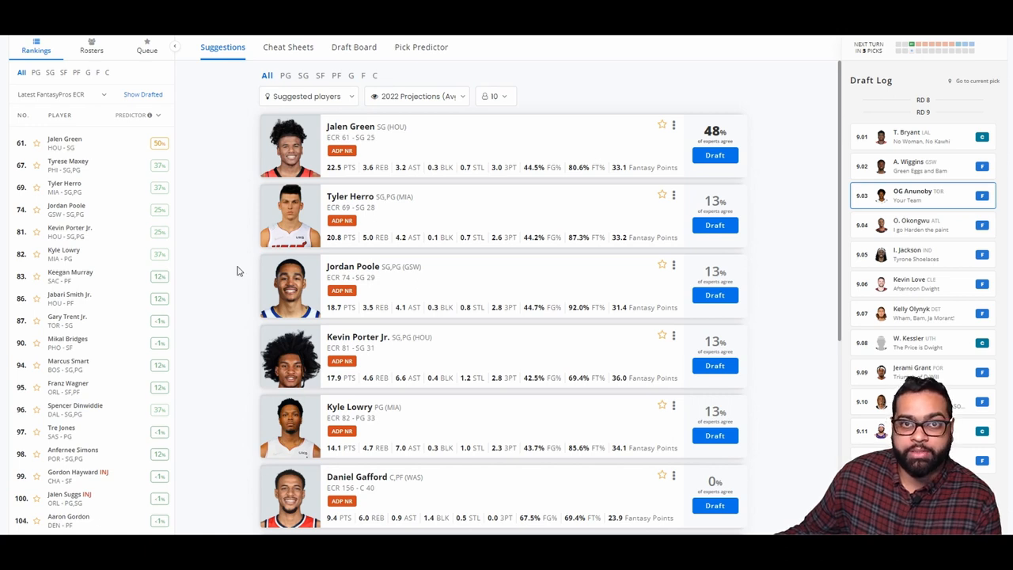
mouse_move(291, 288)
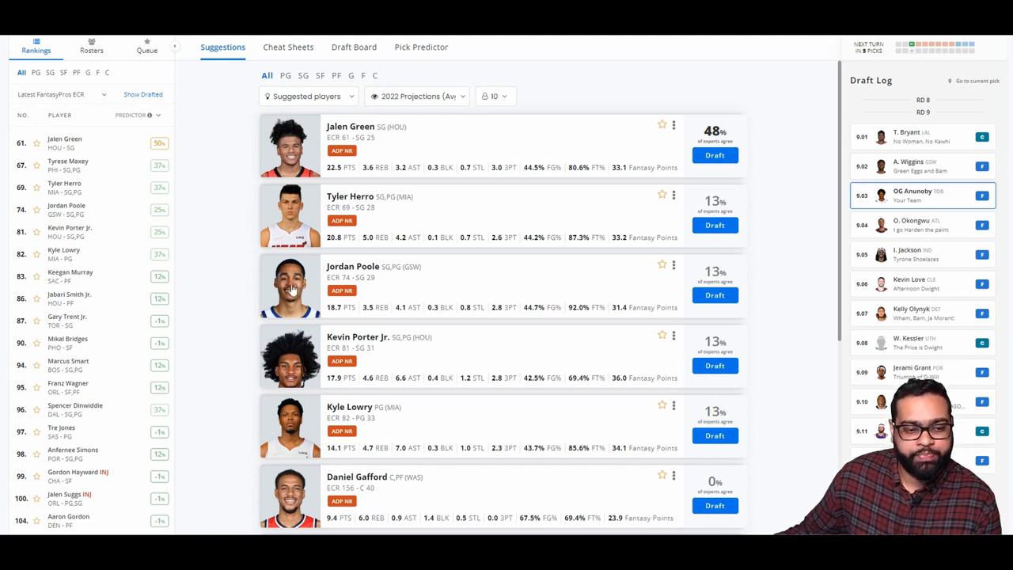
Scroll the Suggestions list while round-ten picks roll in the draft log
scroll(down, 3)
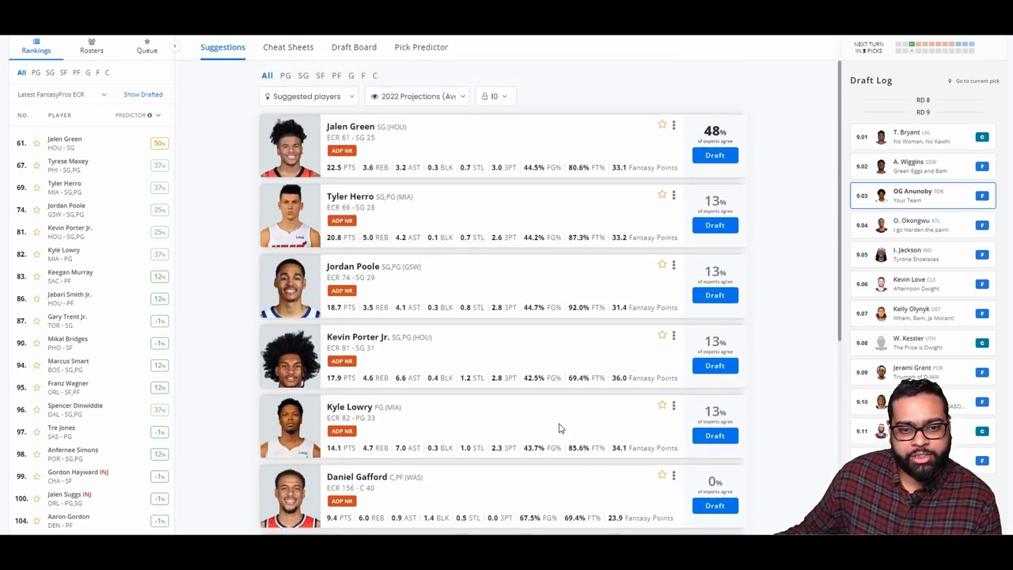
mouse_move(452, 412)
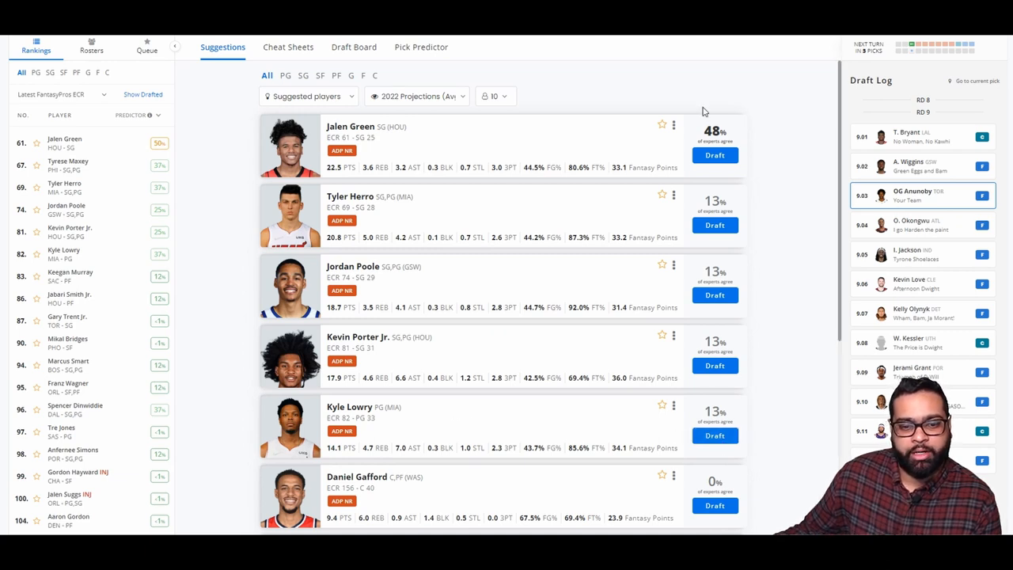
mouse_move(396, 462)
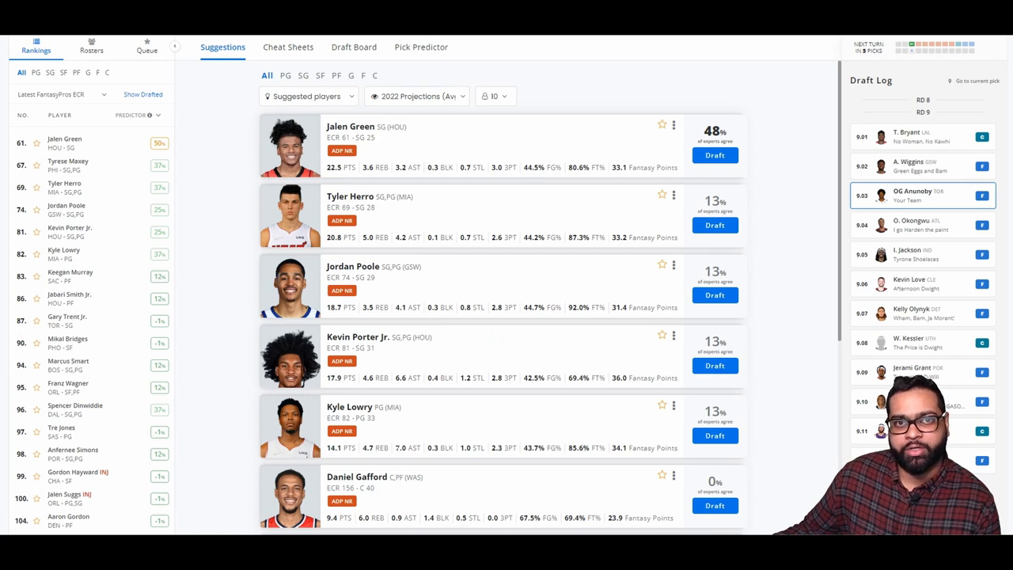
mouse_move(399, 435)
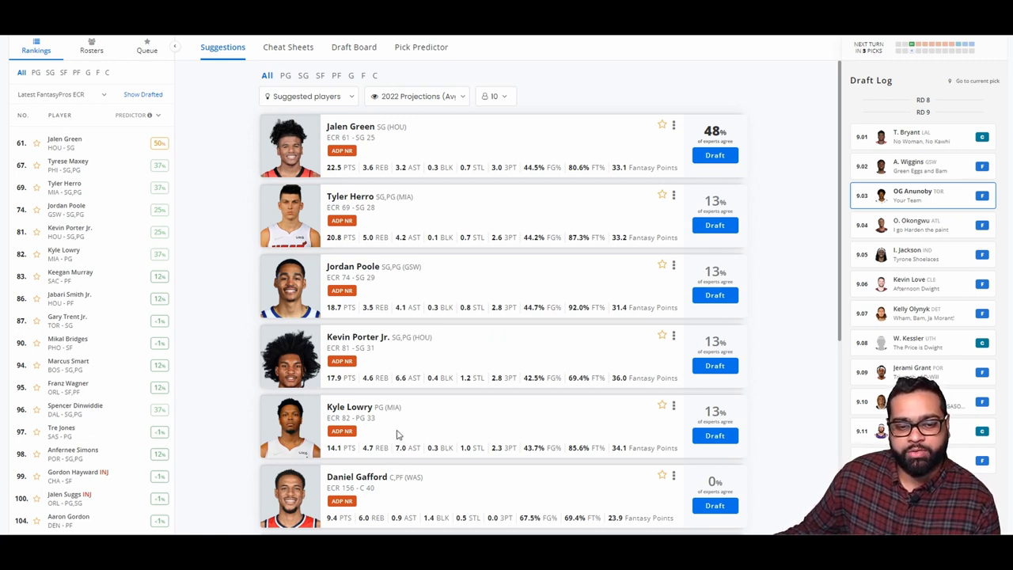
mouse_move(505, 465)
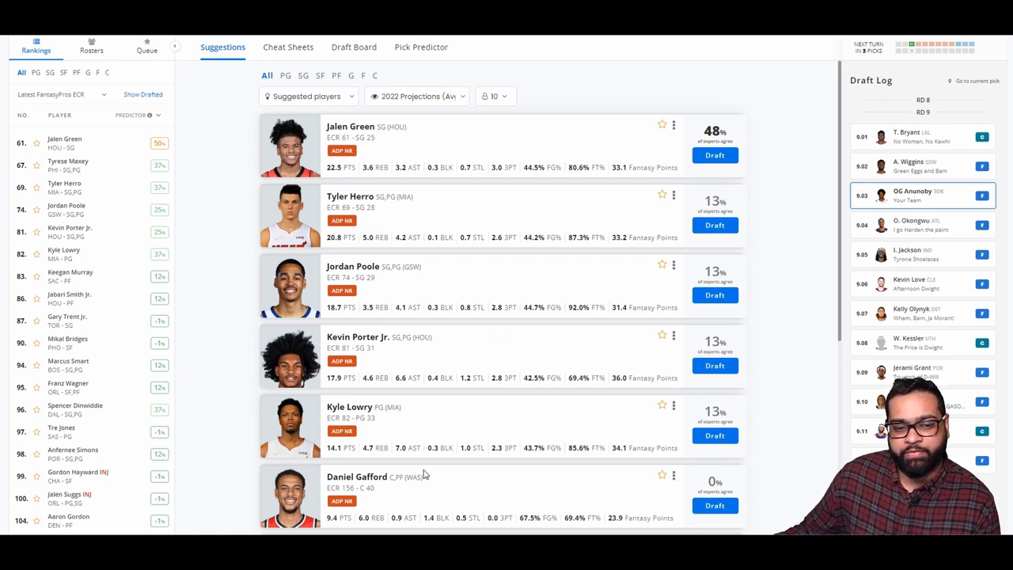
mouse_move(486, 472)
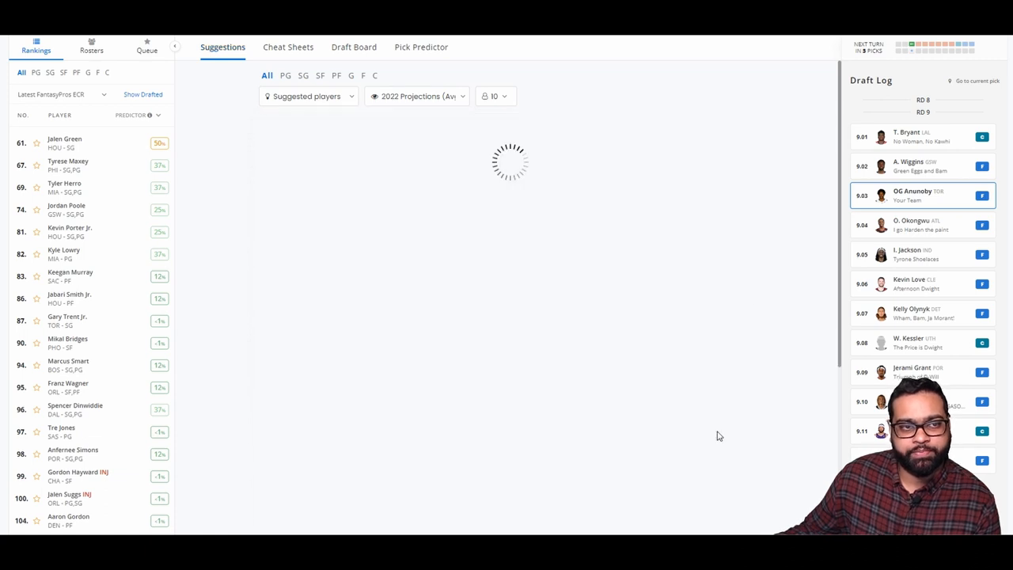
Flip between the draft board views and Suggestions while waiting for the team's turn
click(354, 48)
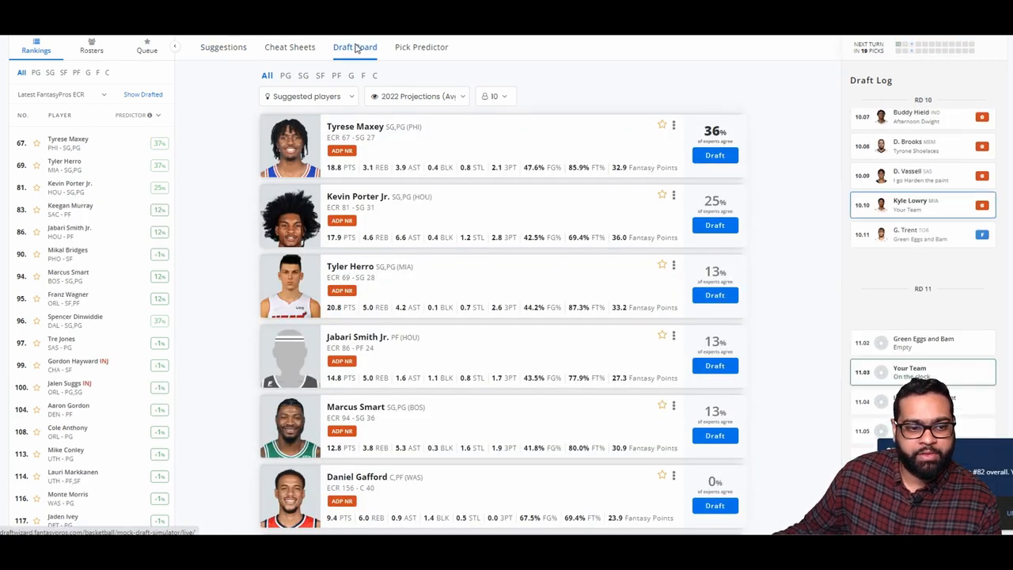
click(354, 47)
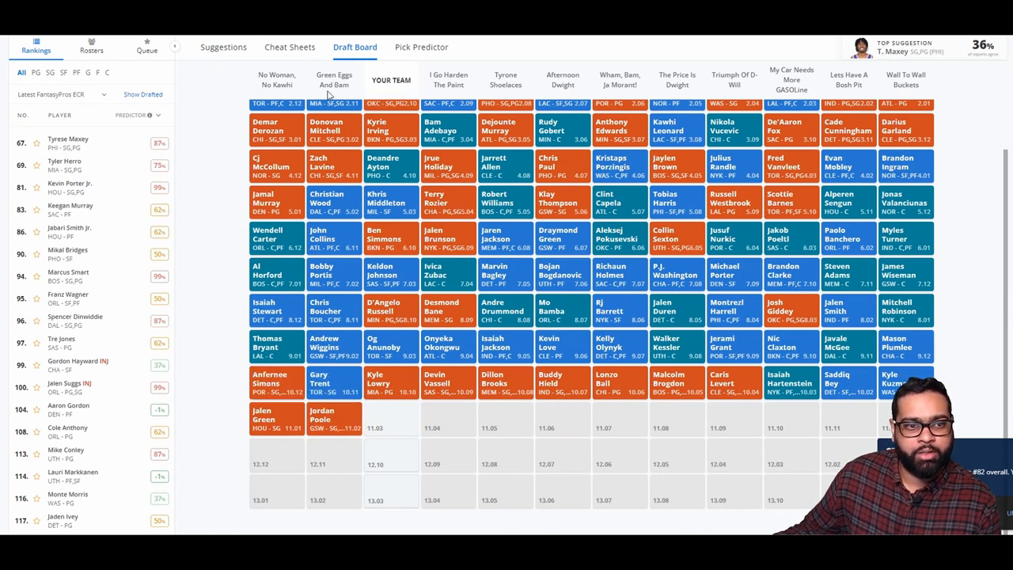
click(223, 48)
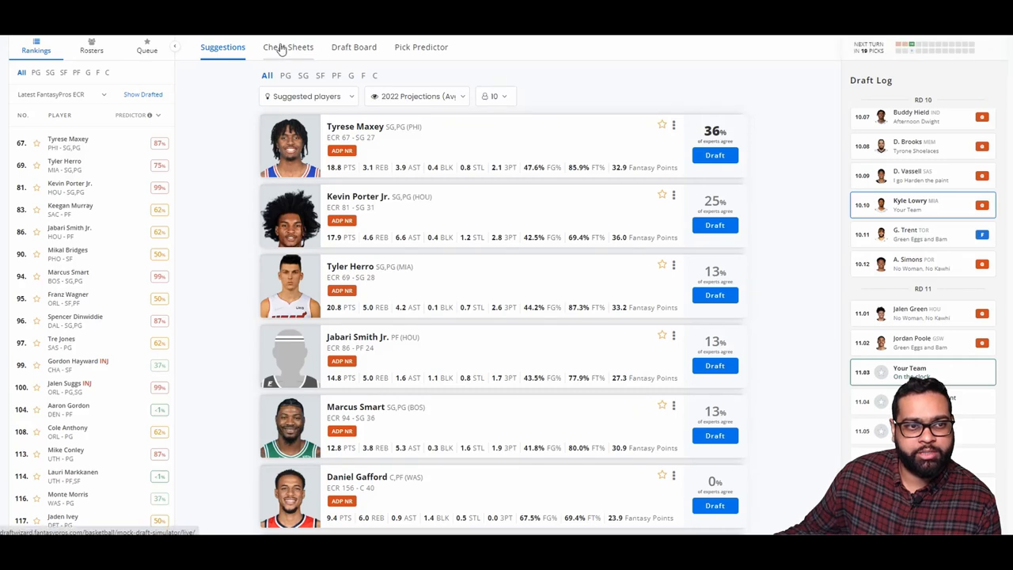
click(355, 48)
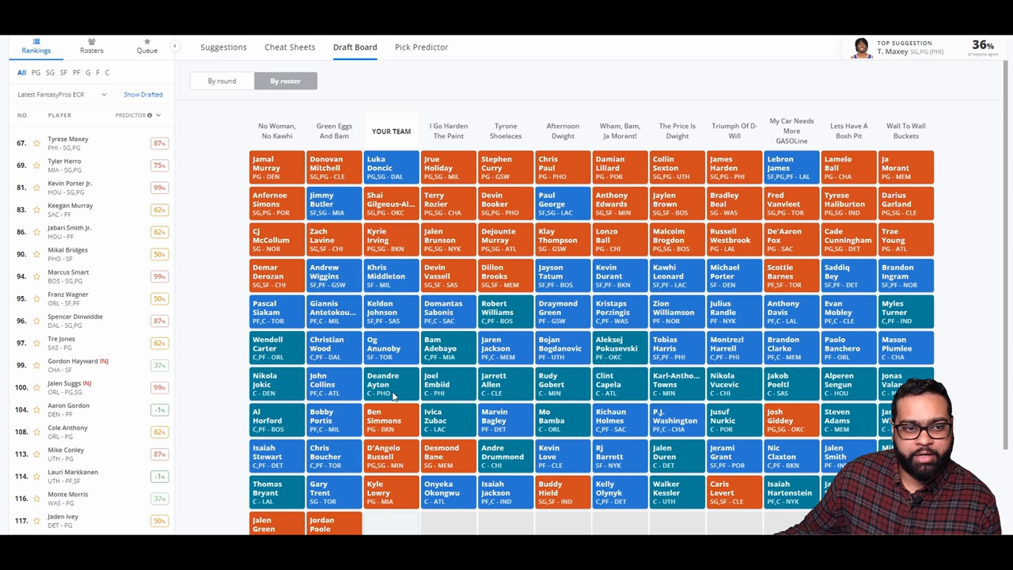
mouse_move(403, 277)
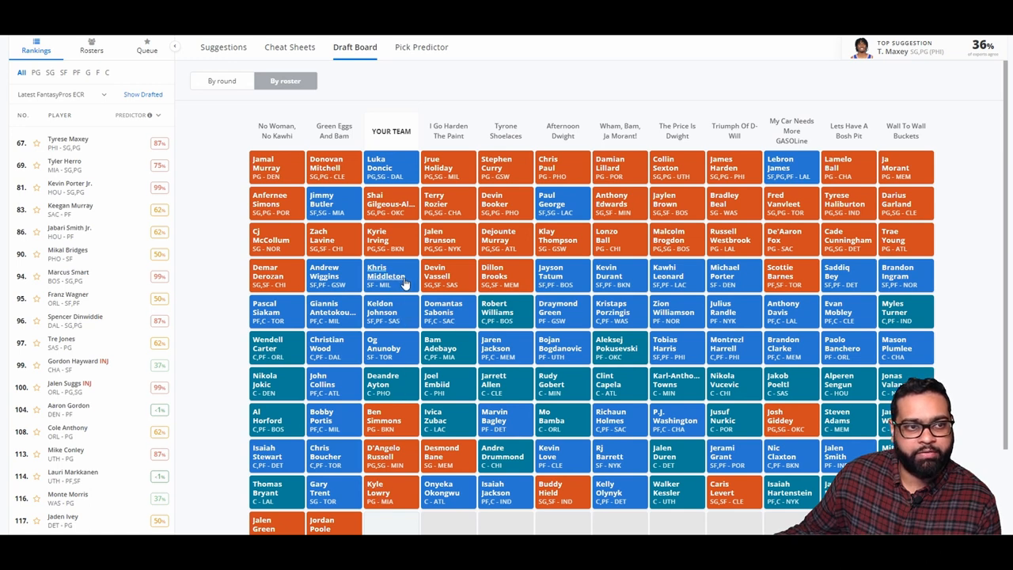
click(223, 48)
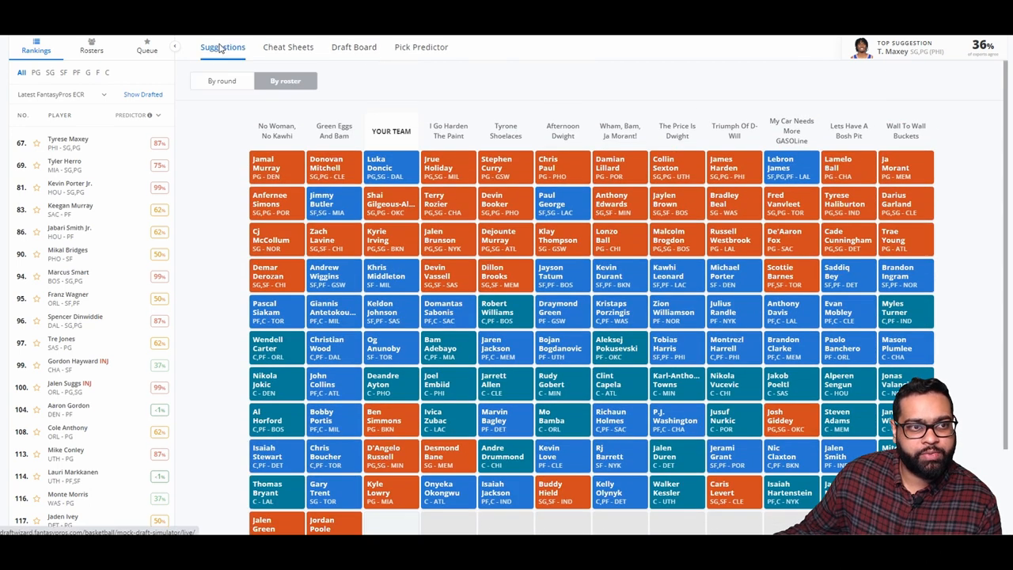
click(355, 48)
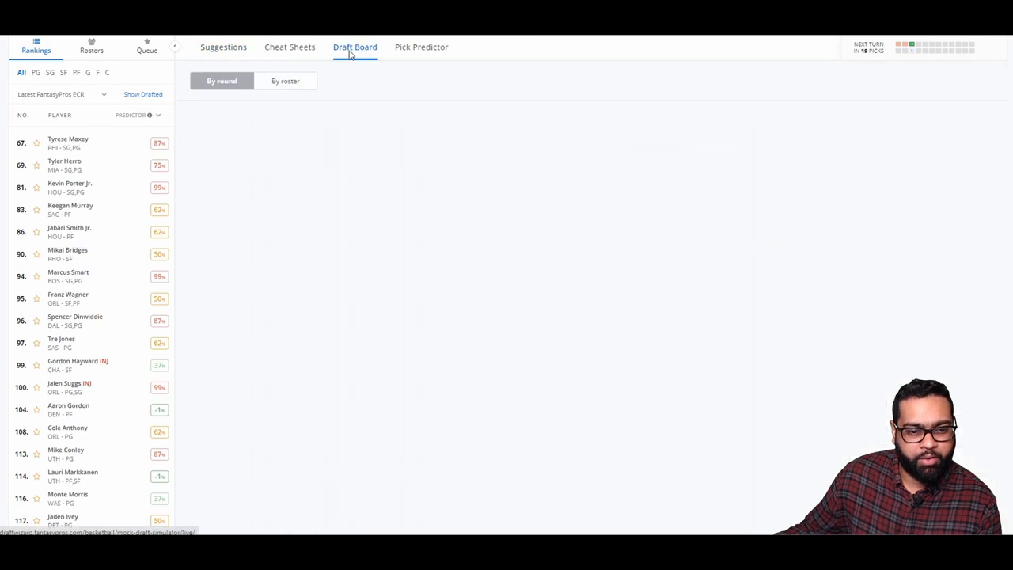
click(355, 47)
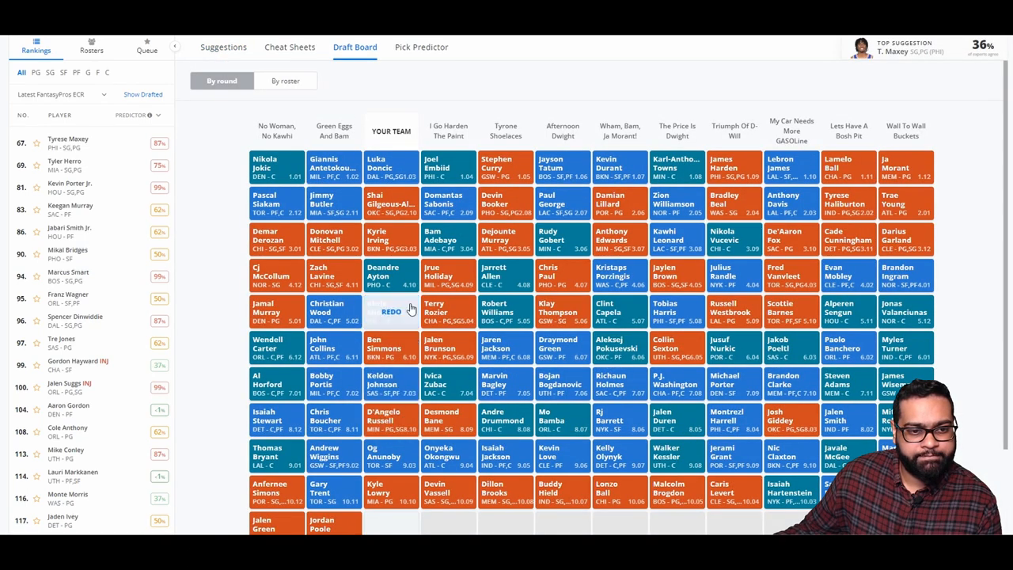
click(390, 310)
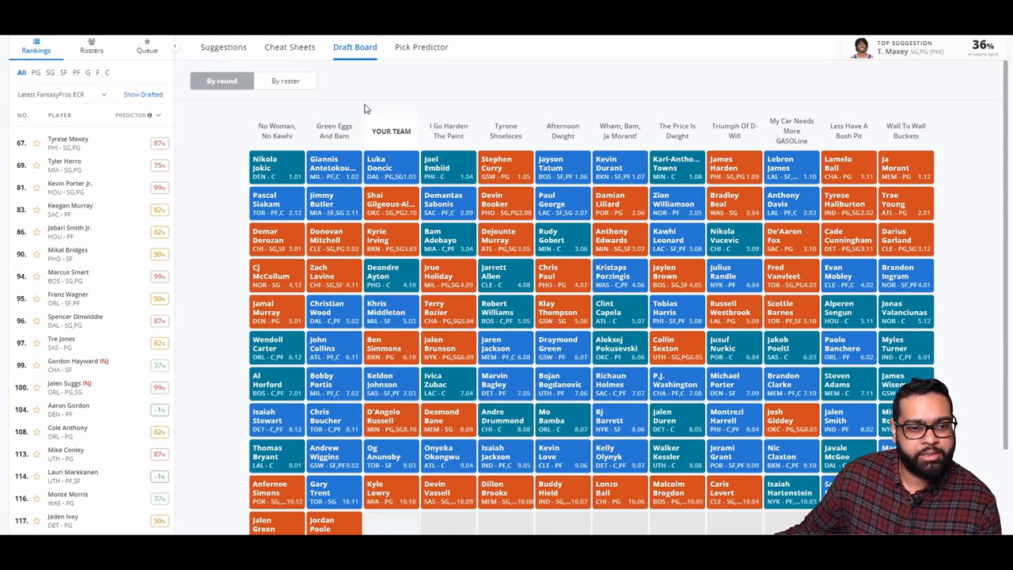
click(222, 47)
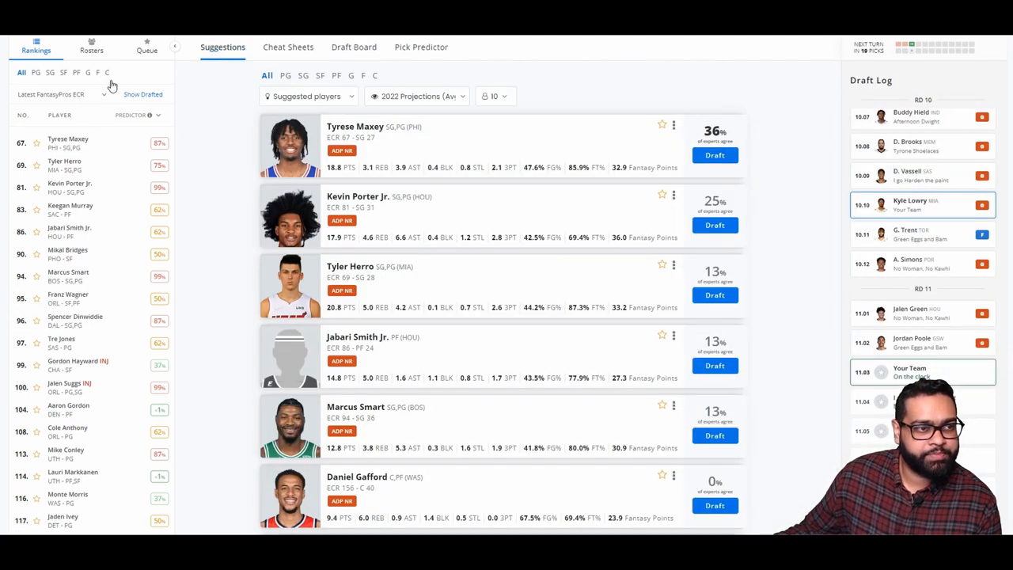
Review Mikal Bridges' player profile and scroll the suggestions ahead of the round 11 pick
click(107, 73)
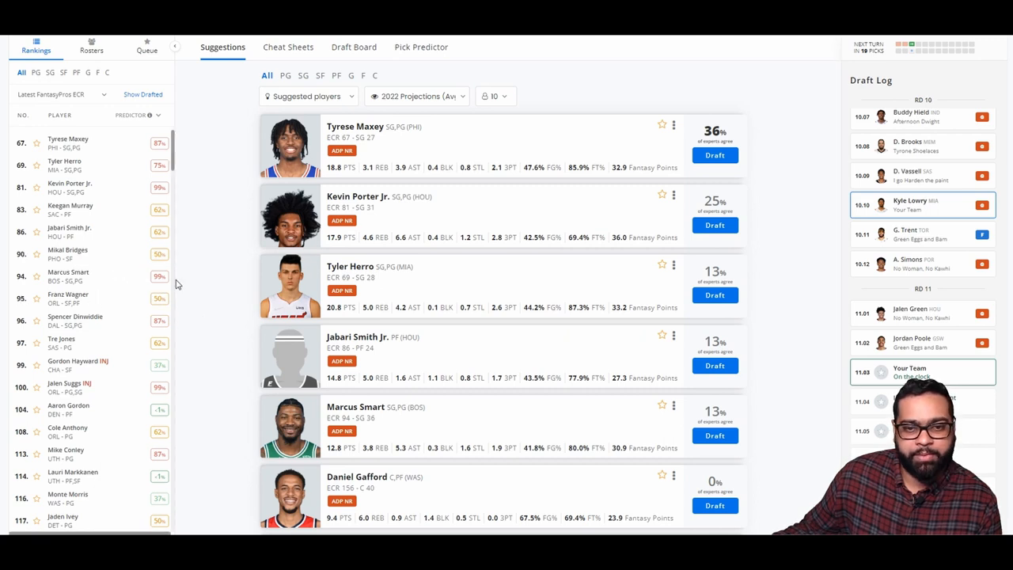
click(66, 250)
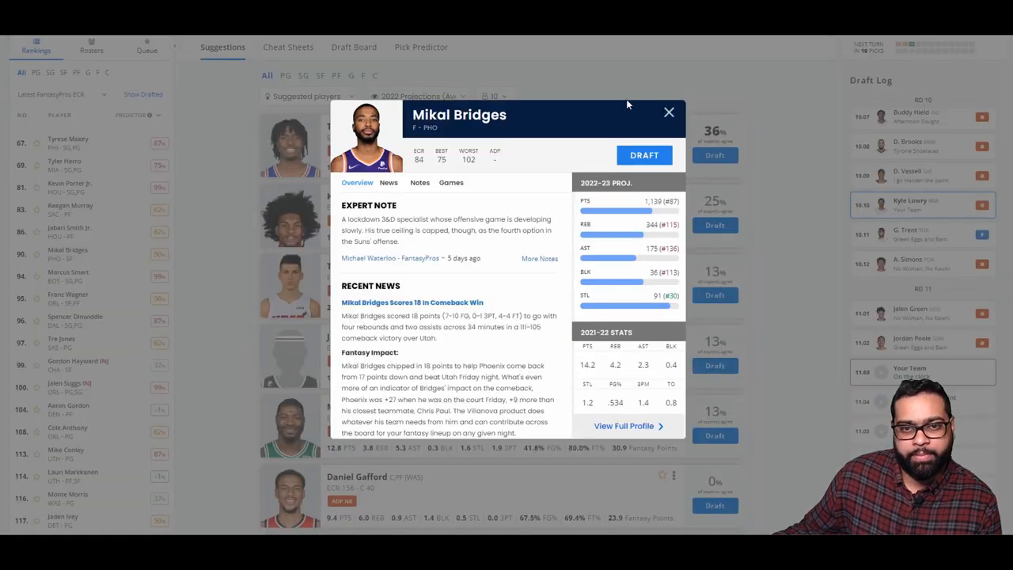
click(667, 111)
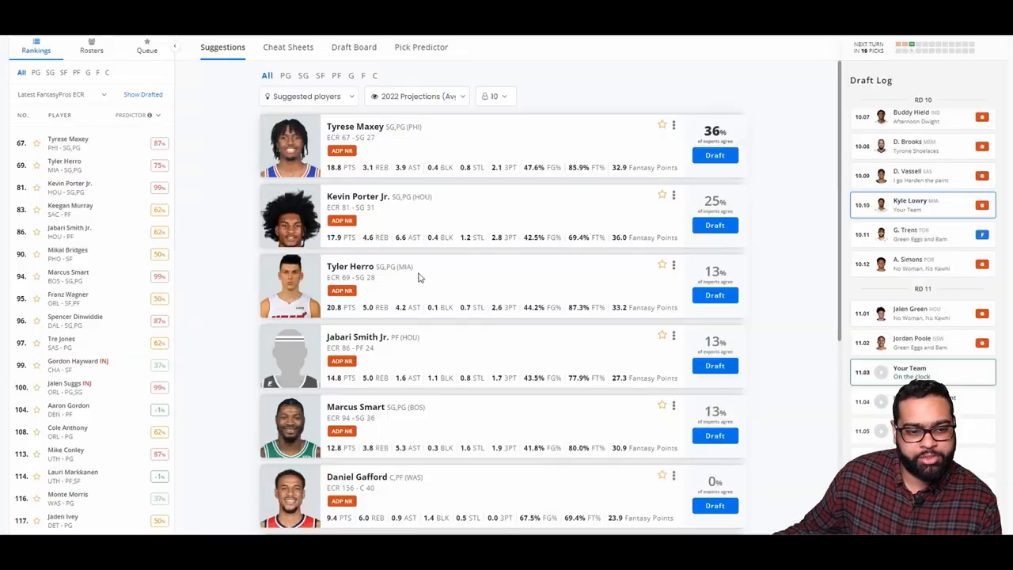
scroll(down, 3)
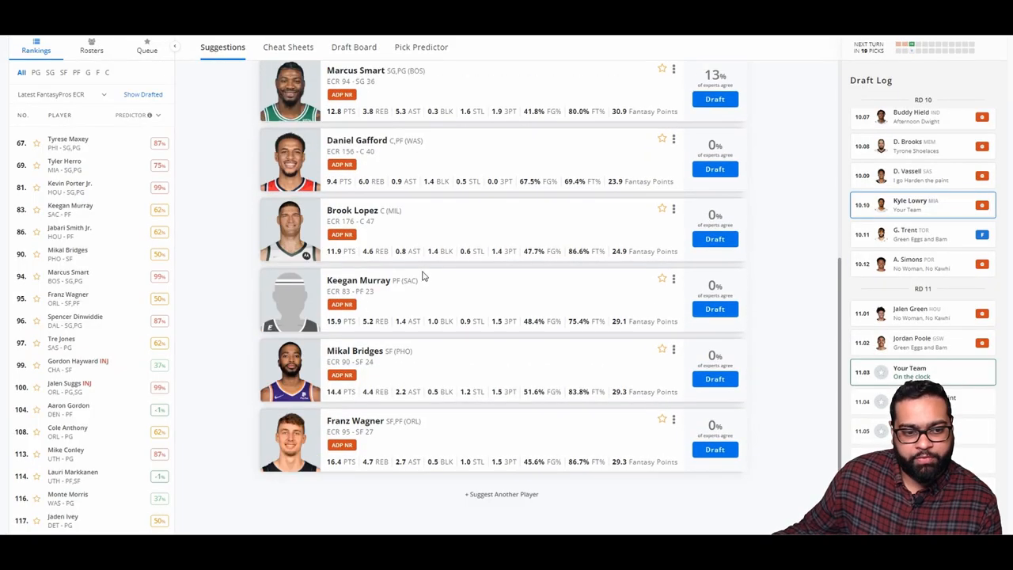
mouse_move(433, 443)
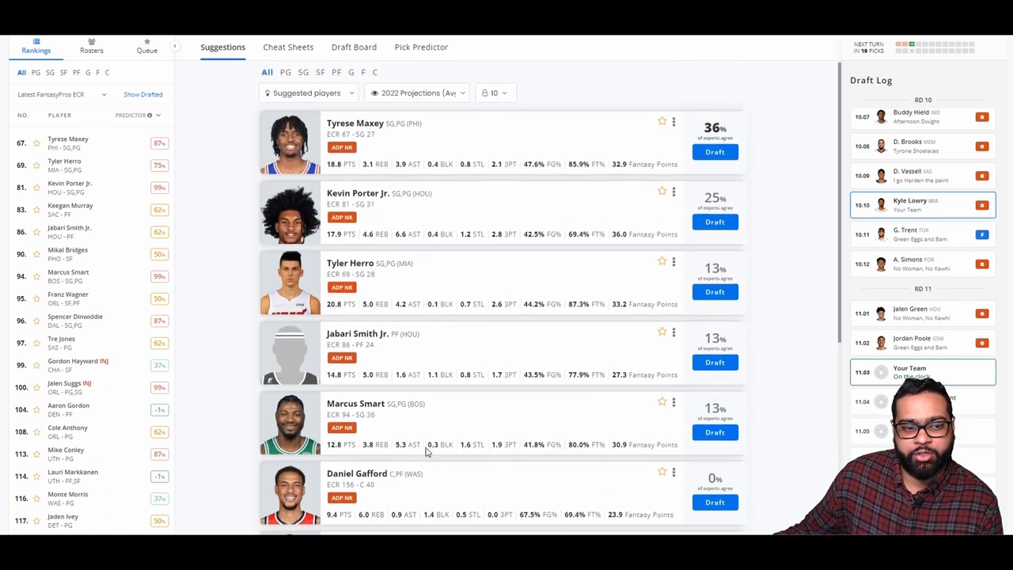
scroll(down, 3)
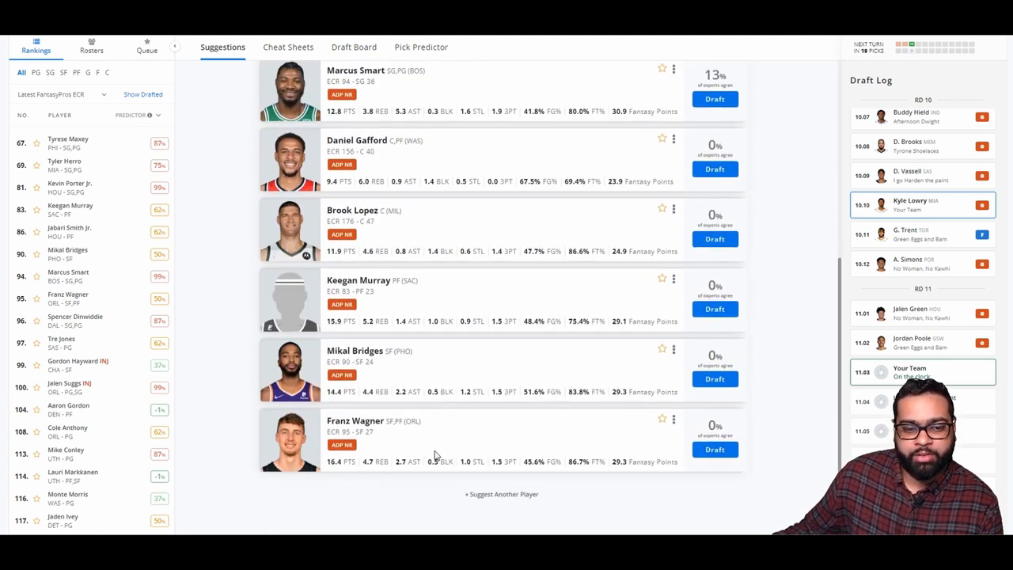
mouse_move(522, 476)
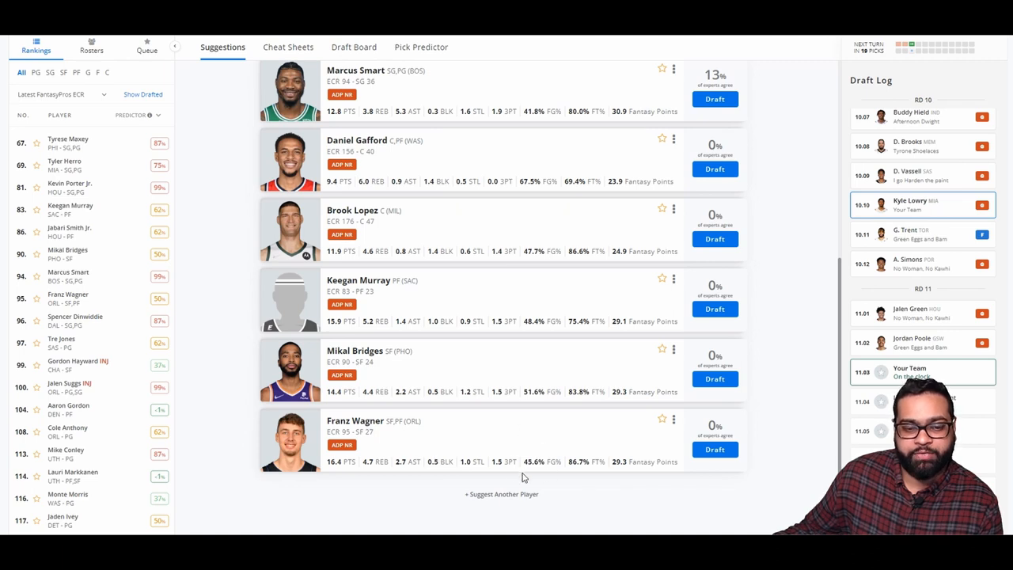
mouse_move(500, 488)
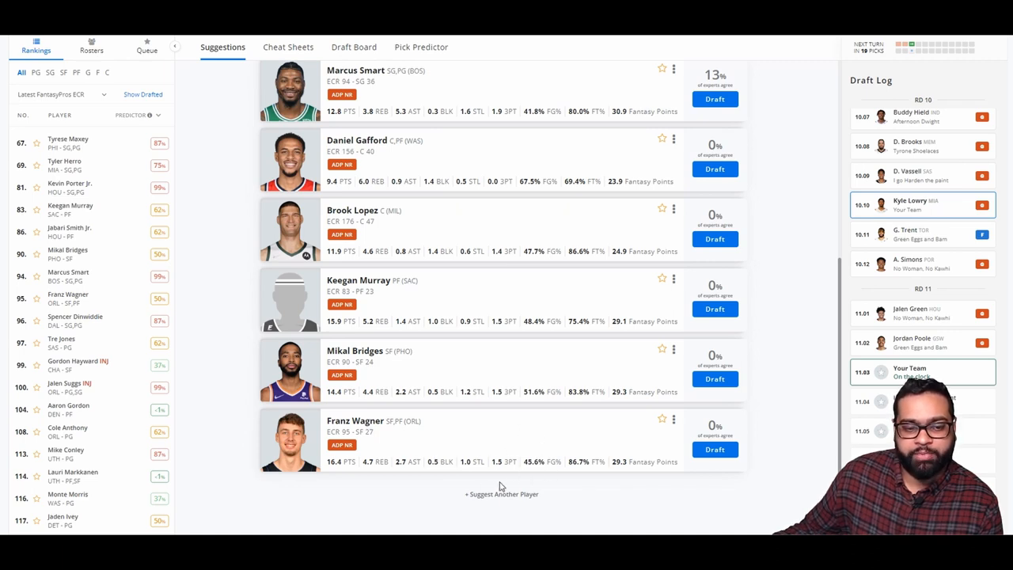
mouse_move(351, 497)
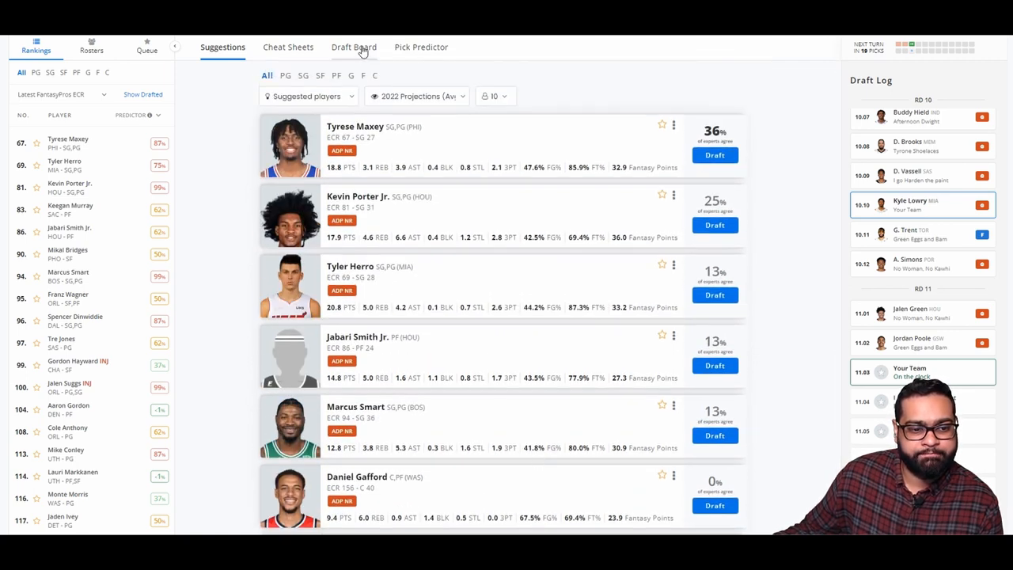
click(354, 48)
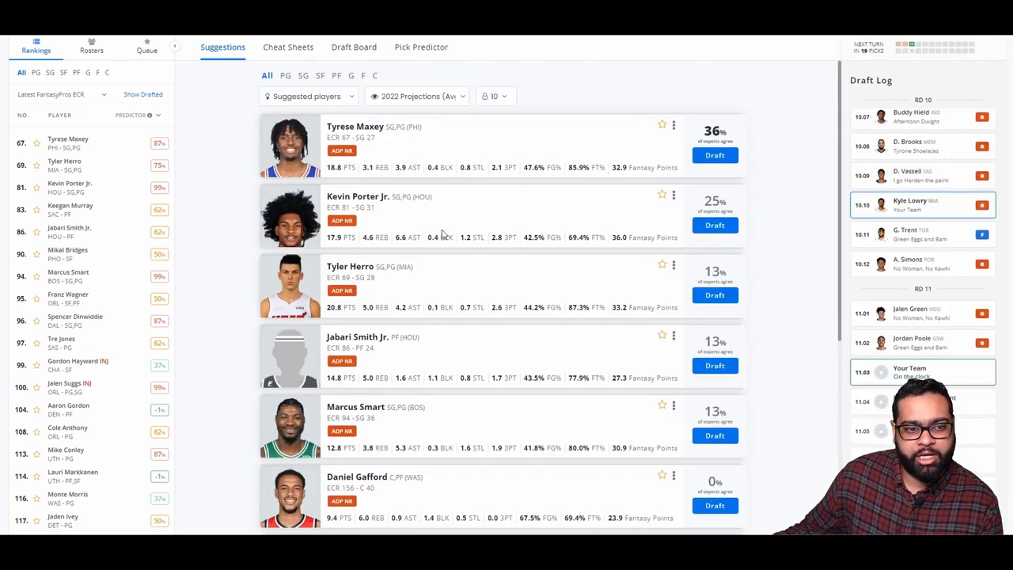
mouse_move(521, 408)
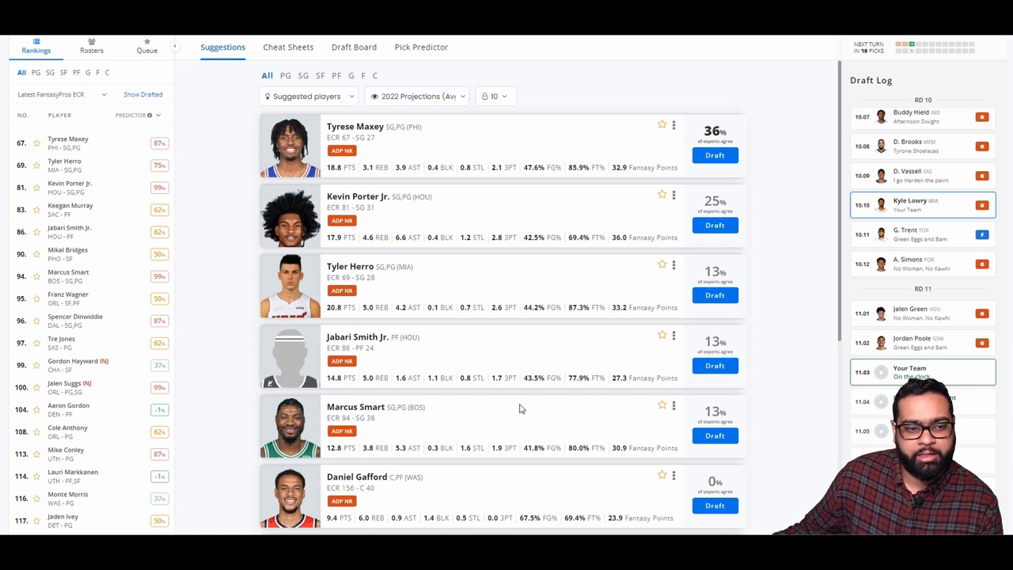
scroll(down, 3)
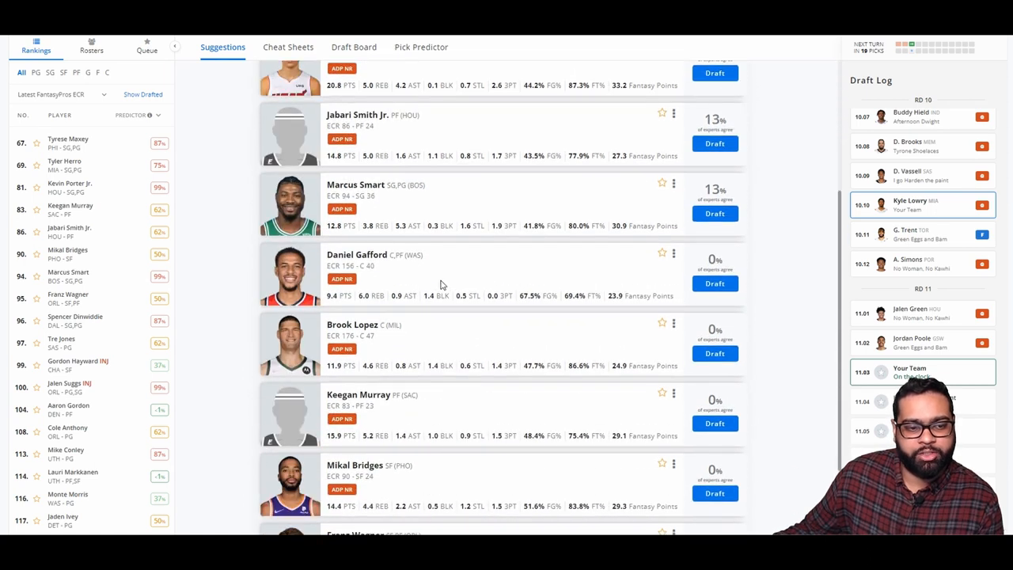
scroll(down, 3)
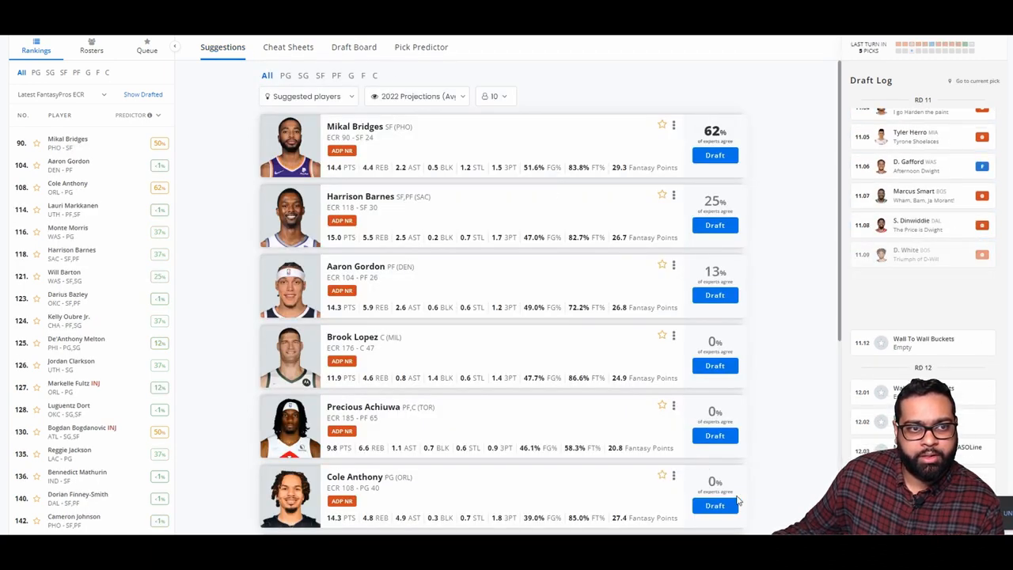
click(354, 47)
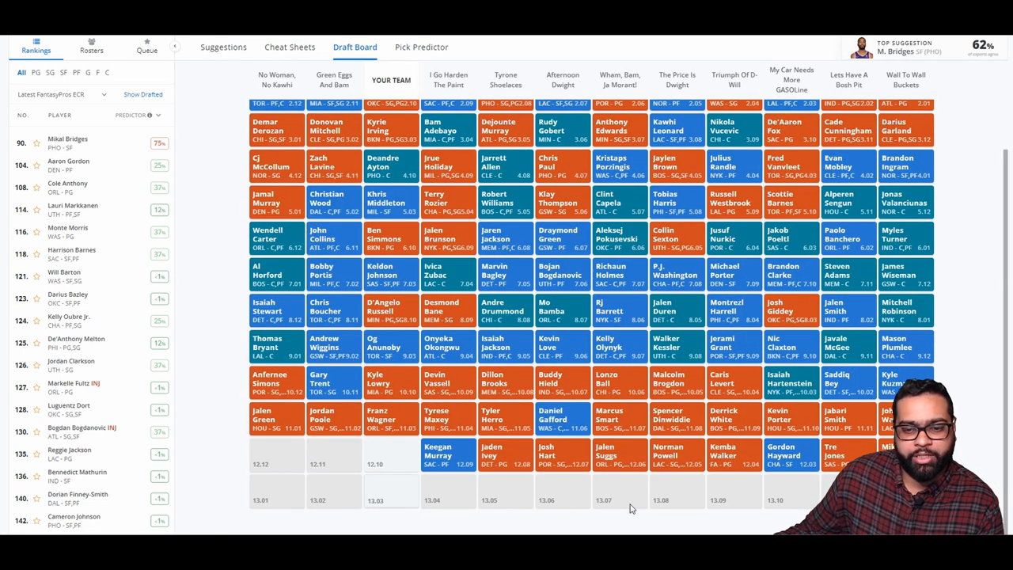
mouse_move(647, 512)
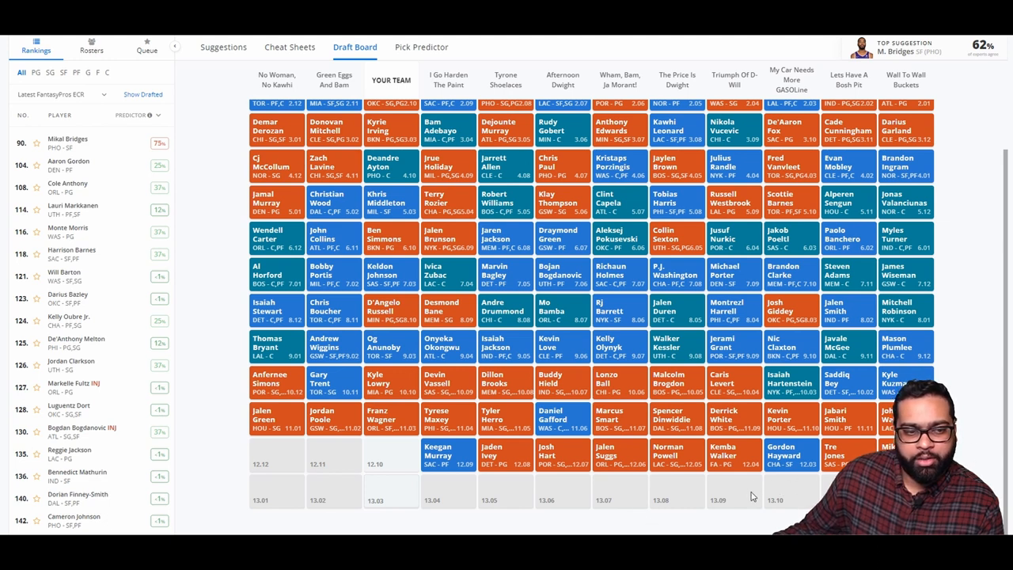
mouse_move(624, 484)
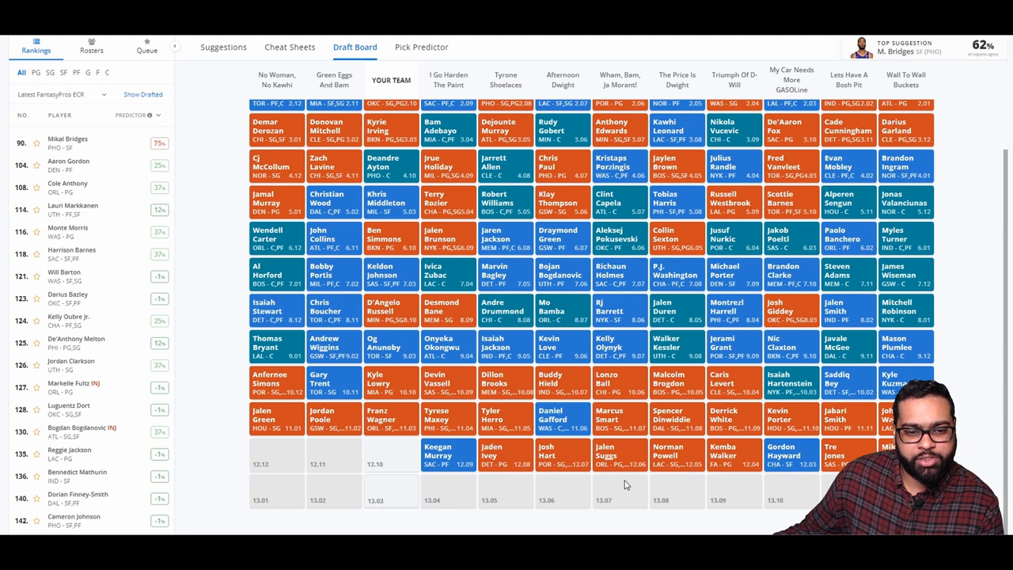
mouse_move(361, 498)
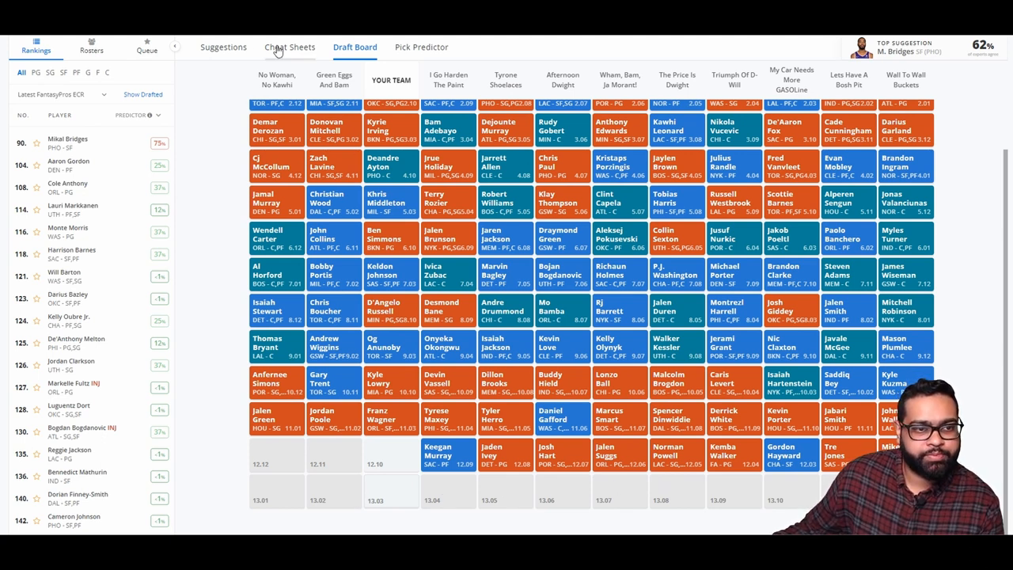
click(222, 47)
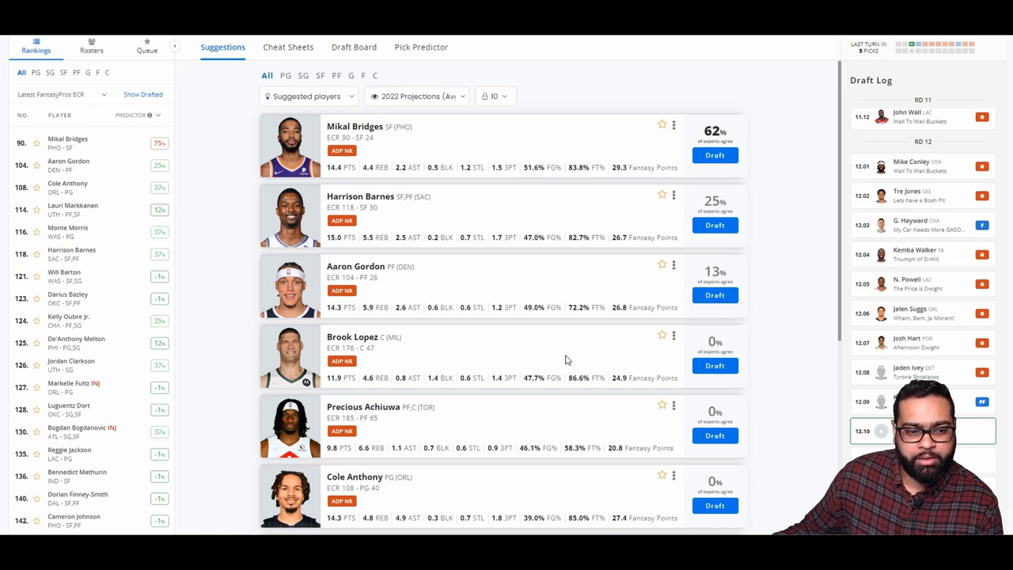
Scroll down the suggestions and draft Lauri Markkanen as the round 12 pick
scroll(down, 3)
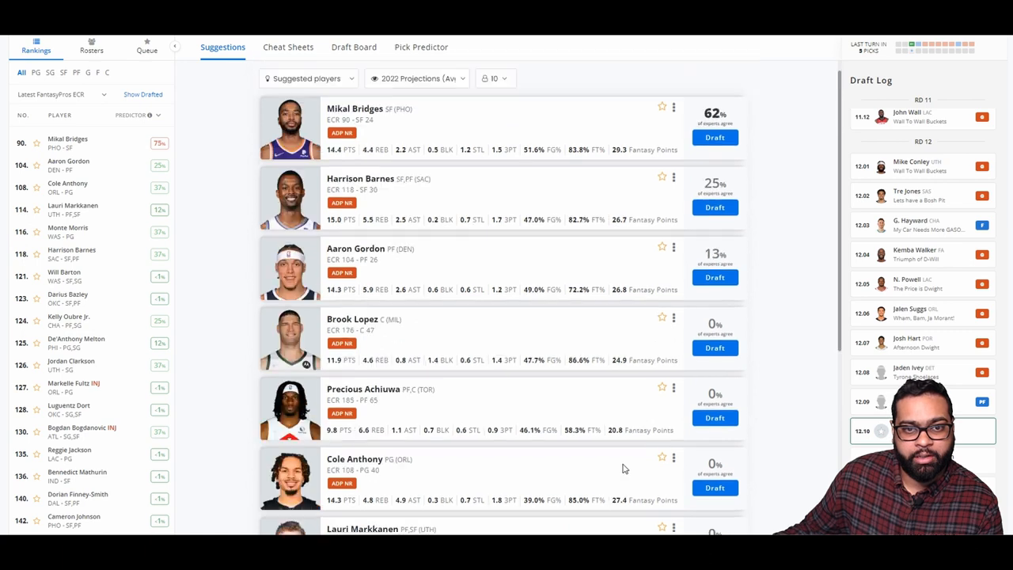
scroll(down, 3)
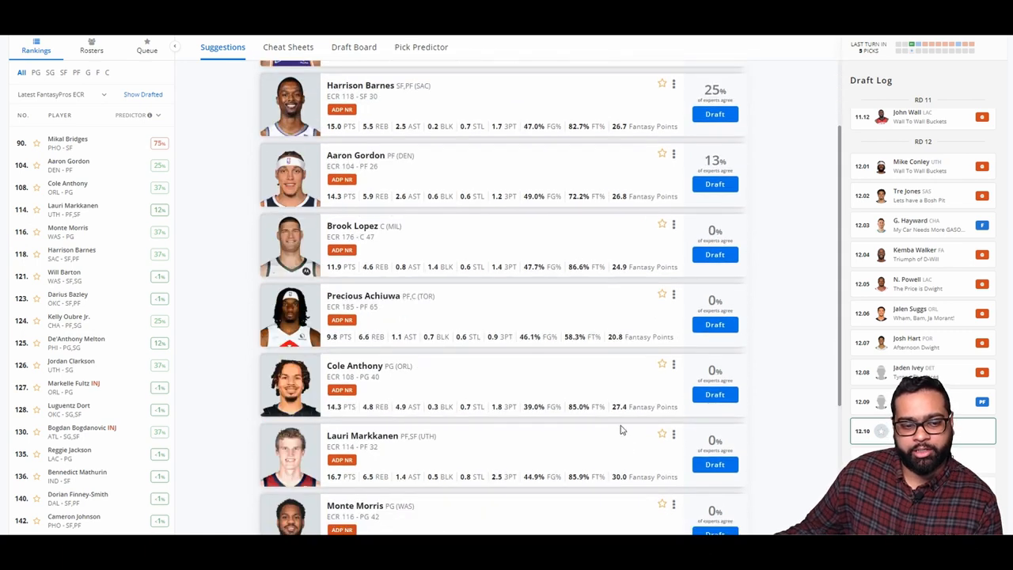
scroll(down, 3)
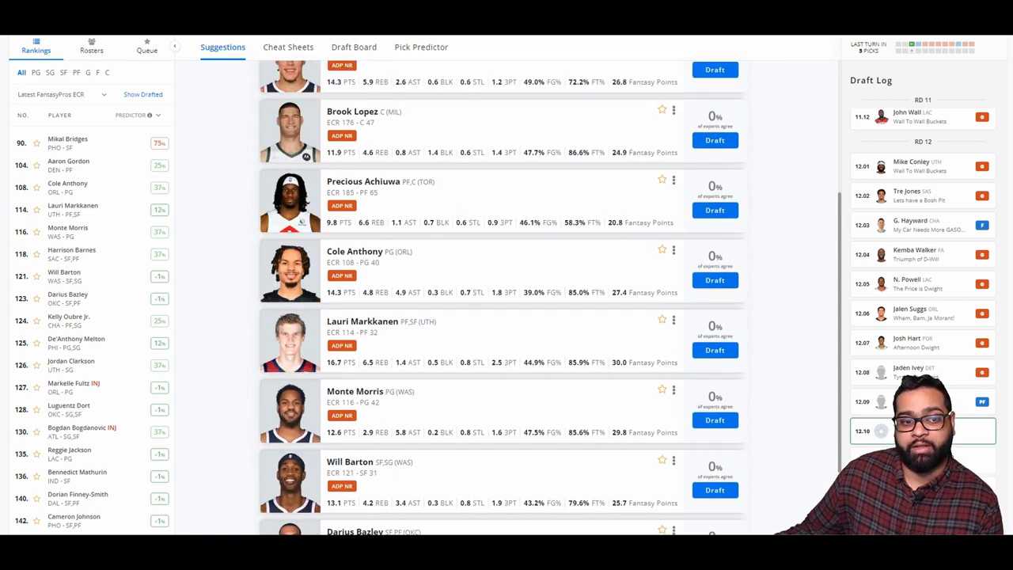
mouse_move(620, 459)
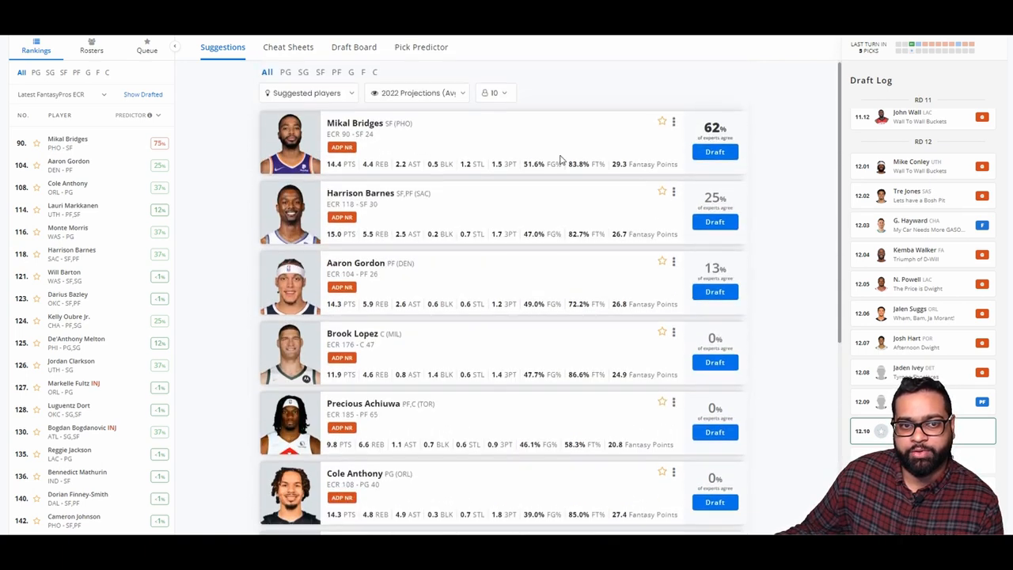
scroll(down, 3)
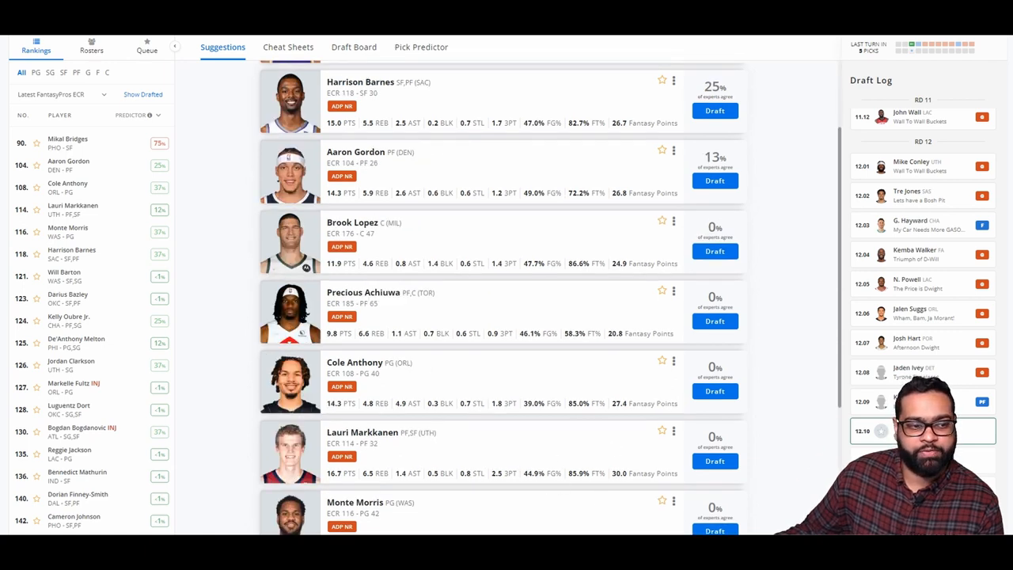
mouse_move(640, 484)
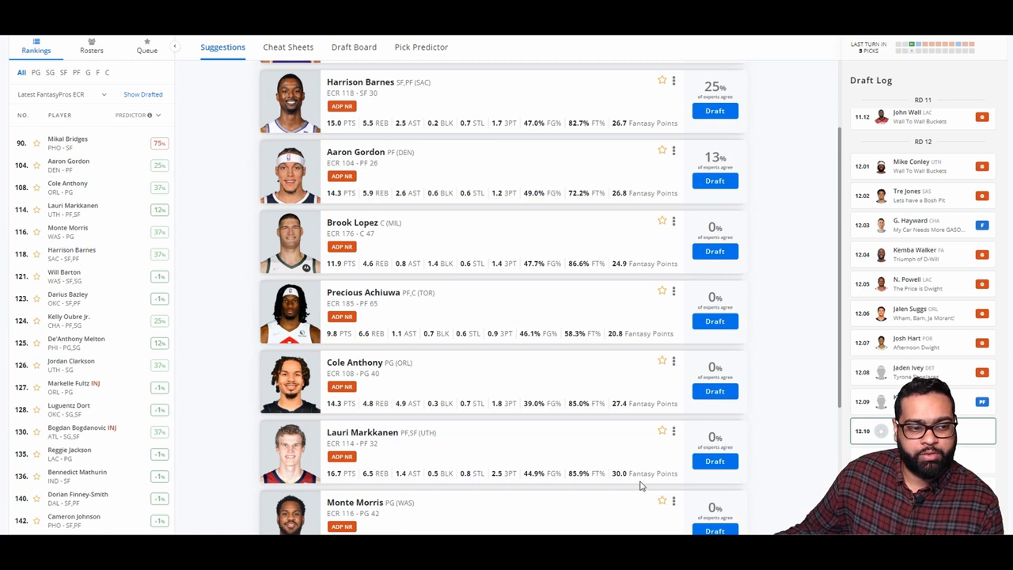
mouse_move(709, 478)
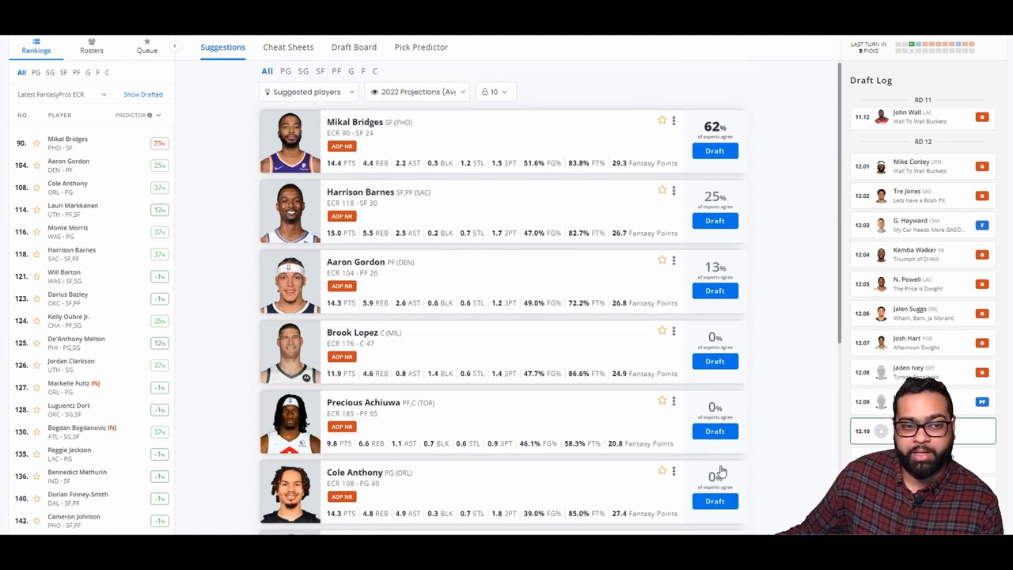
scroll(down, 3)
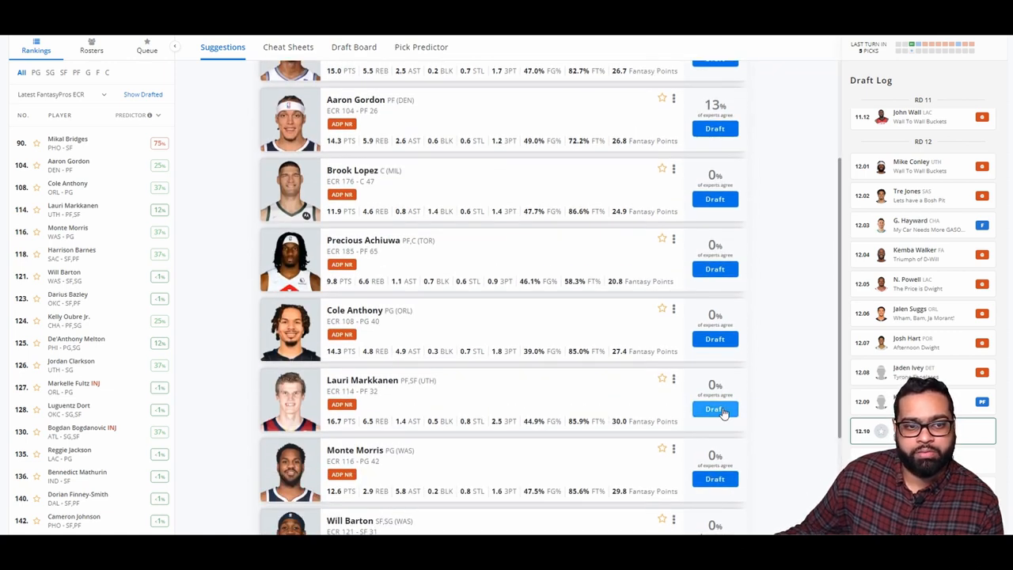
click(714, 408)
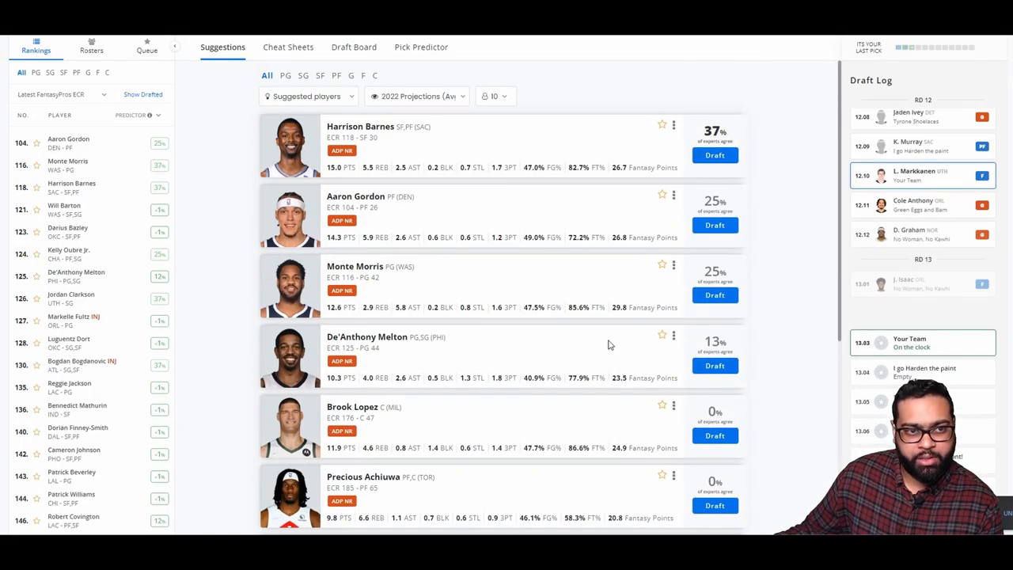
click(355, 48)
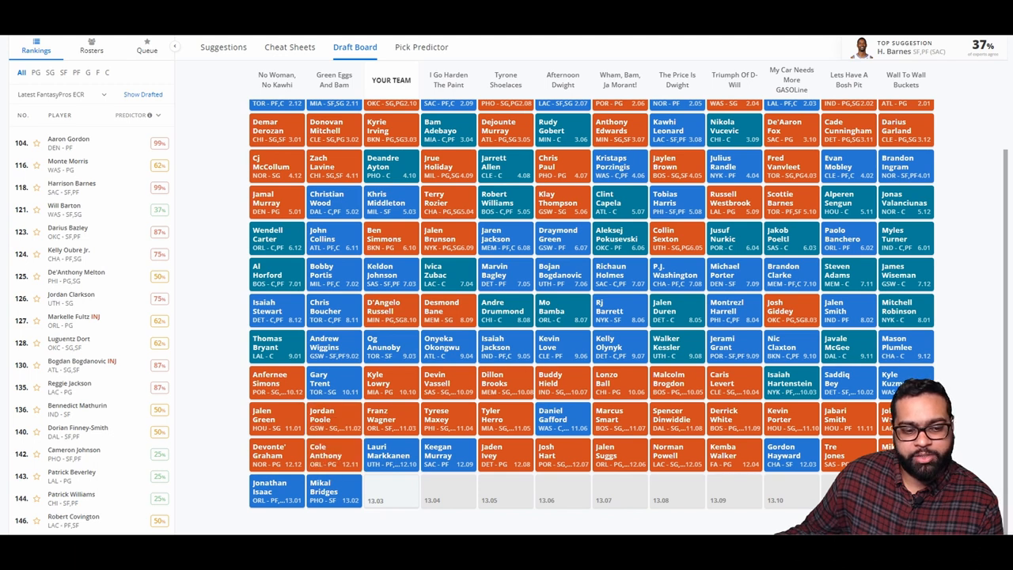
mouse_move(332, 530)
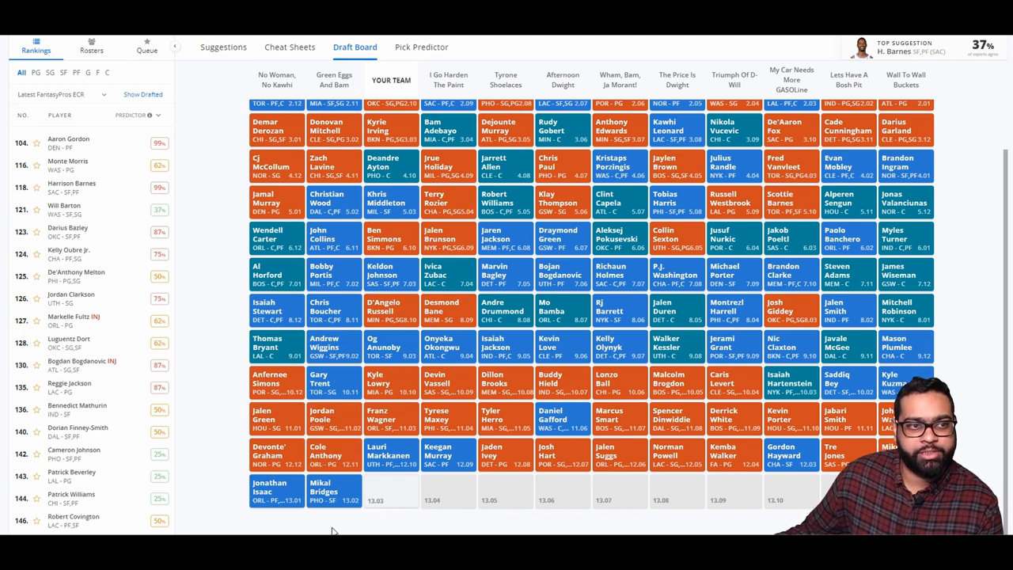
mouse_move(225, 48)
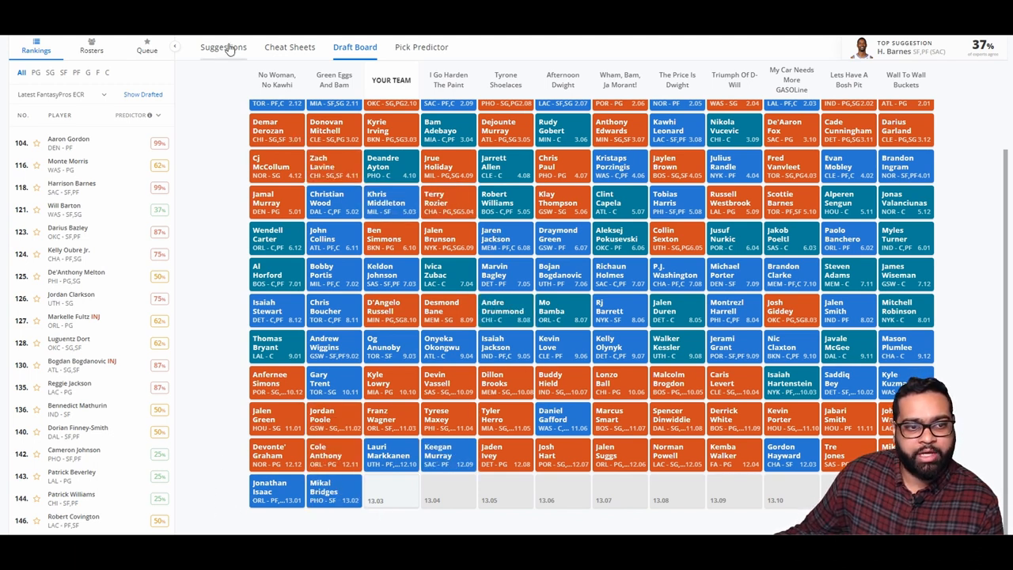
click(222, 47)
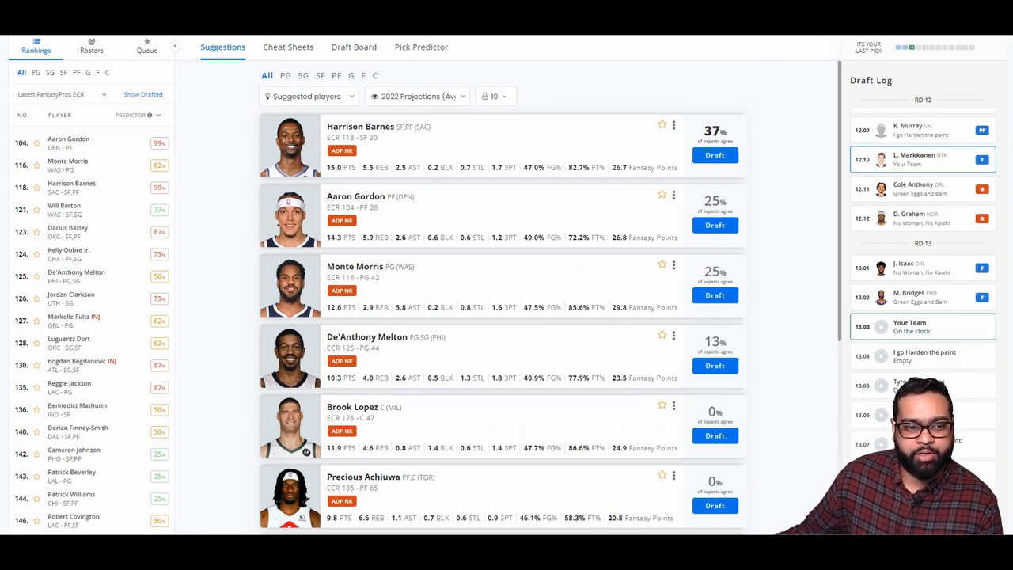
scroll(down, 3)
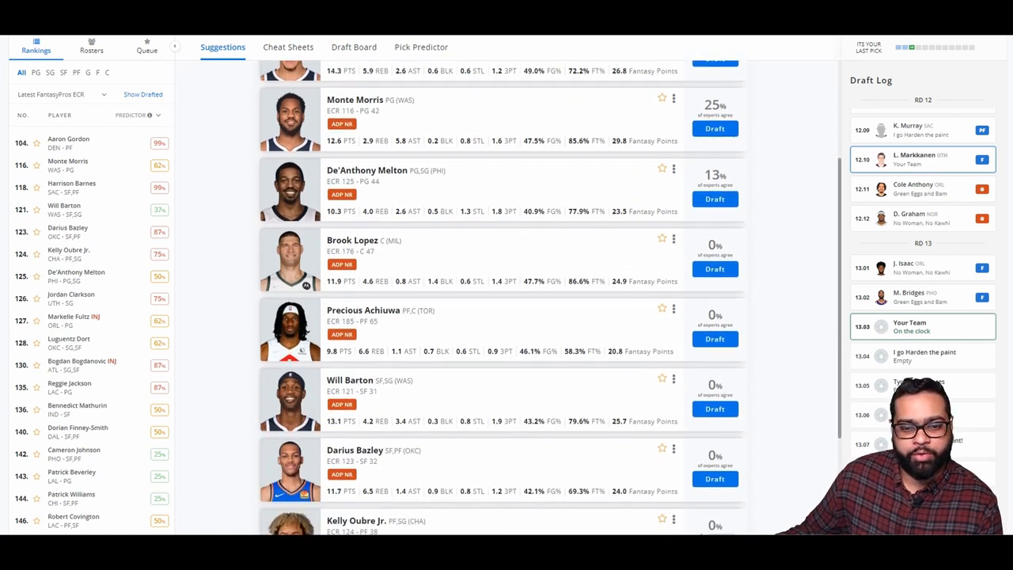
scroll(down, 3)
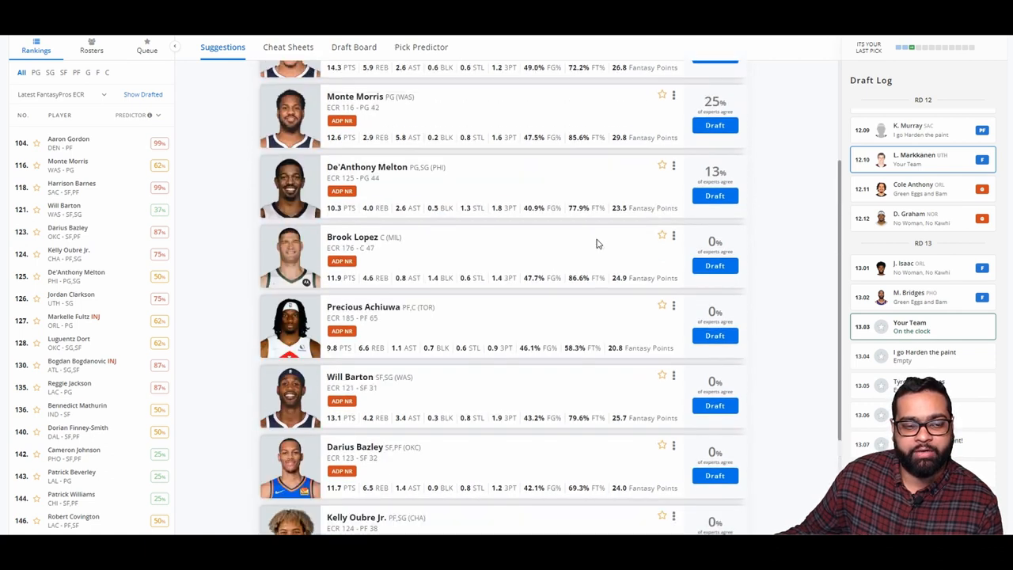
mouse_move(589, 241)
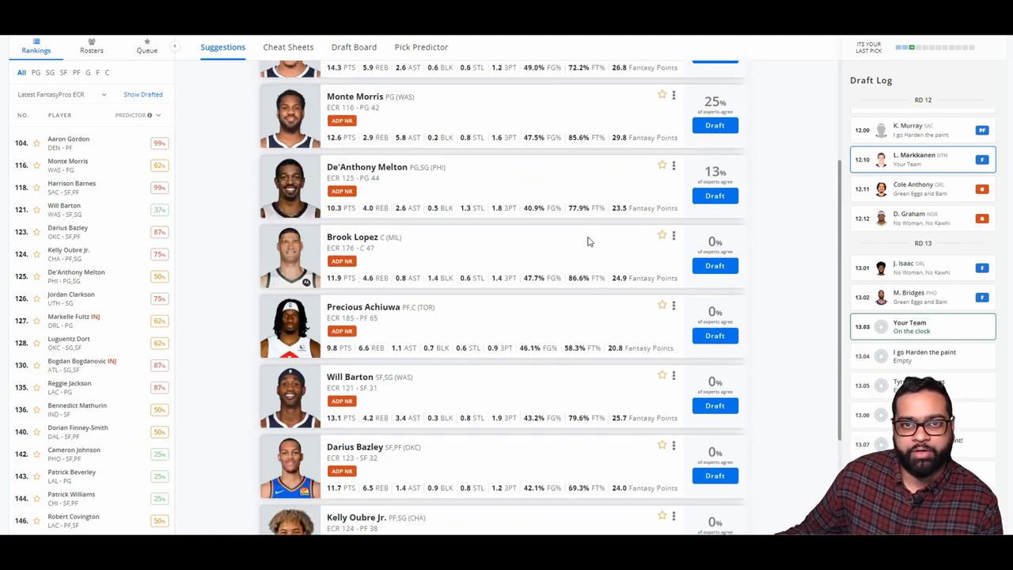
mouse_move(588, 241)
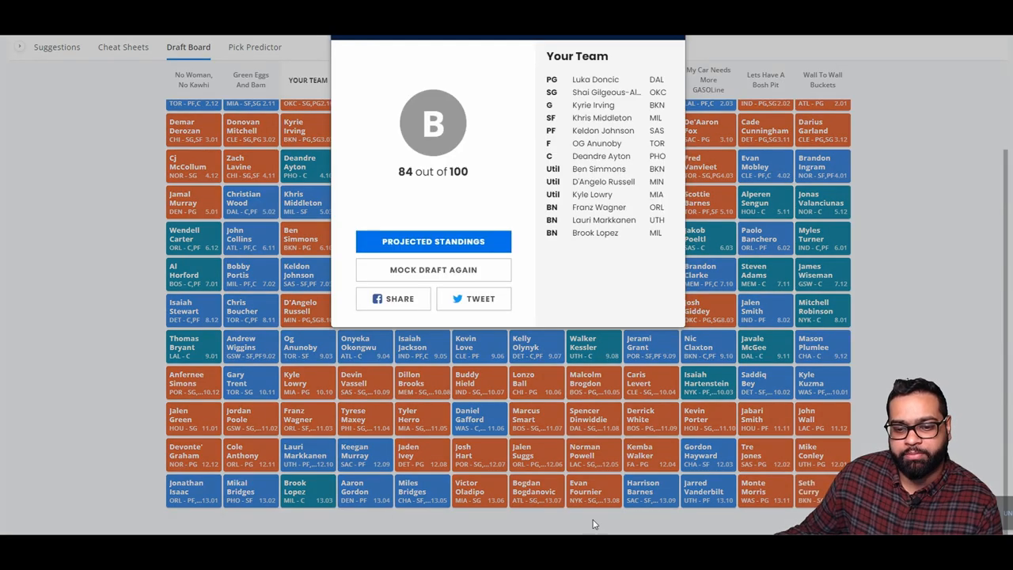
mouse_move(711, 526)
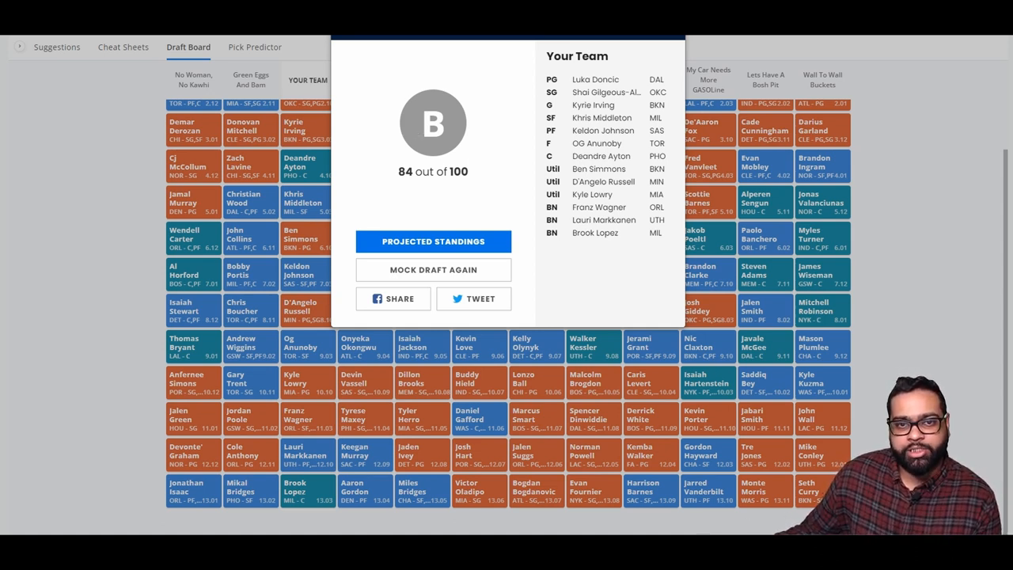
mouse_move(522, 120)
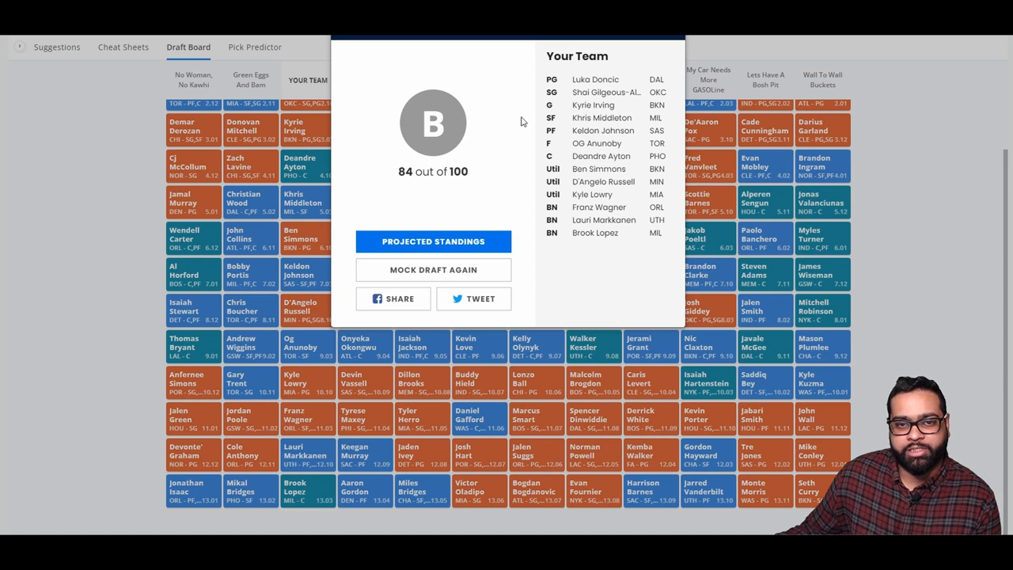
mouse_move(530, 165)
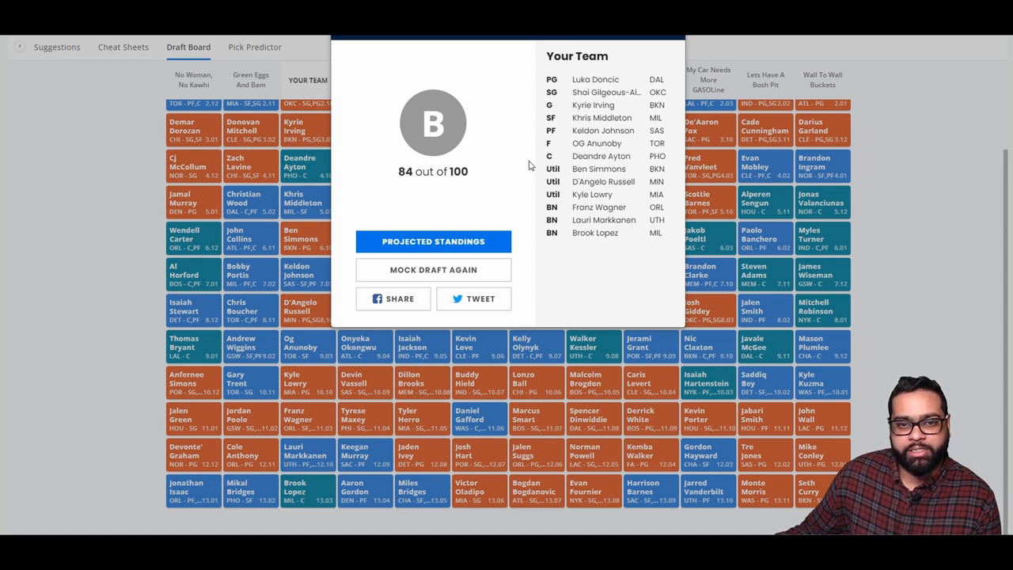
mouse_move(541, 208)
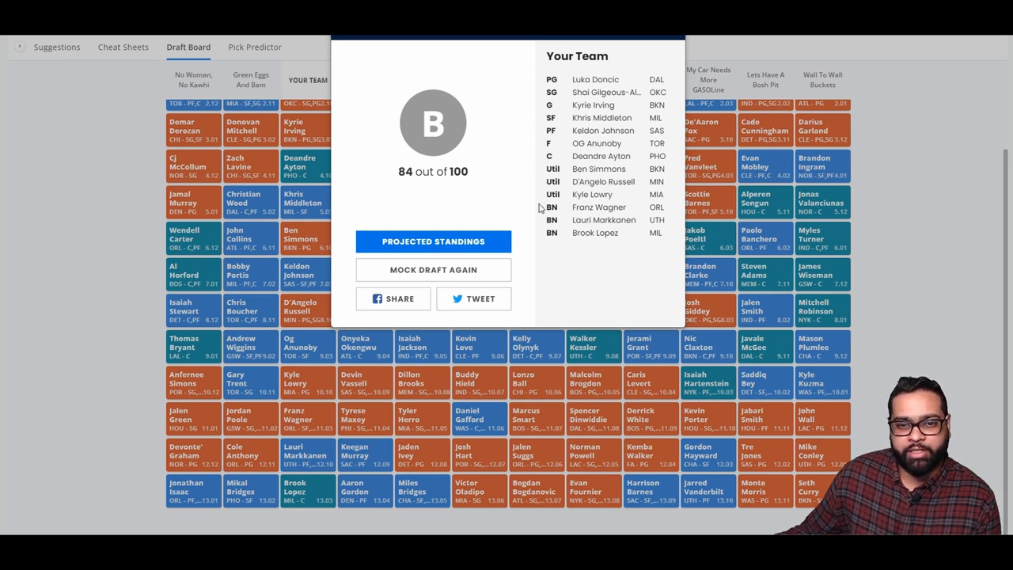
mouse_move(541, 238)
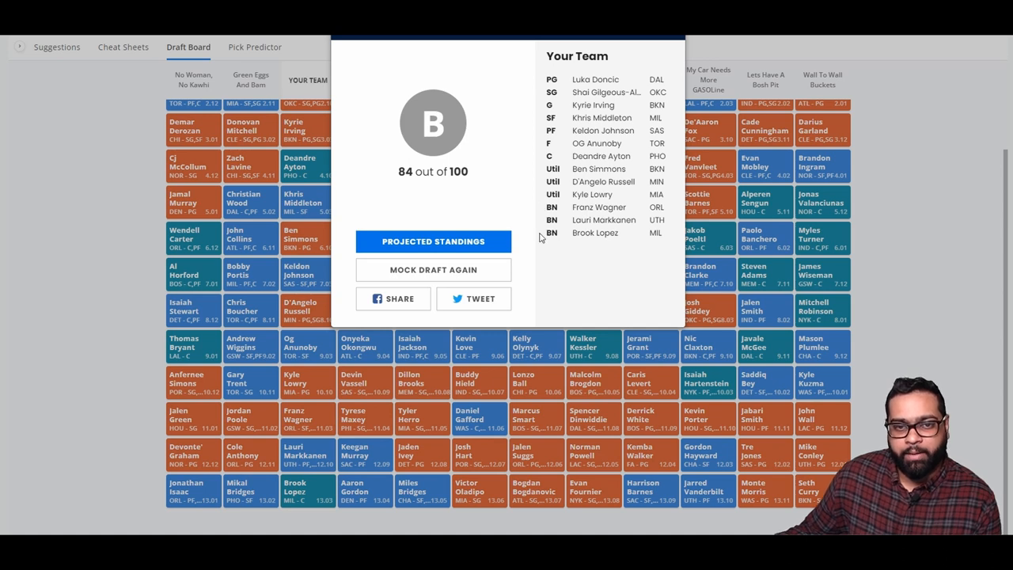
mouse_move(538, 262)
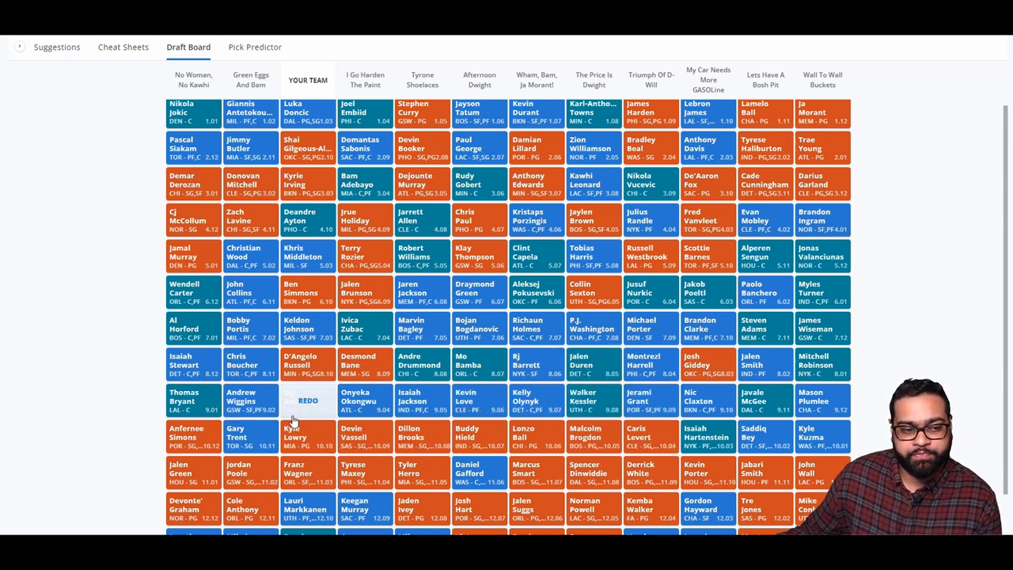
Scroll the completed draft board to the later rounds ending with Brook Lopez
scroll(down, 3)
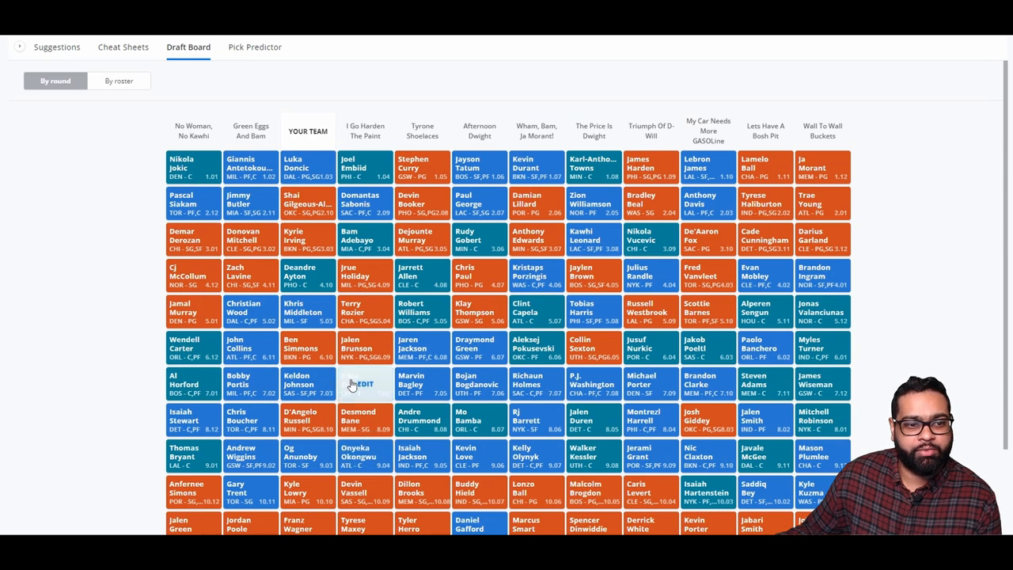
scroll(down, 3)
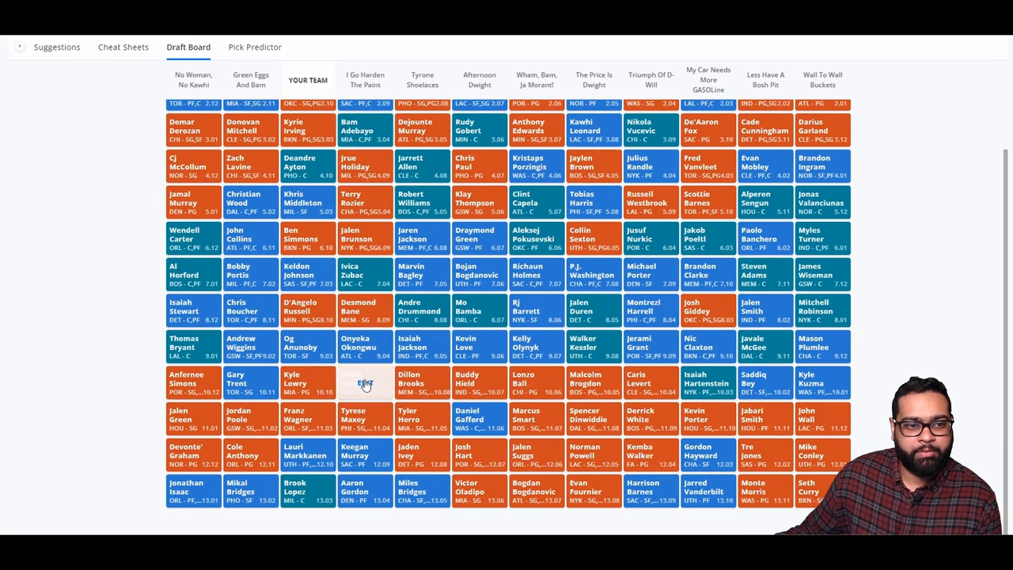